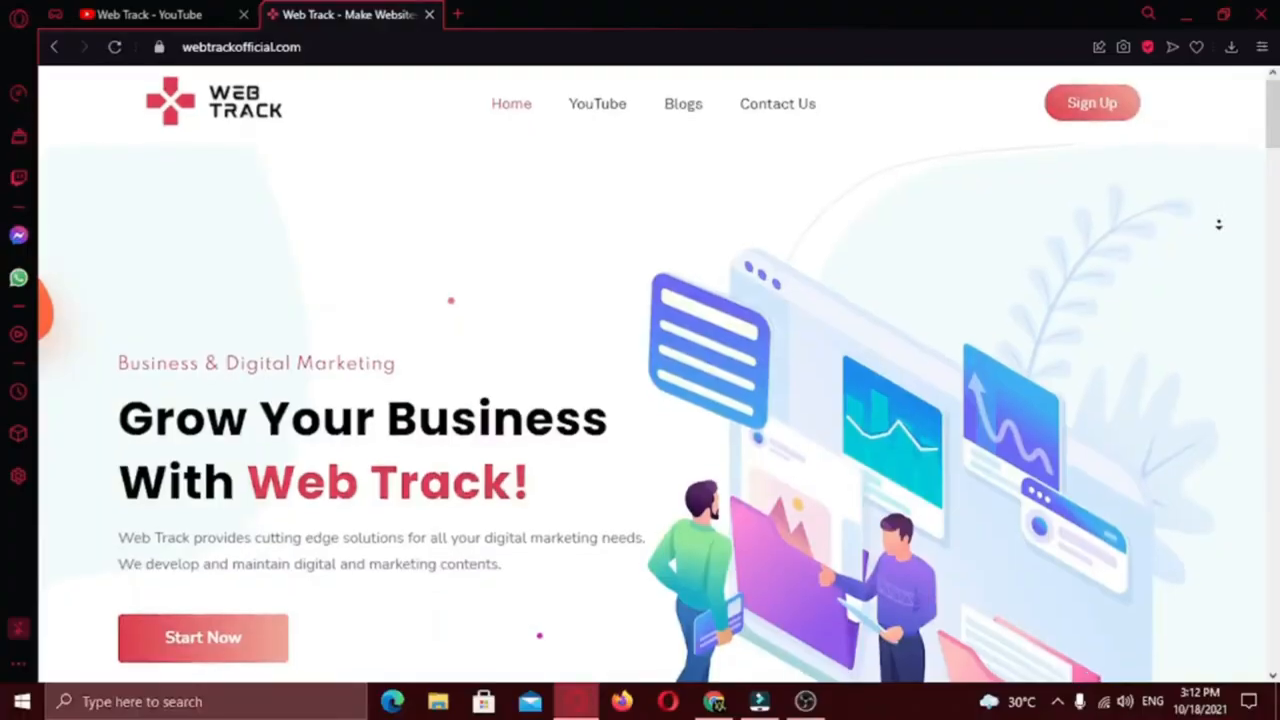
Step: Scroll down through the WordPress admin dashboard's overview panels
{"action": "scroll", "scroll_direction": "down", "scroll_amount": 3}
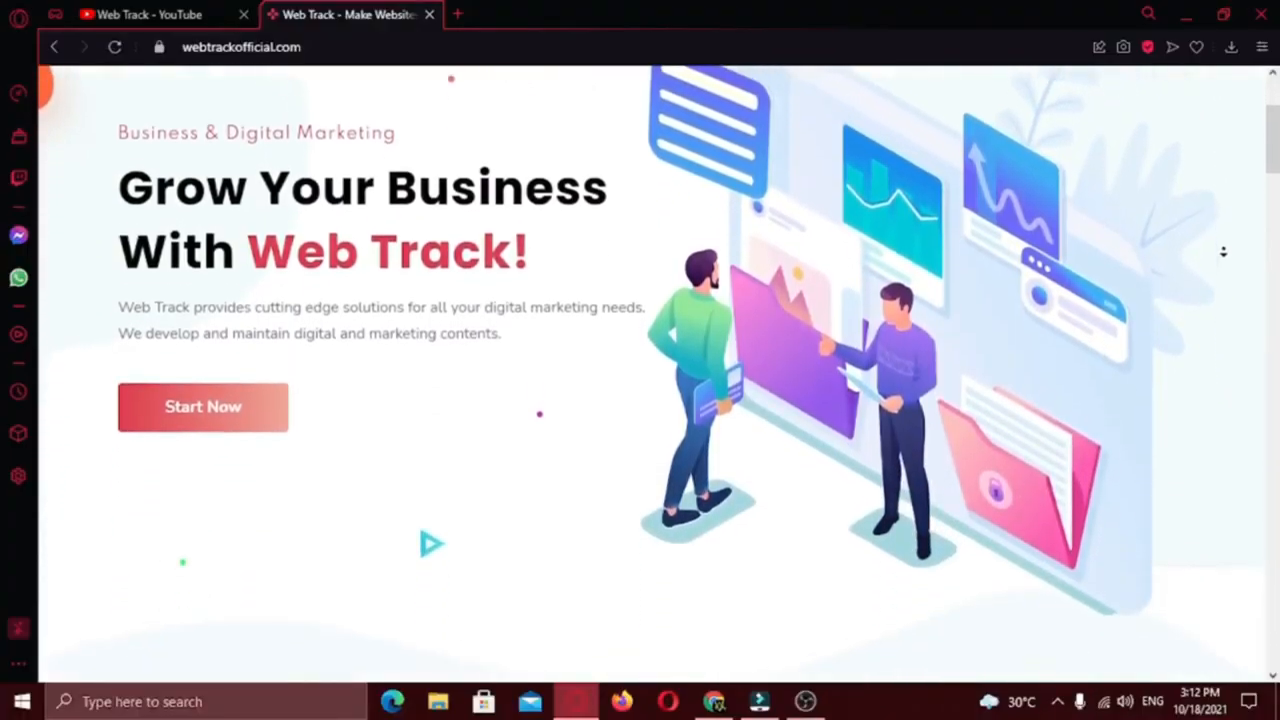
{"action": "scroll", "scroll_direction": "down", "scroll_amount": 3}
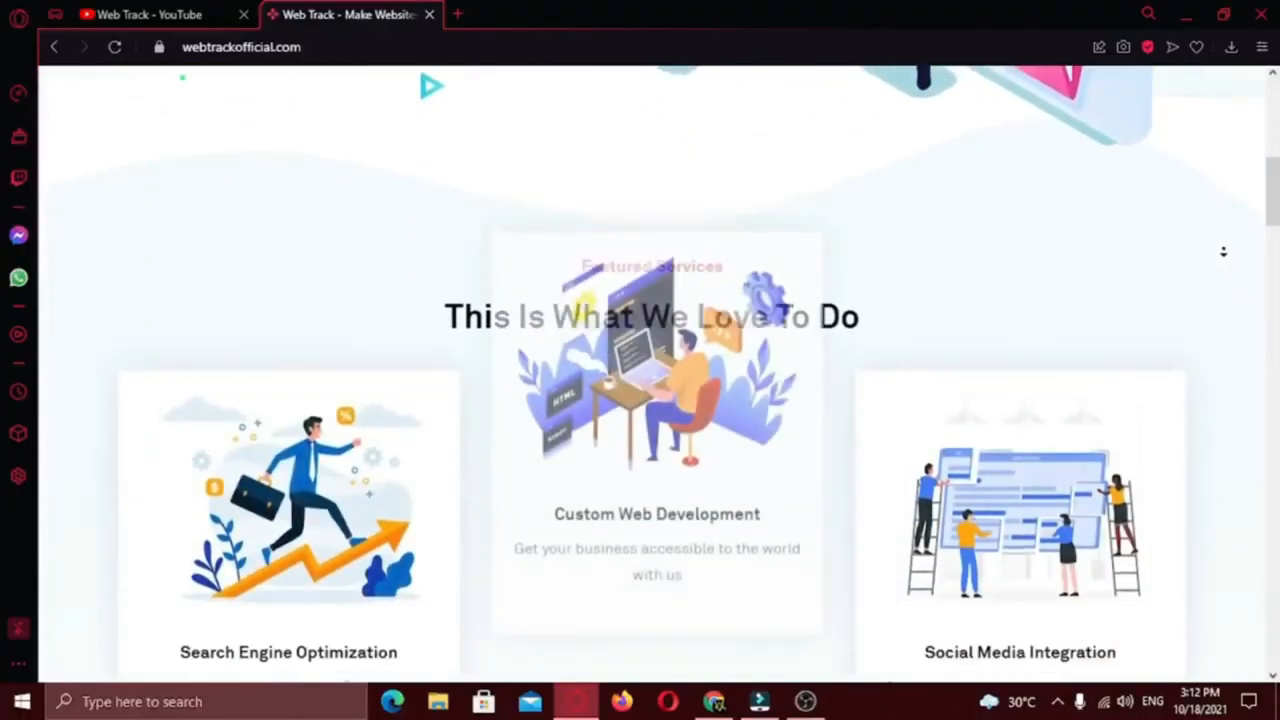
{"action": "scroll", "scroll_direction": "down", "scroll_amount": 3}
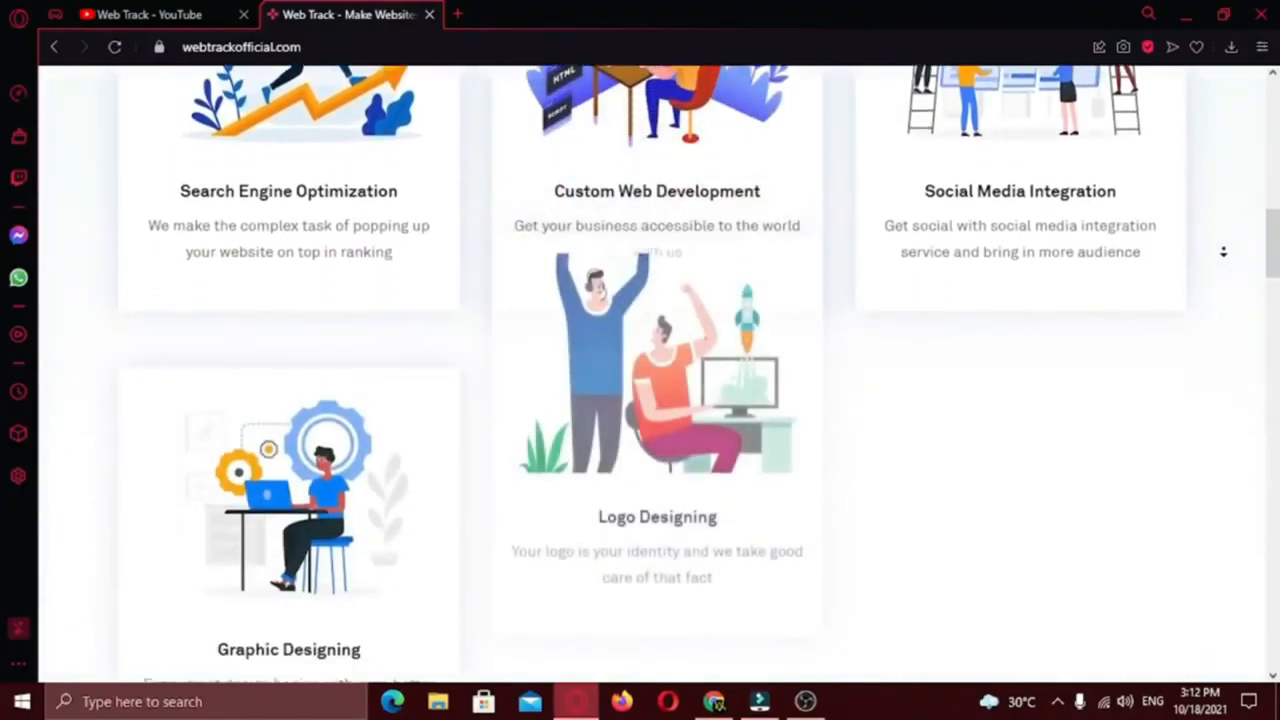
{"action": "scroll", "scroll_direction": "down", "scroll_amount": 3}
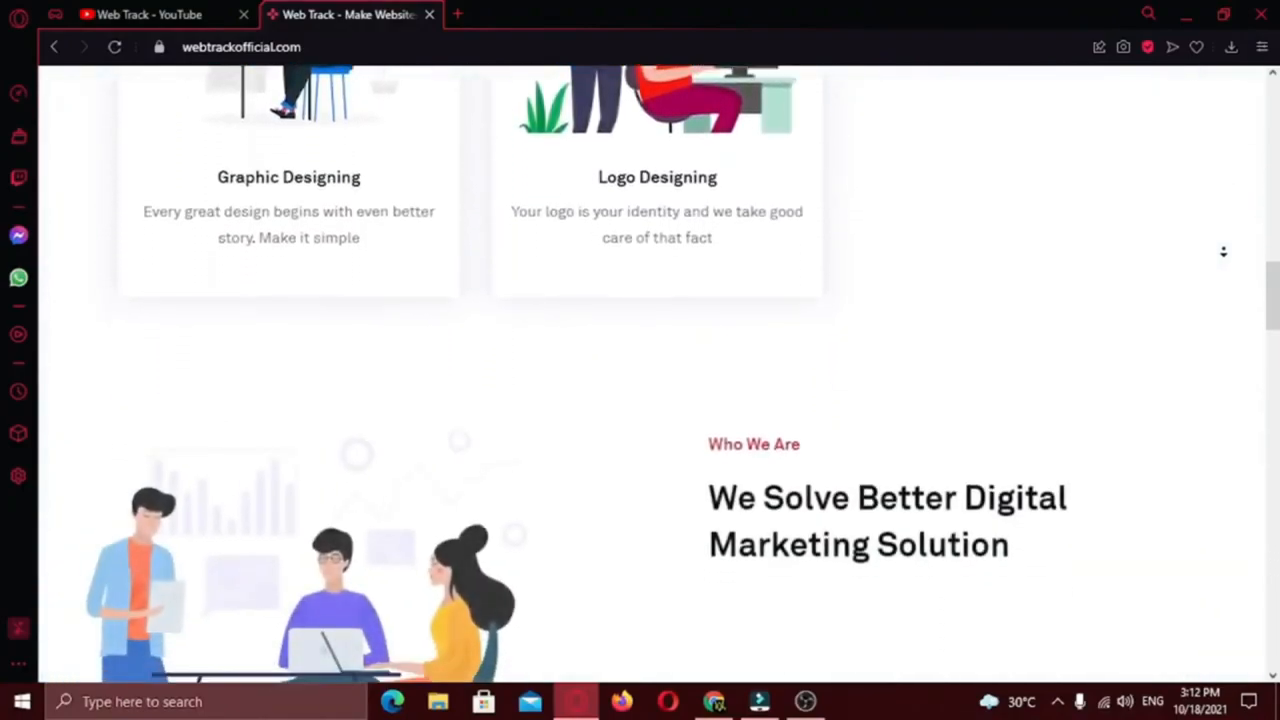
{"action": "scroll", "scroll_direction": "down", "scroll_amount": 3}
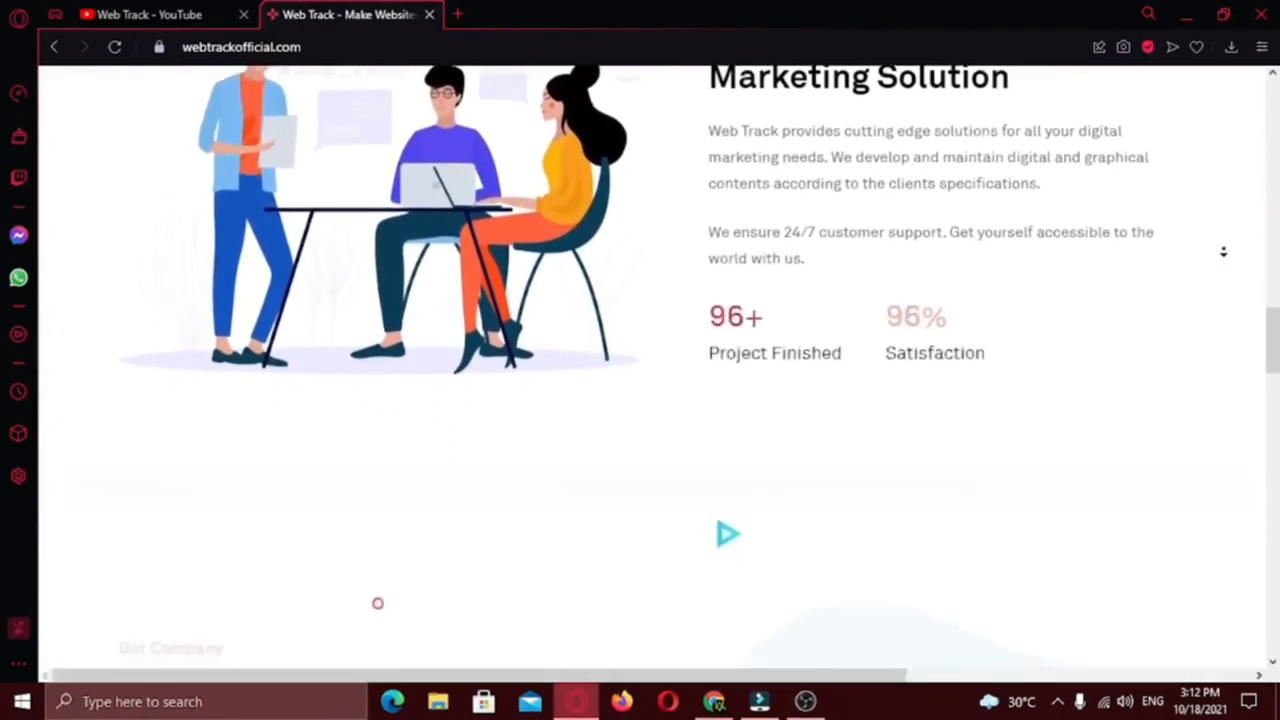
{"action": "scroll", "scroll_direction": "down", "scroll_amount": 3}
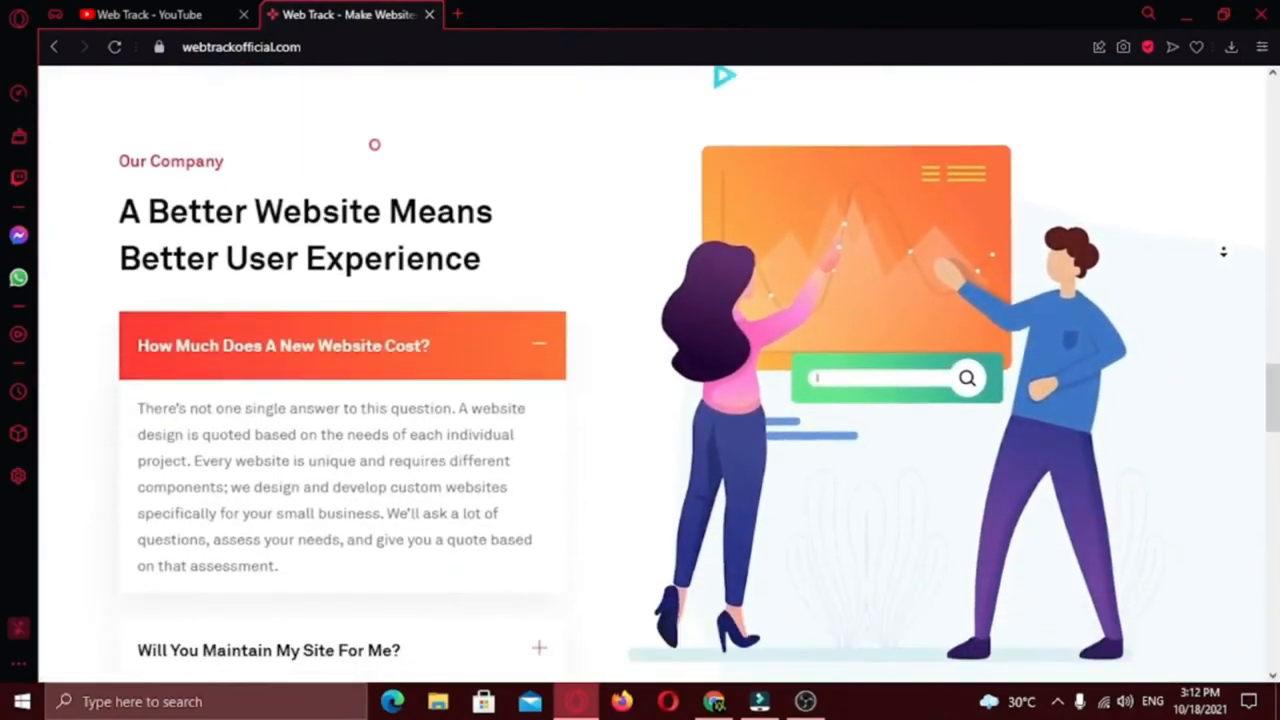
{"action": "scroll", "scroll_direction": "down", "scroll_amount": 3}
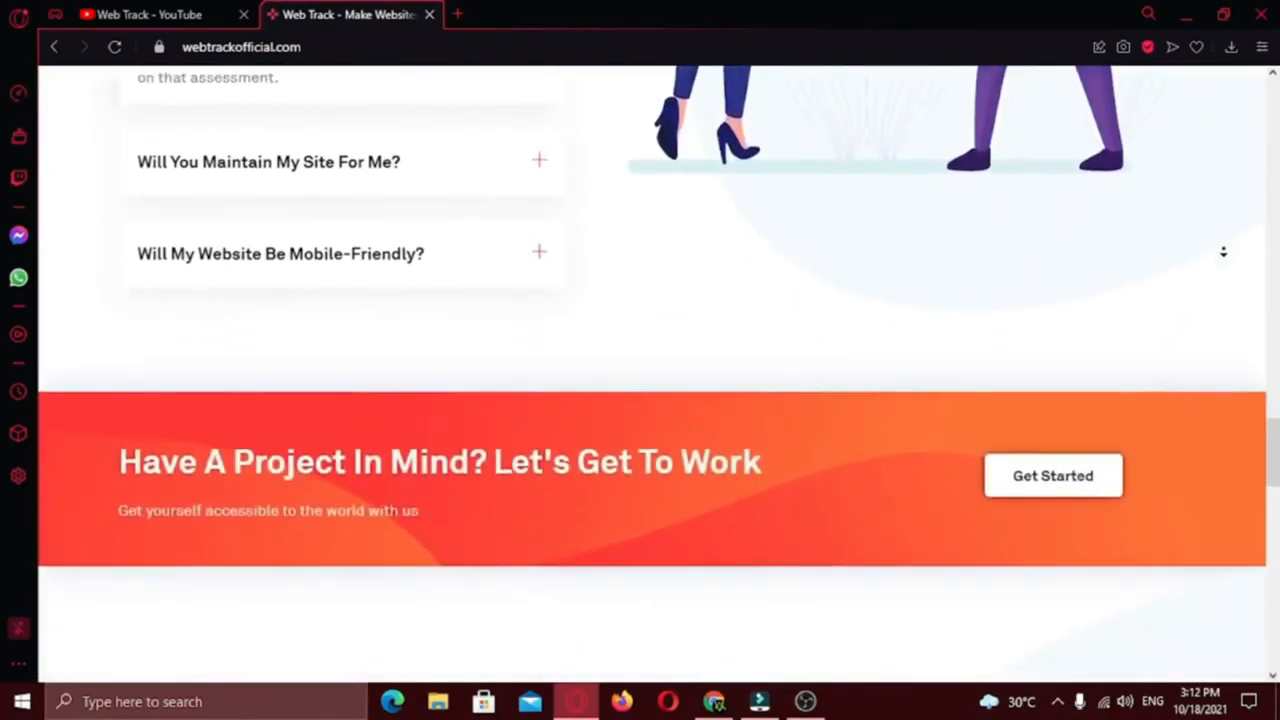
{"action": "scroll", "scroll_direction": "down", "scroll_amount": 3}
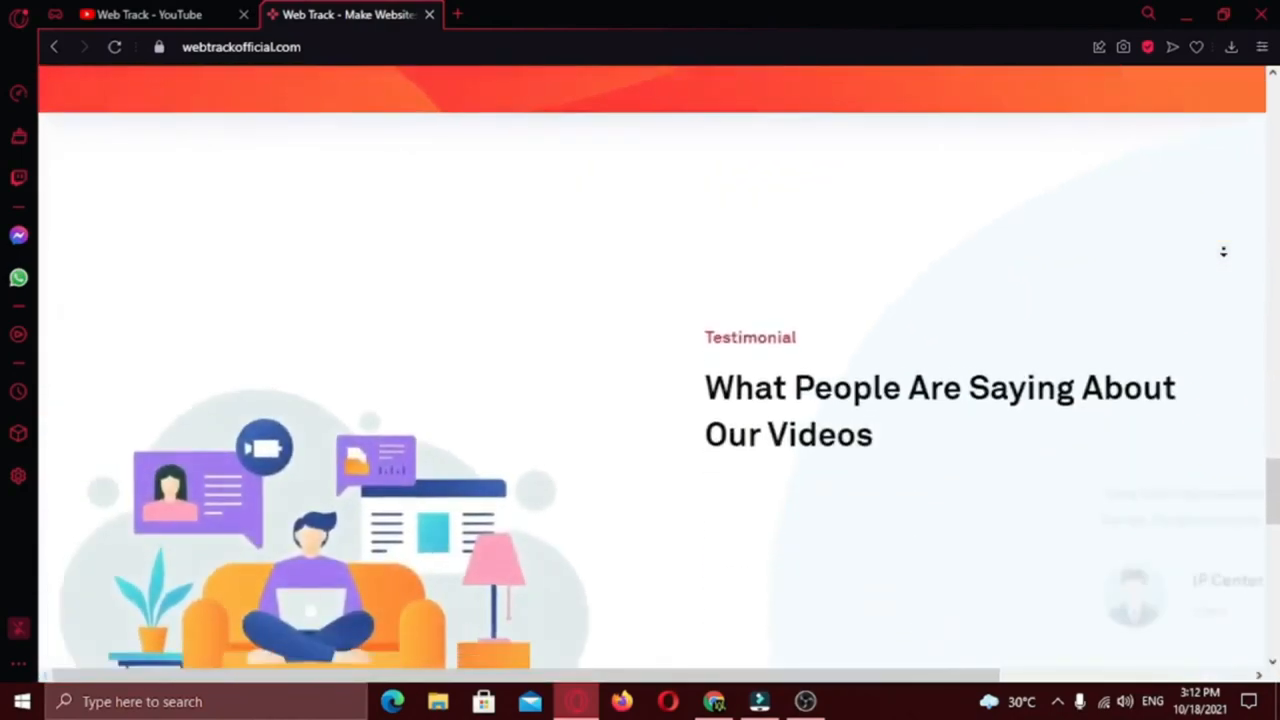
{"action": "scroll", "scroll_direction": "down", "scroll_amount": 3}
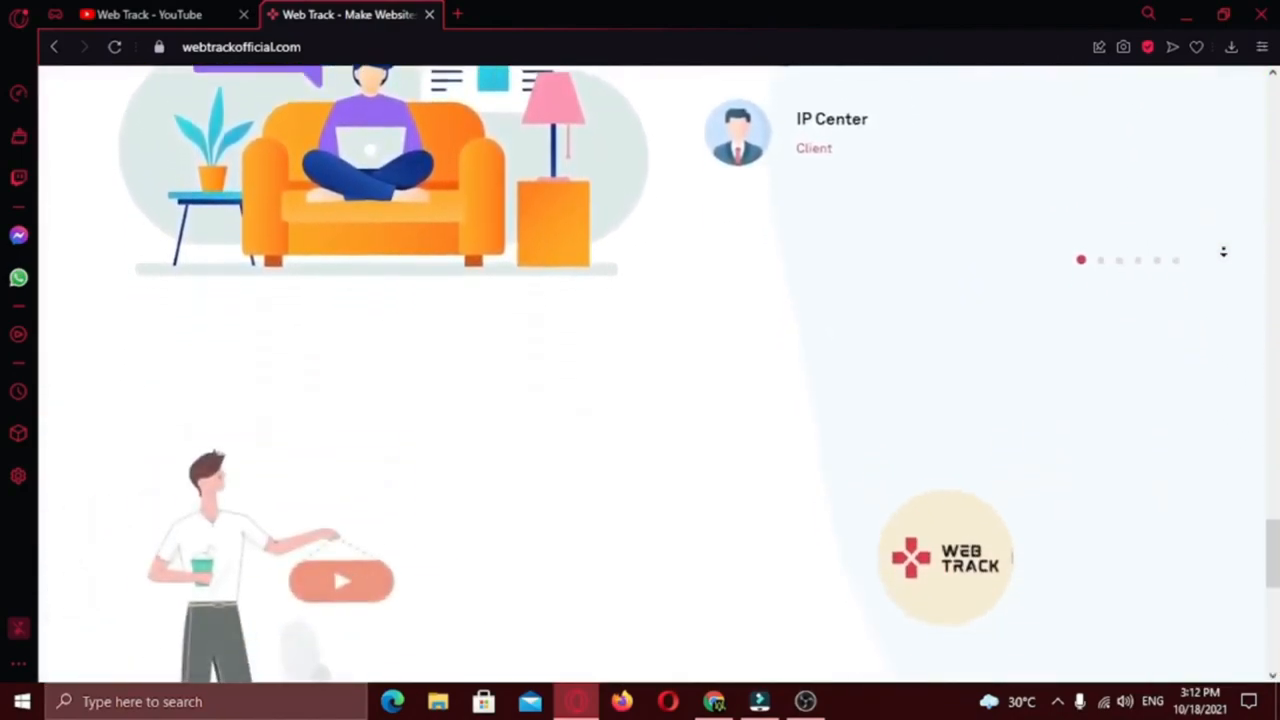
{"action": "scroll", "scroll_direction": "down", "scroll_amount": 3}
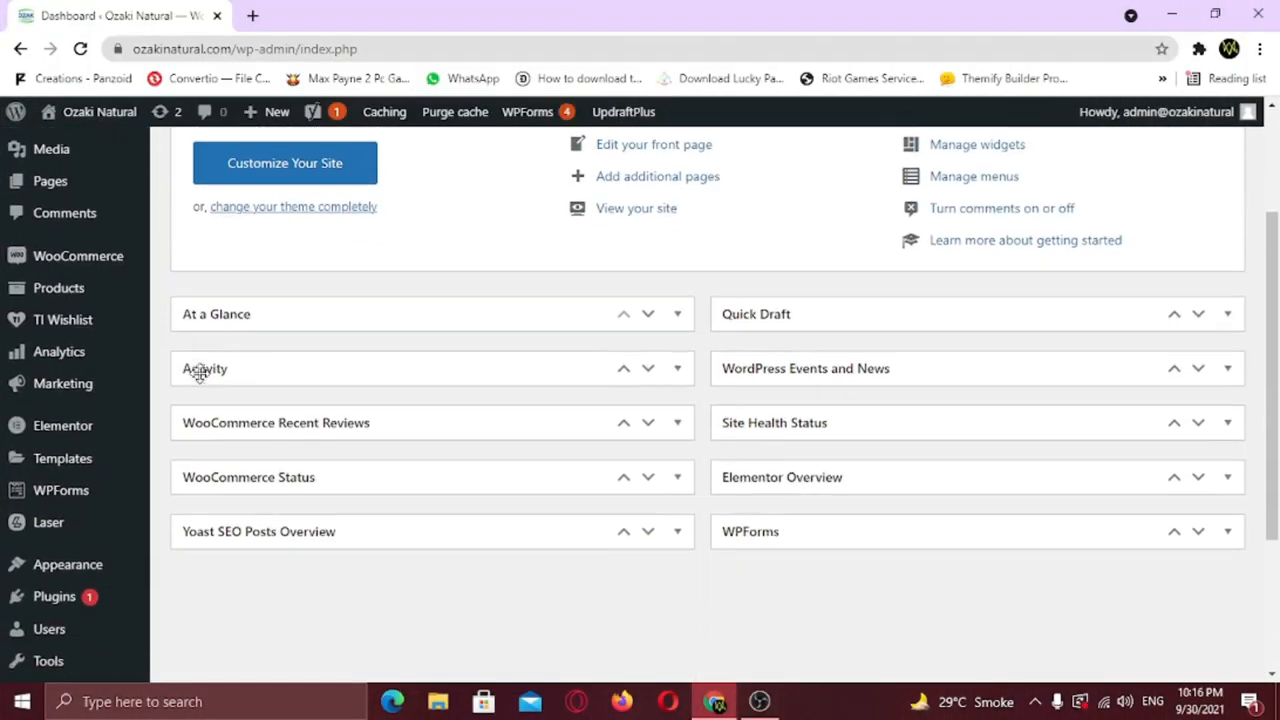
{"action": "mouse_move", "coordinate": [50, 596]}
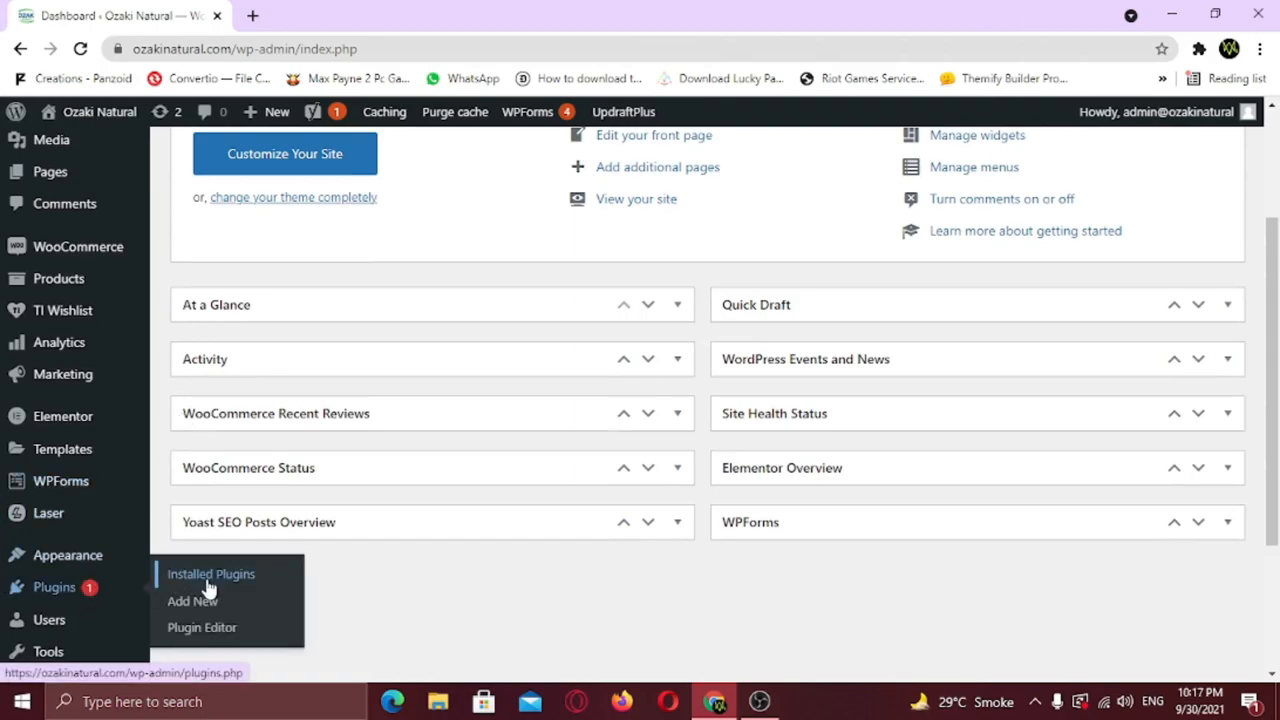
Step: Search the Add New plugins page for 'itheme'
{"action": "left_click", "coordinate": [192, 600]}
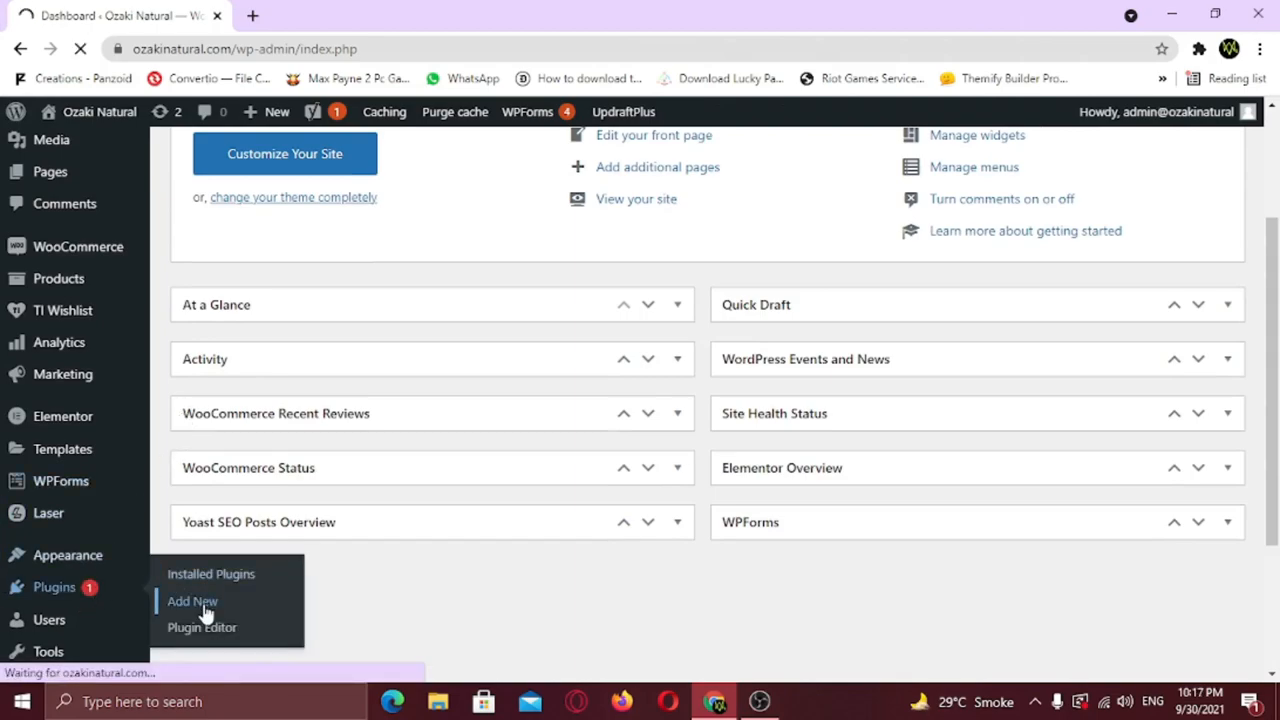
{"action": "left_click", "coordinate": [192, 600]}
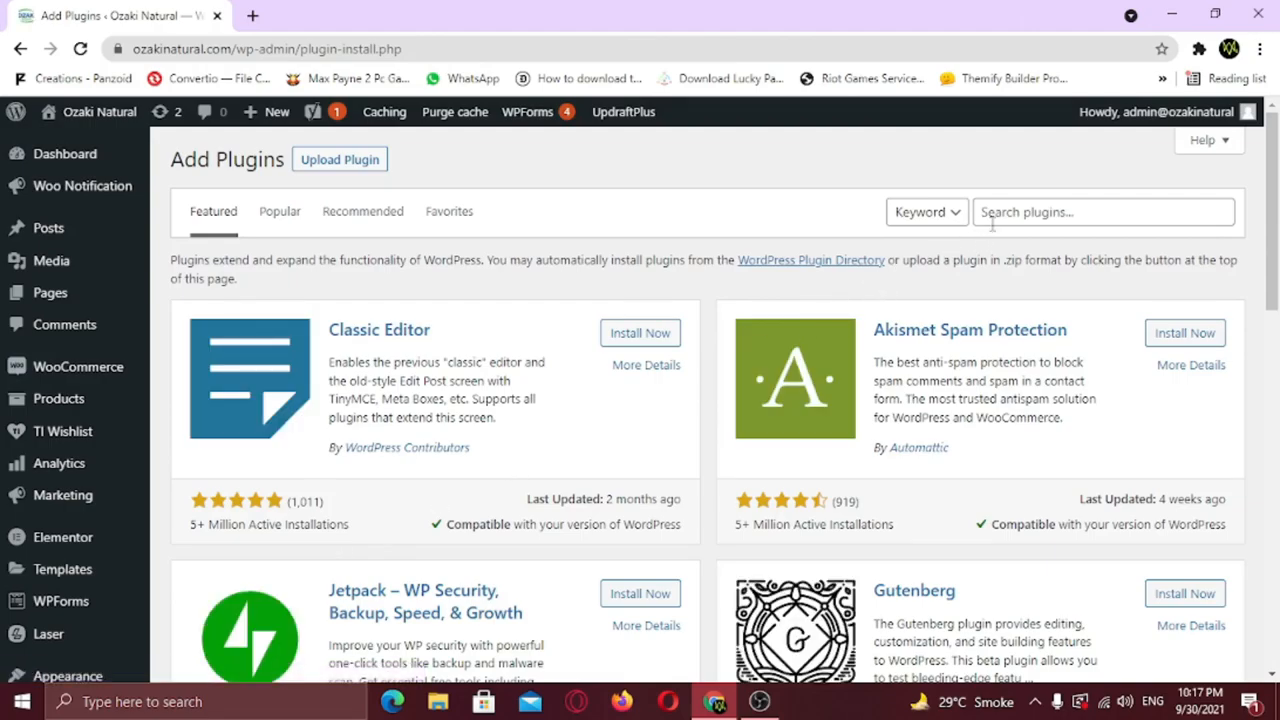
{"action": "type", "text": "itheme"}
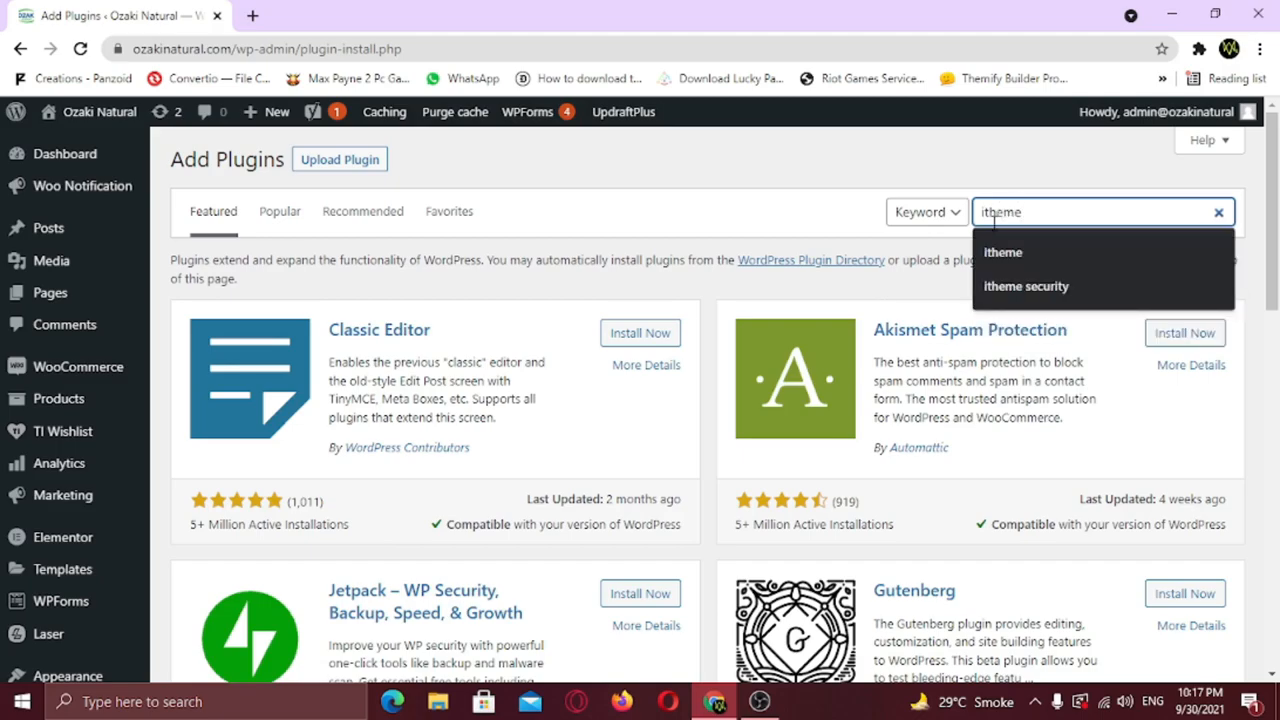
{"action": "key", "text": "Enter"}
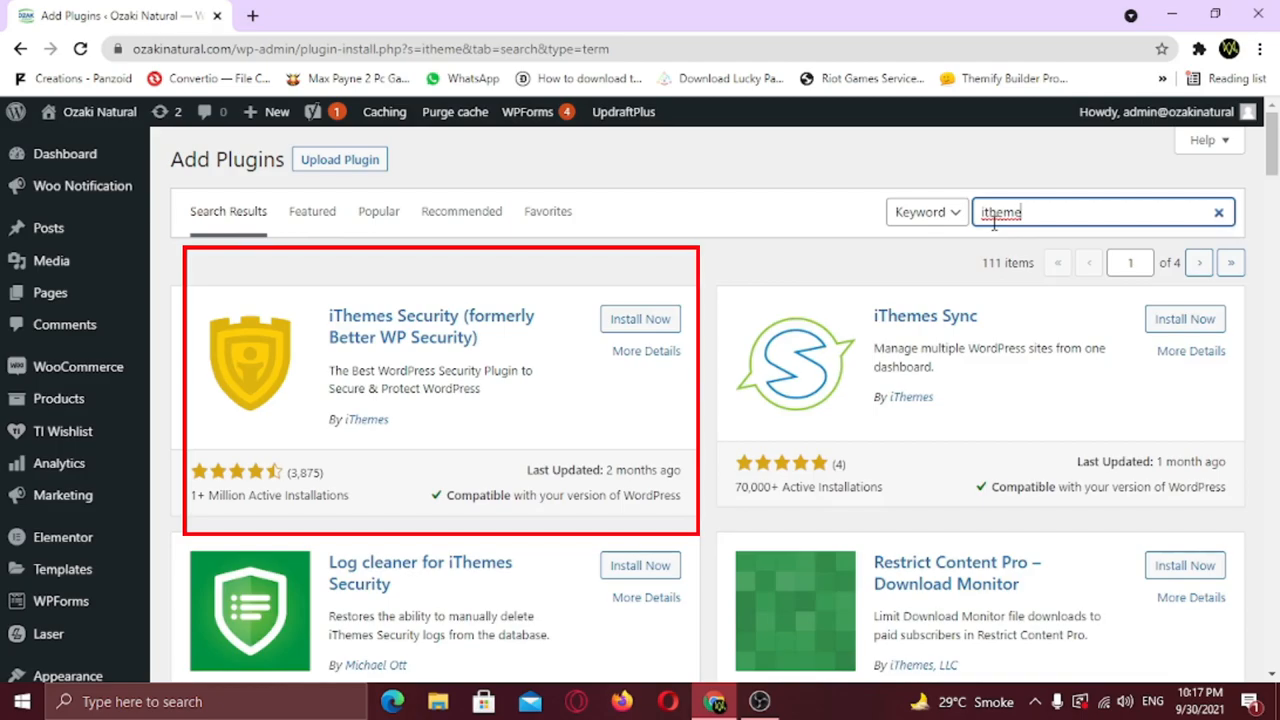
Step: Install and activate the iThemes Security plugin from the search results
{"action": "left_click", "coordinate": [640, 318]}
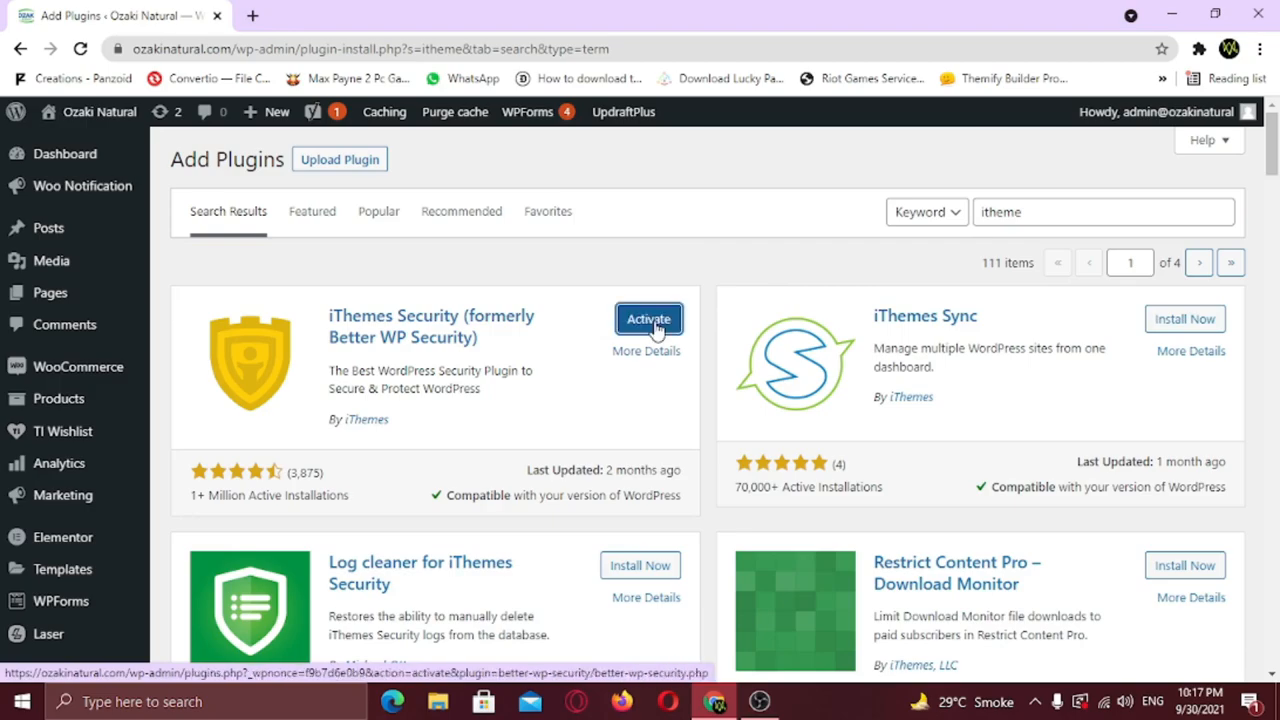
{"action": "left_click", "coordinate": [648, 318]}
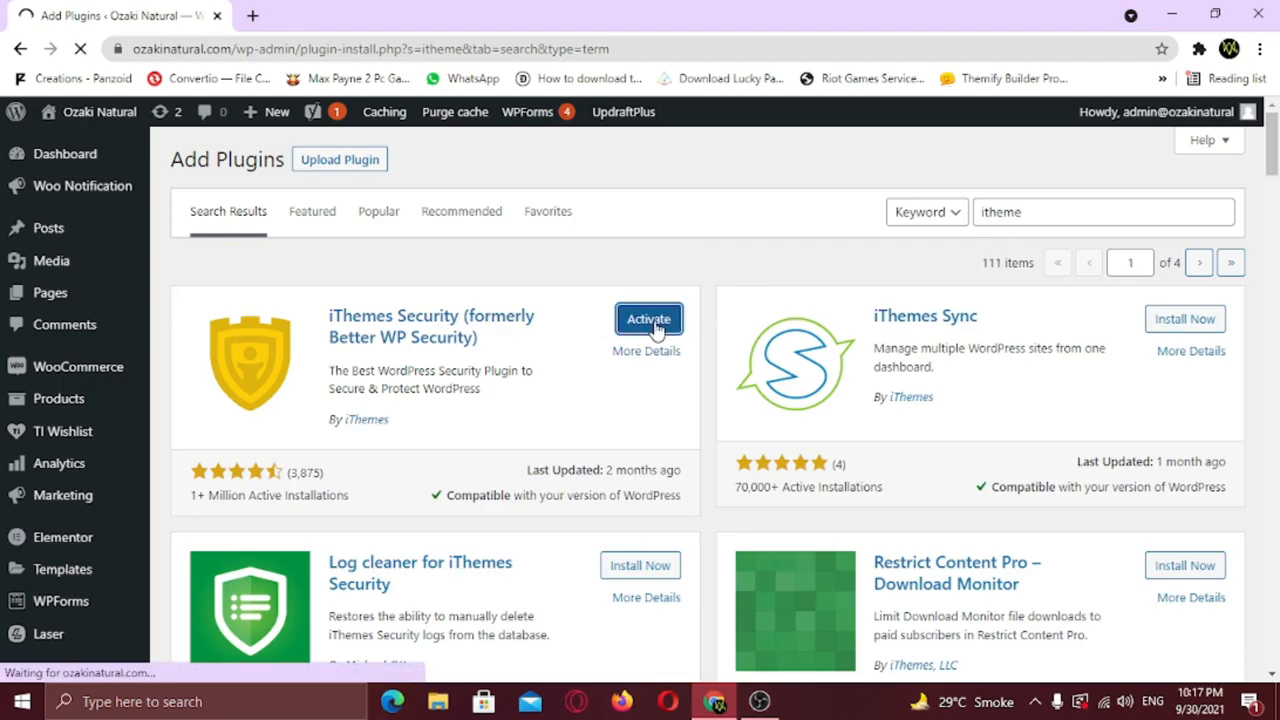
{"action": "left_click", "coordinate": [648, 318]}
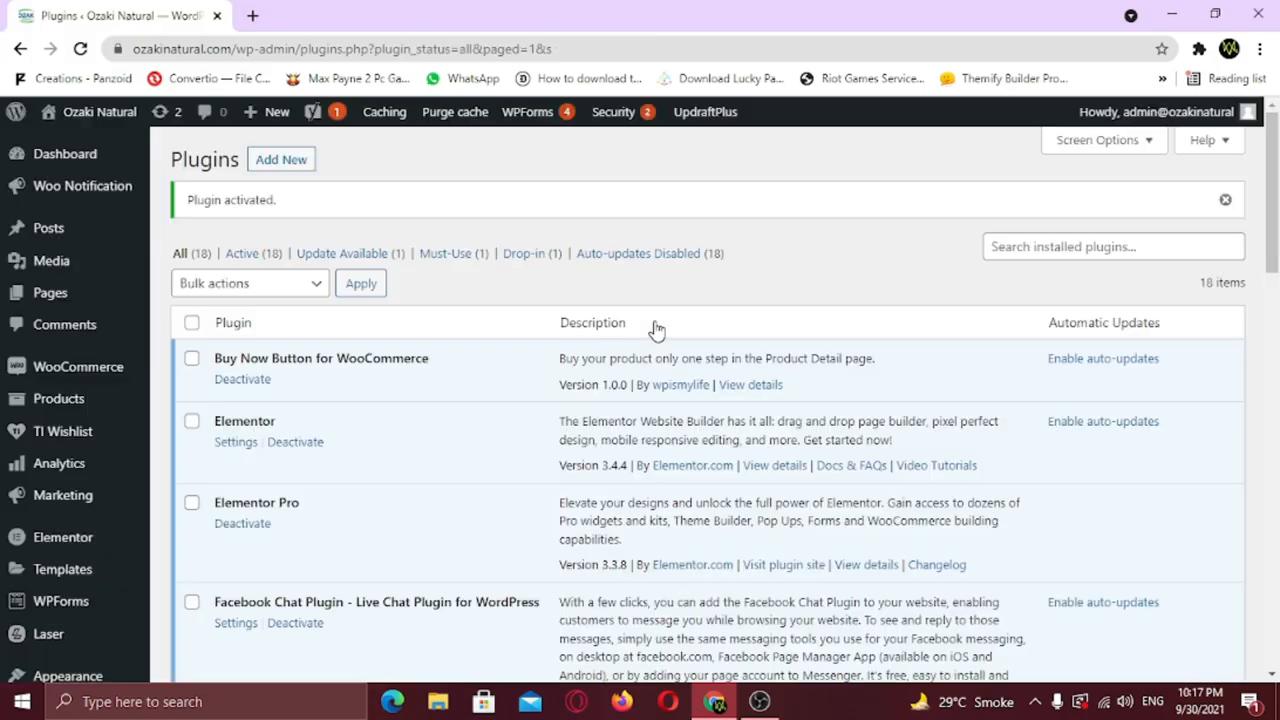
Step: Launch the iThemes Security setup wizard from its Settings link in the plugins list
{"action": "scroll", "scroll_direction": "down", "scroll_amount": 3}
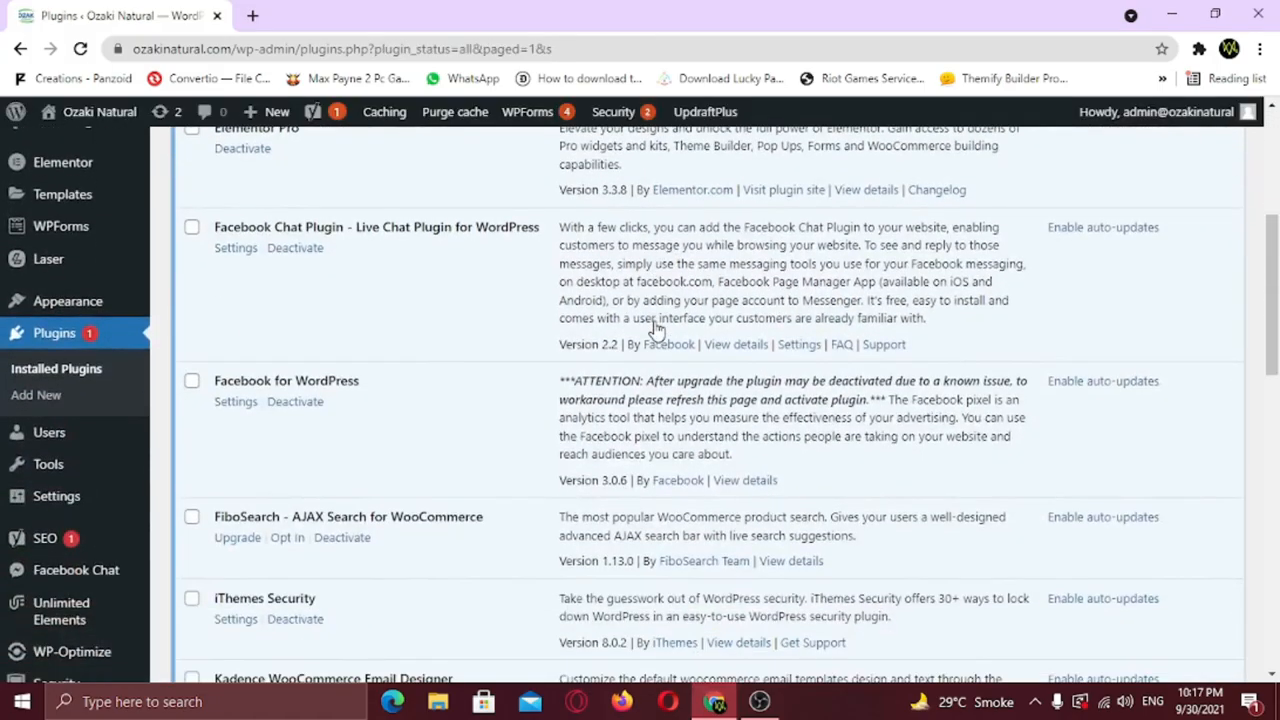
{"action": "scroll", "scroll_direction": "down", "scroll_amount": 3}
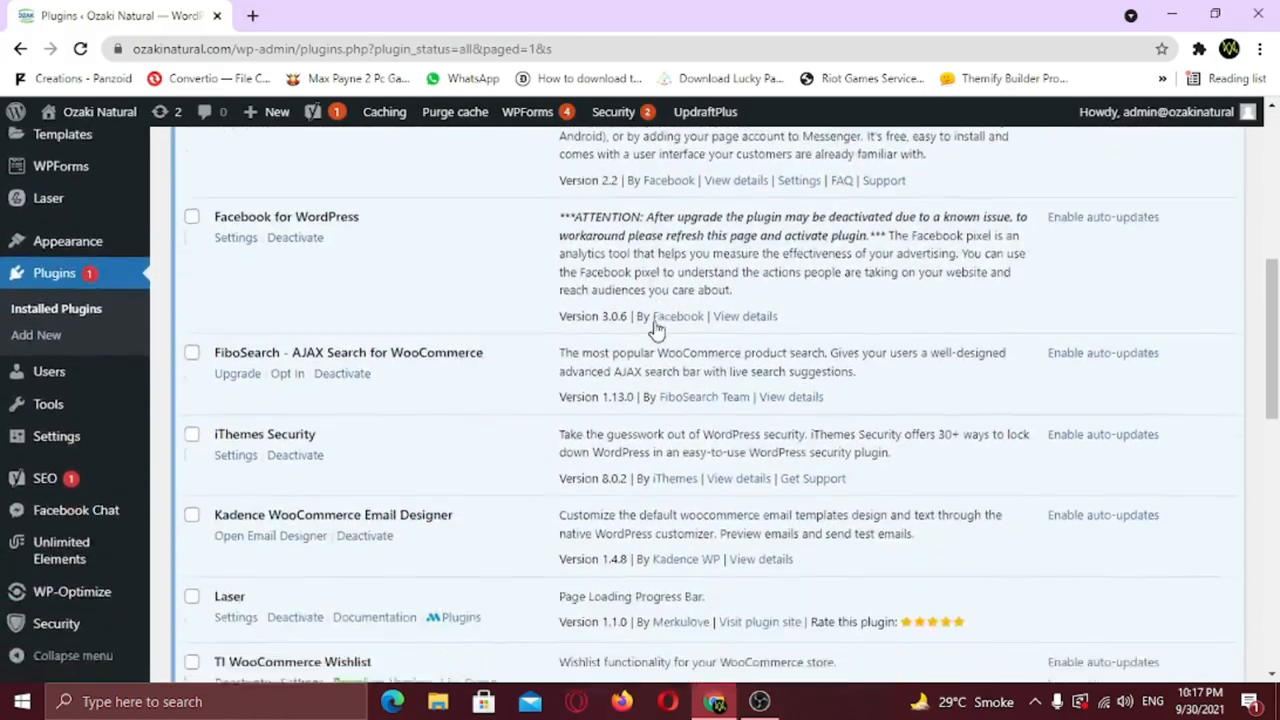
{"action": "scroll", "scroll_direction": "down", "scroll_amount": 3}
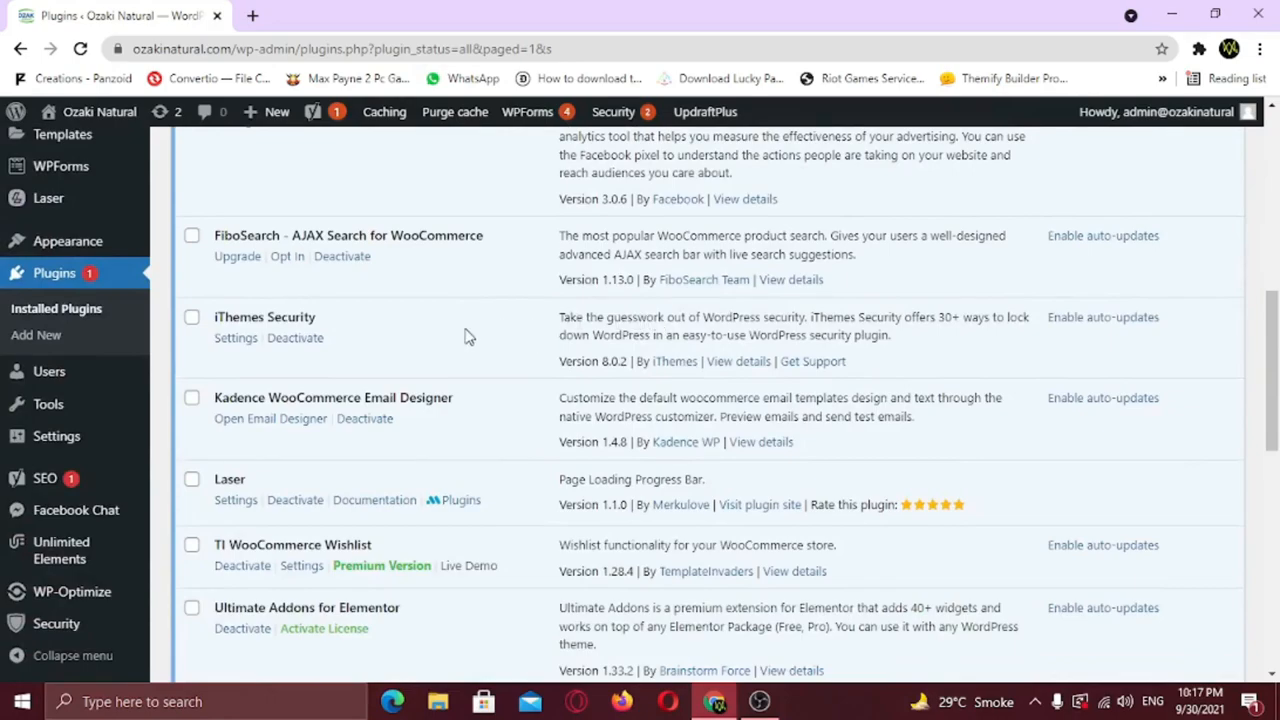
{"action": "left_click", "coordinate": [236, 336]}
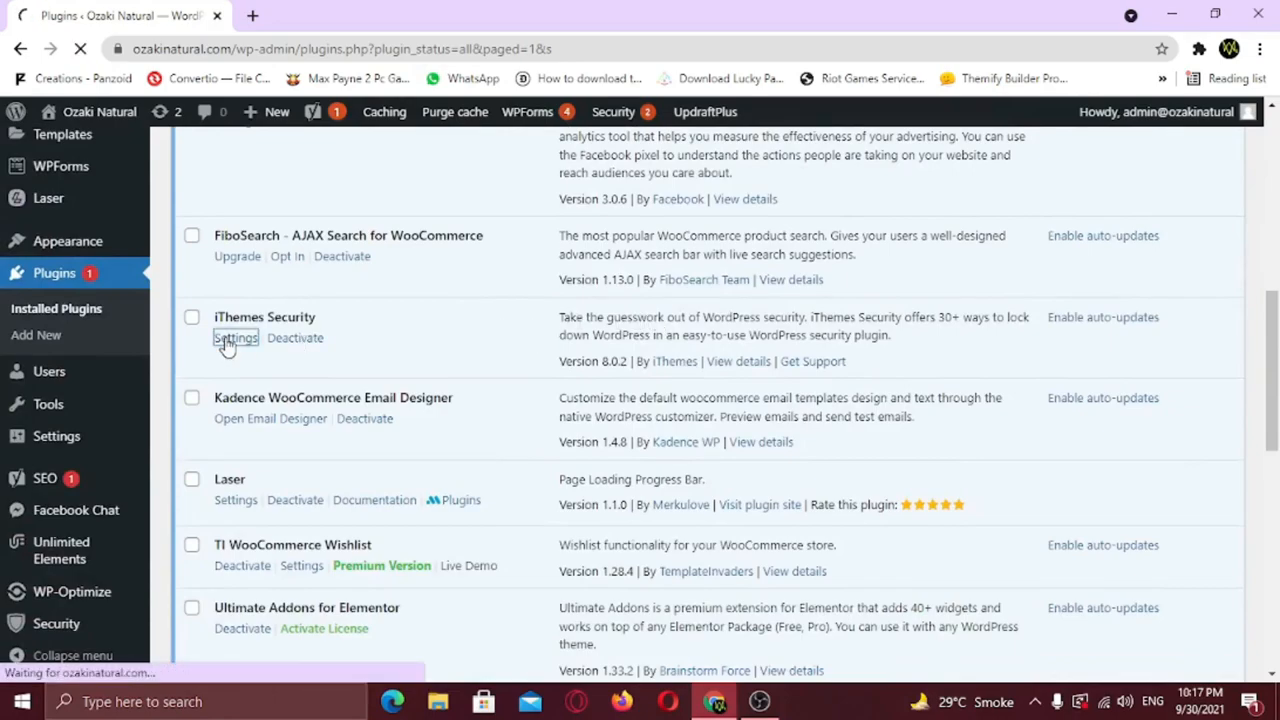
{"action": "left_click", "coordinate": [236, 336]}
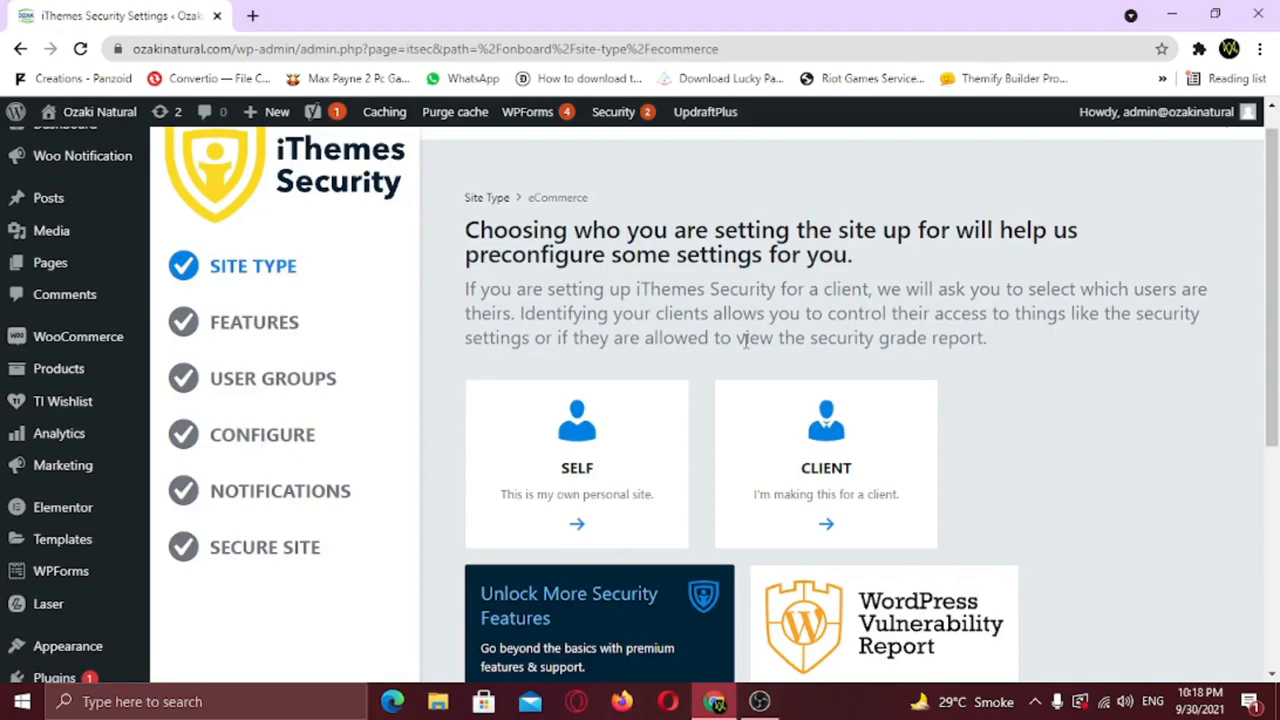
Step: Mark the site as made for a client and select the admin user as a client
{"action": "scroll", "scroll_direction": "down", "scroll_amount": 3}
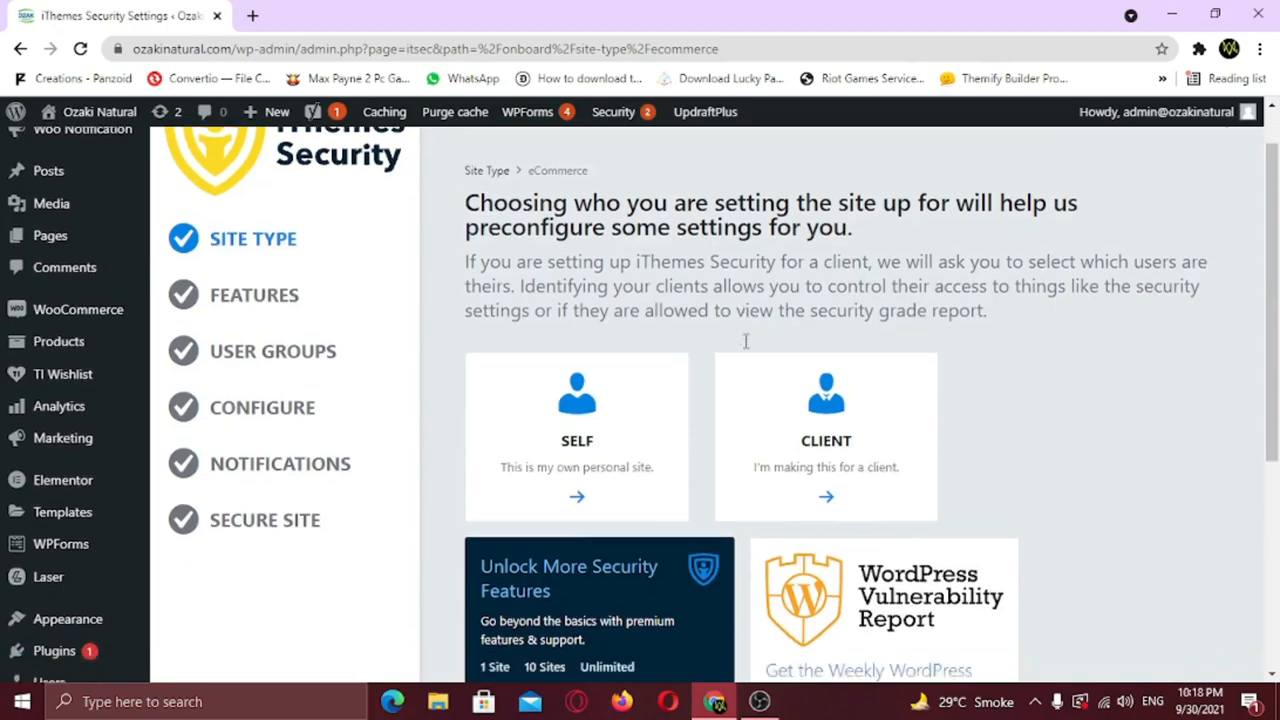
{"action": "scroll", "scroll_direction": "down", "scroll_amount": 3}
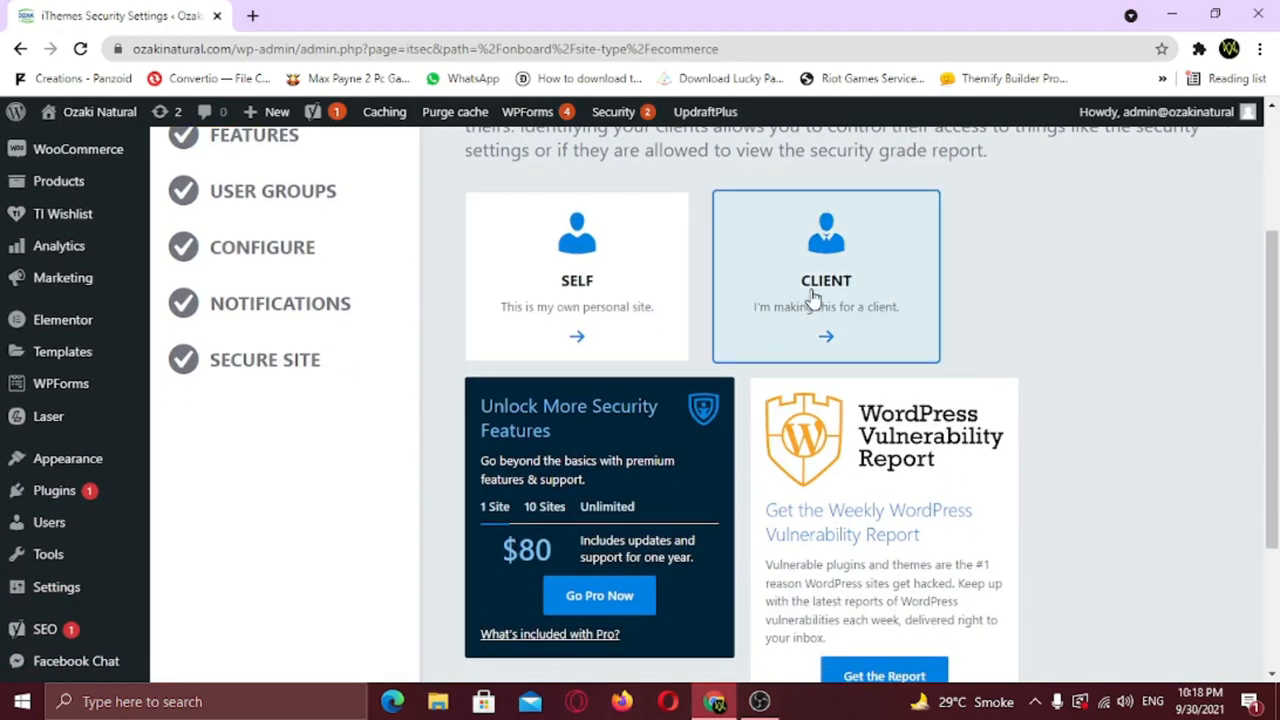
{"action": "left_click", "coordinate": [824, 276]}
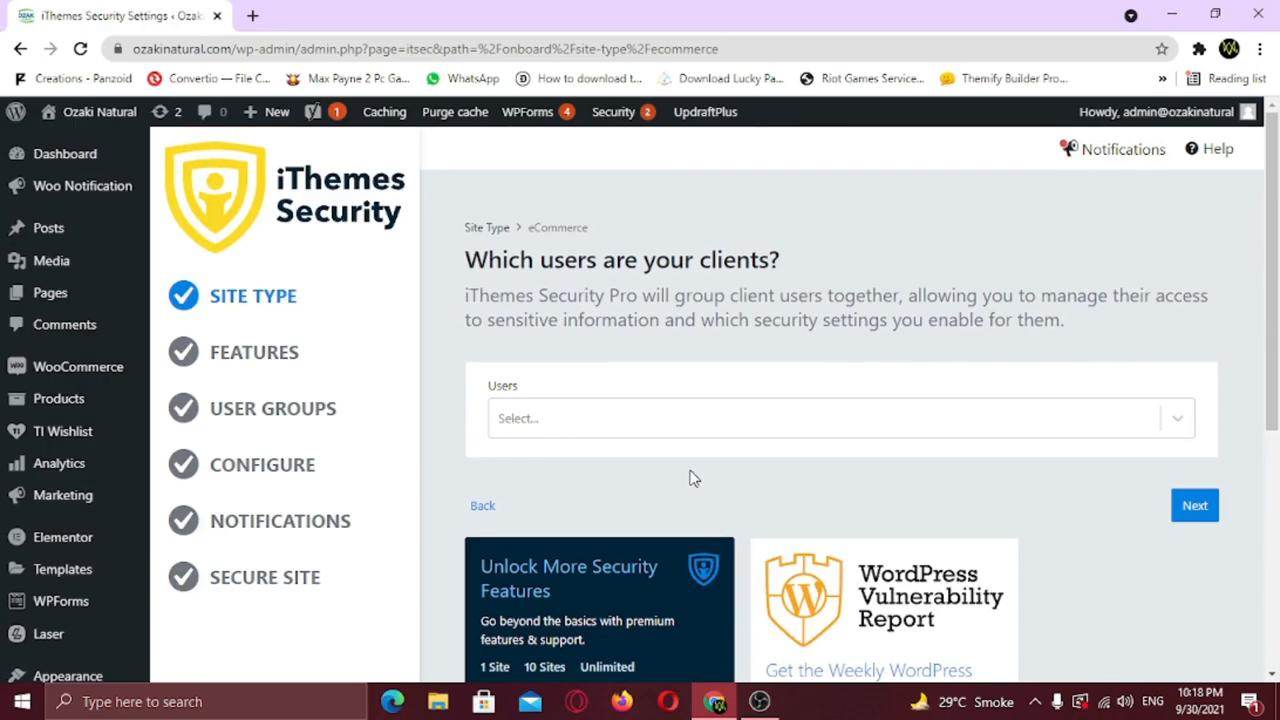
{"action": "left_click", "coordinate": [840, 418]}
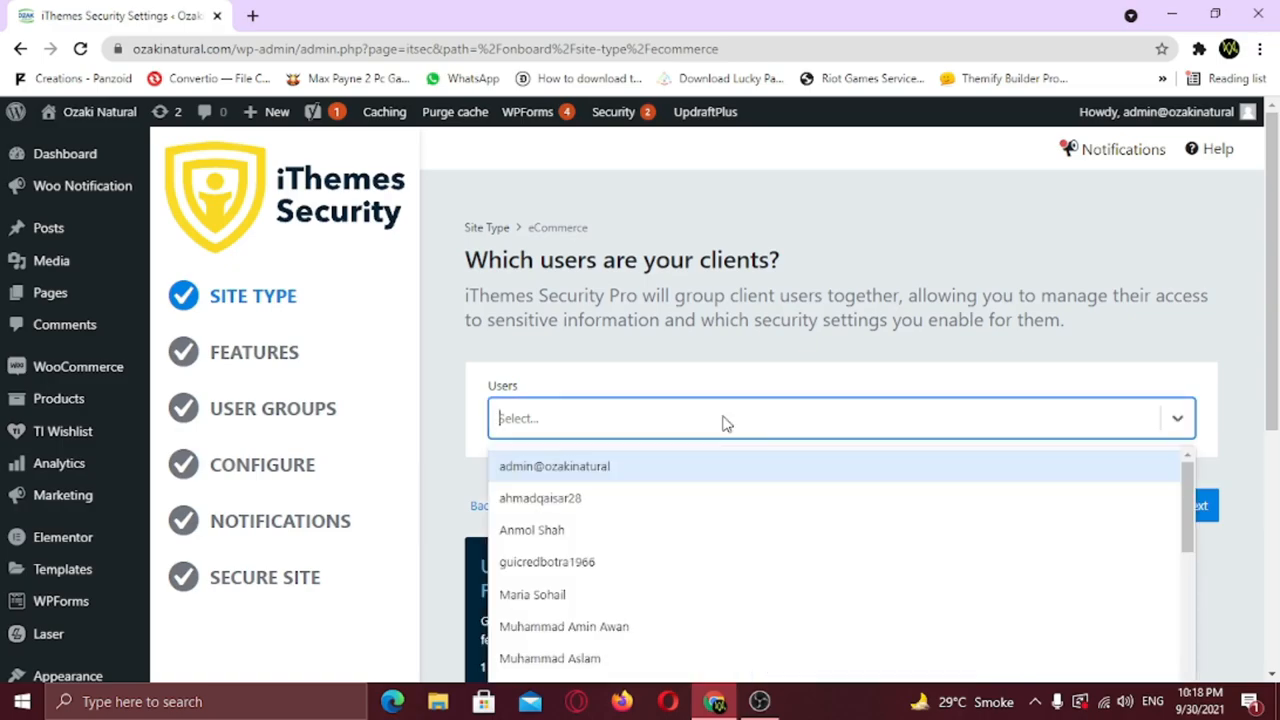
{"action": "left_click", "coordinate": [552, 466]}
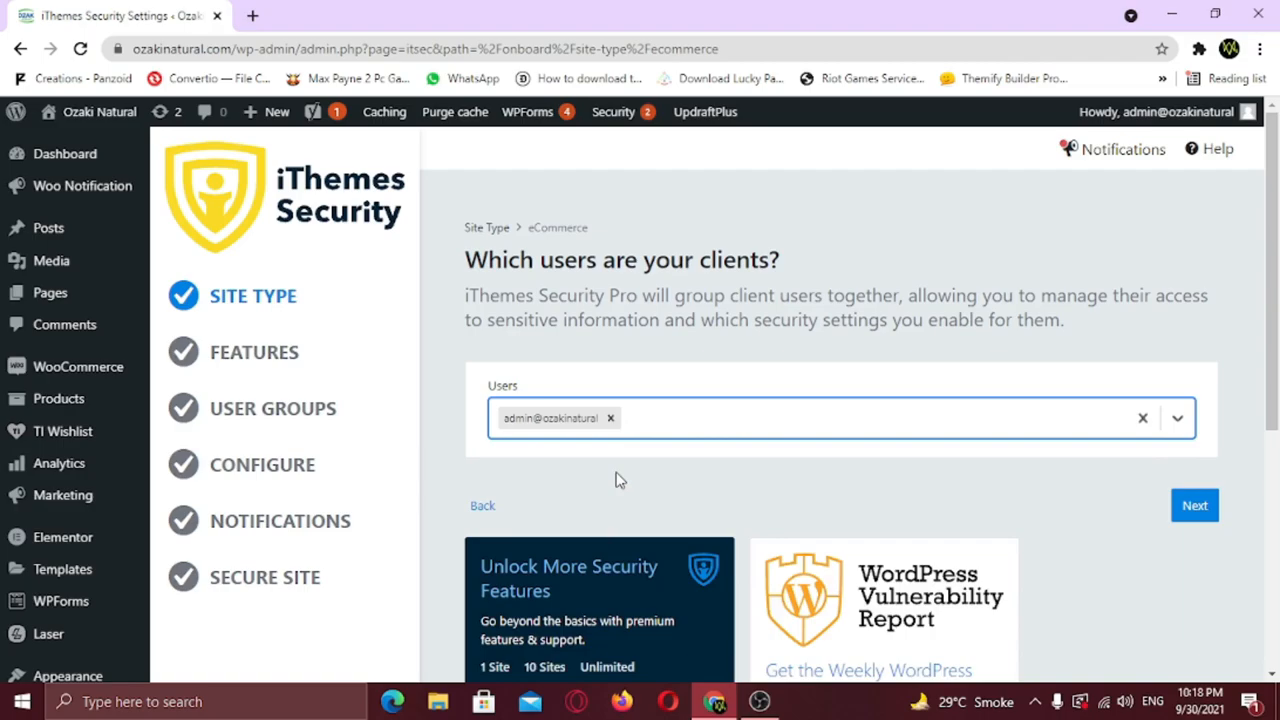
{"action": "left_click", "coordinate": [840, 418]}
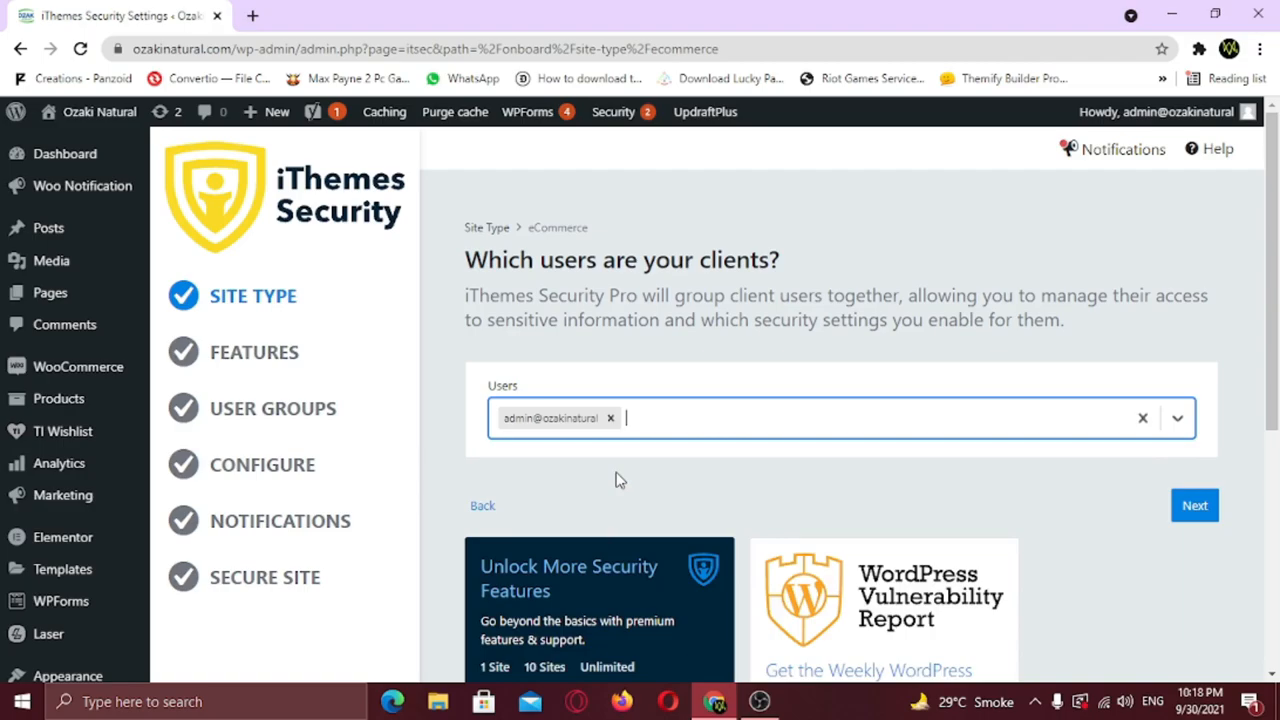
{"action": "mouse_move", "coordinate": [1172, 516]}
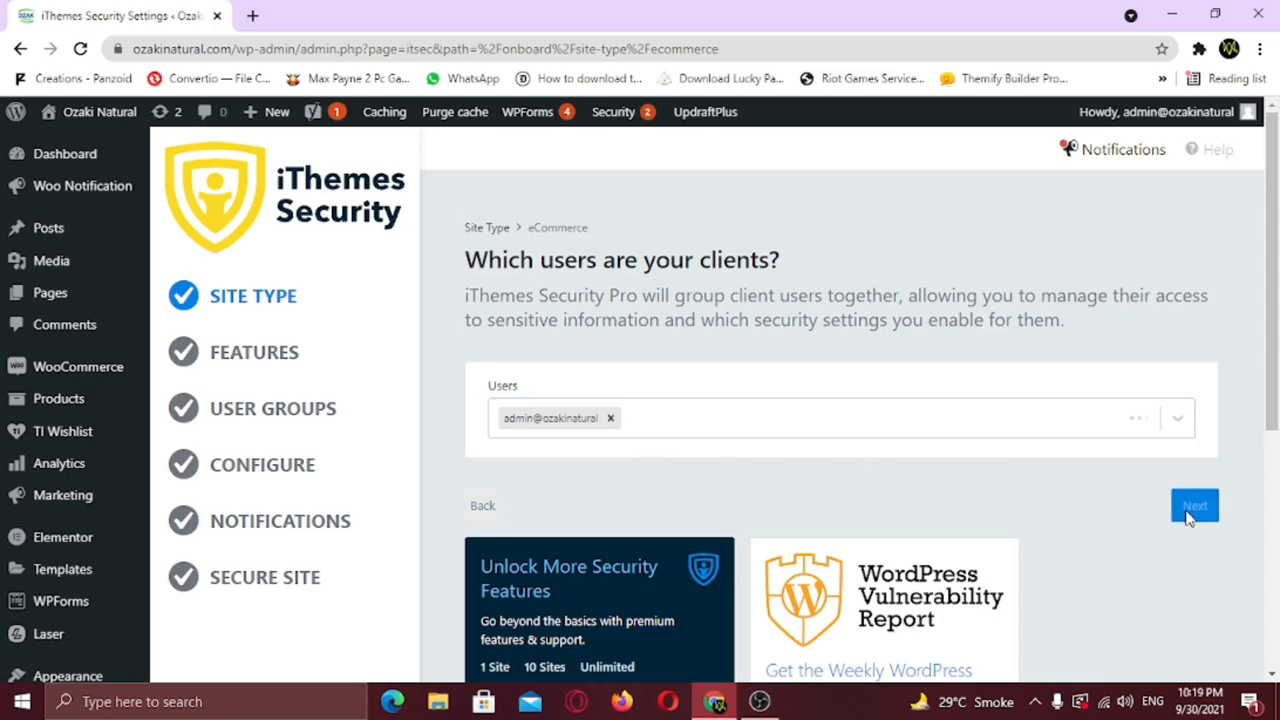
Step: Allow clients to manage iThemes Security and keep Subscriber and Customer as customer roles
{"action": "left_click", "coordinate": [1194, 504]}
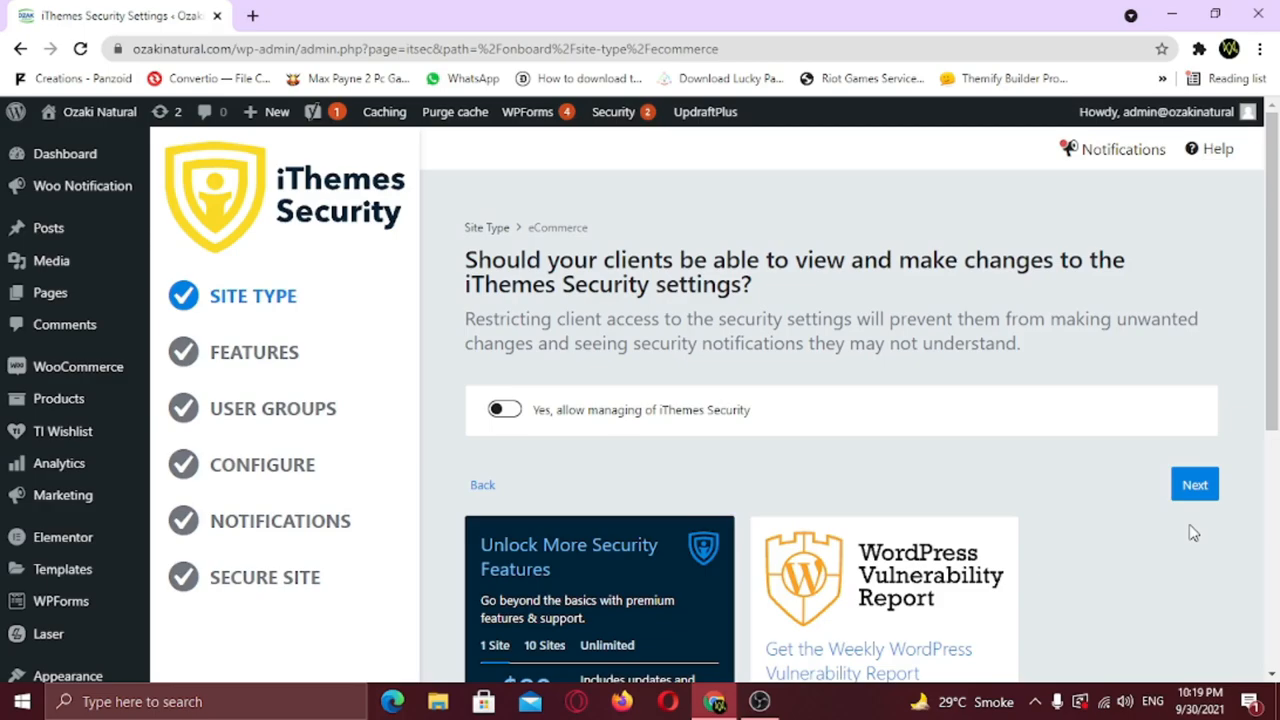
{"action": "mouse_move", "coordinate": [1100, 530]}
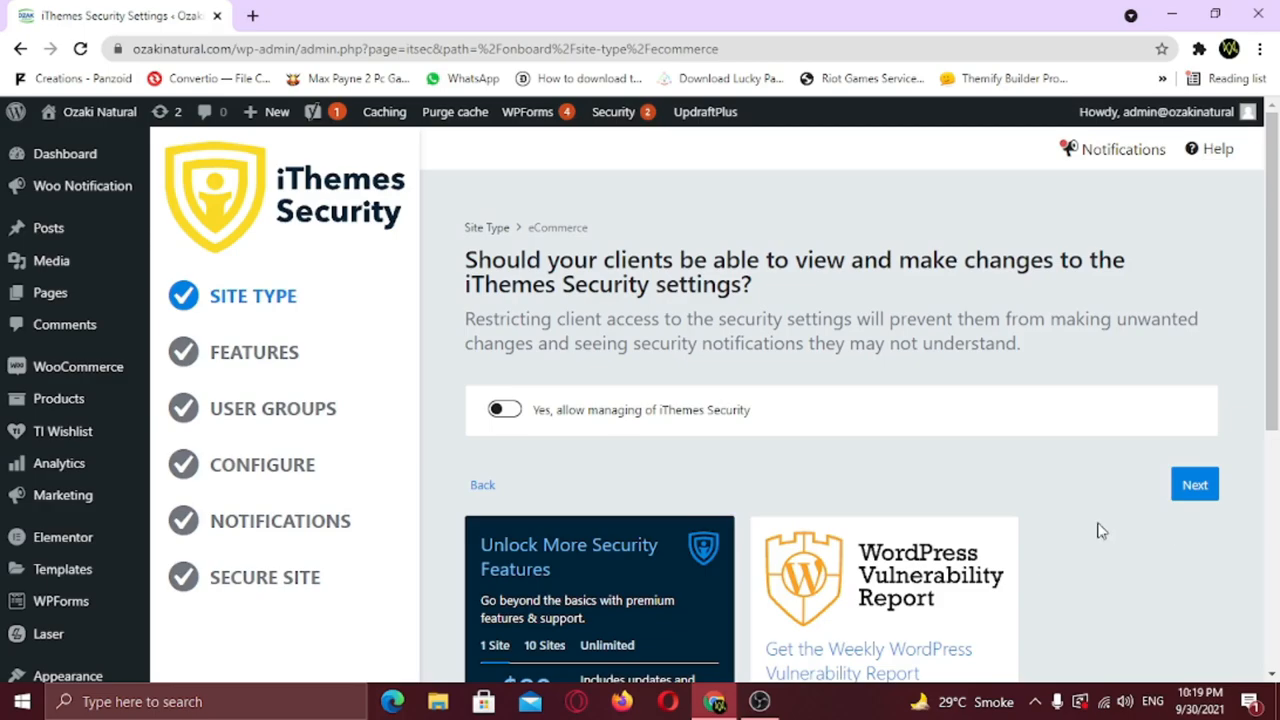
{"action": "left_click", "coordinate": [504, 408]}
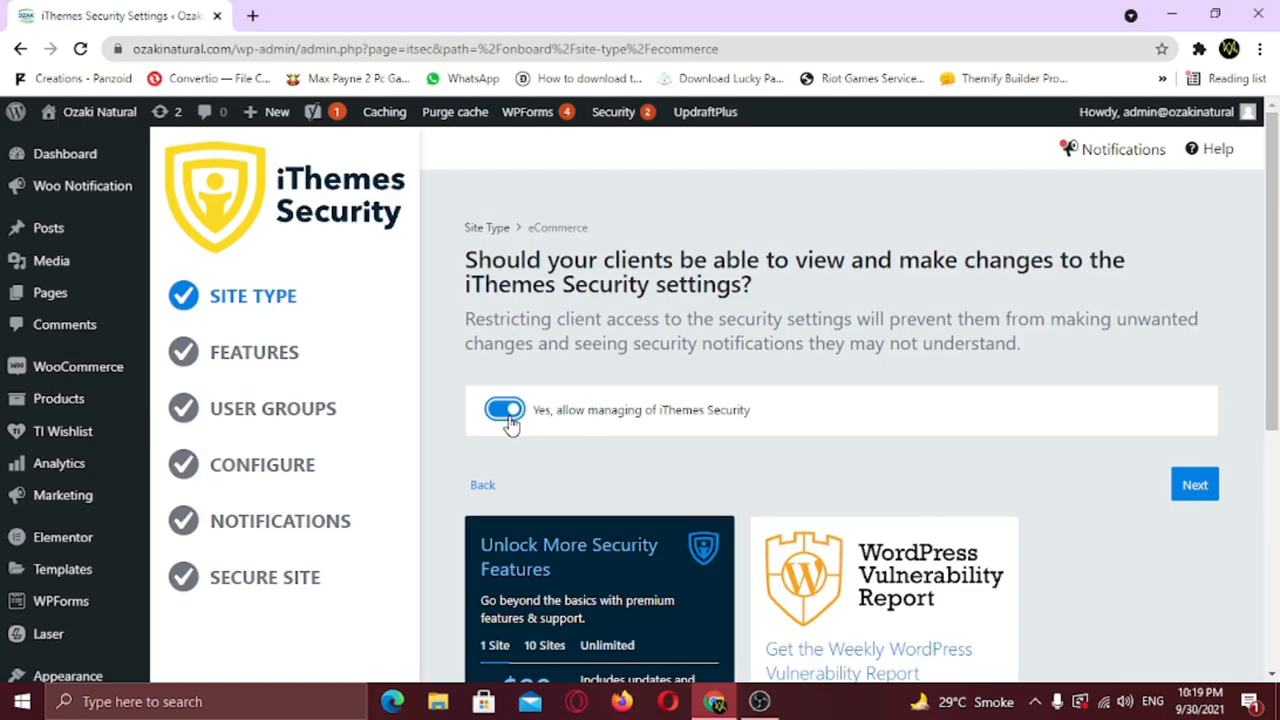
{"action": "left_click", "coordinate": [504, 410]}
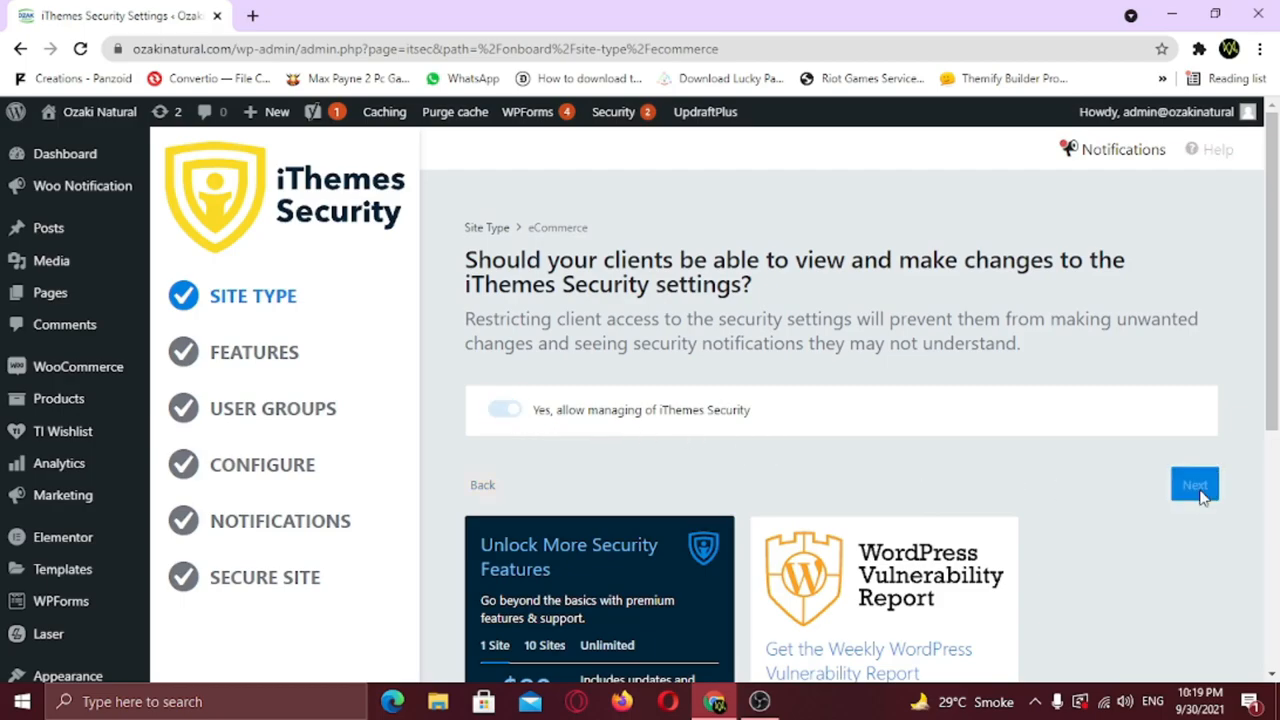
{"action": "left_click", "coordinate": [1194, 482]}
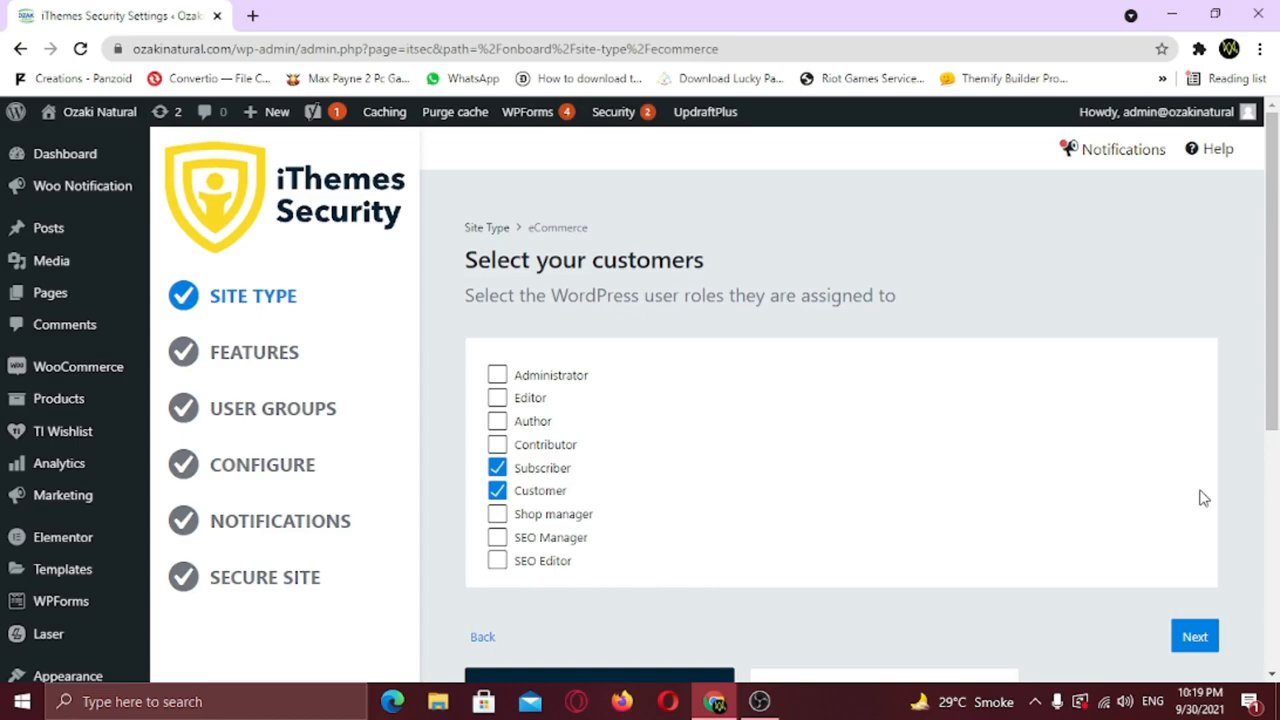
{"action": "mouse_move", "coordinate": [1192, 544]}
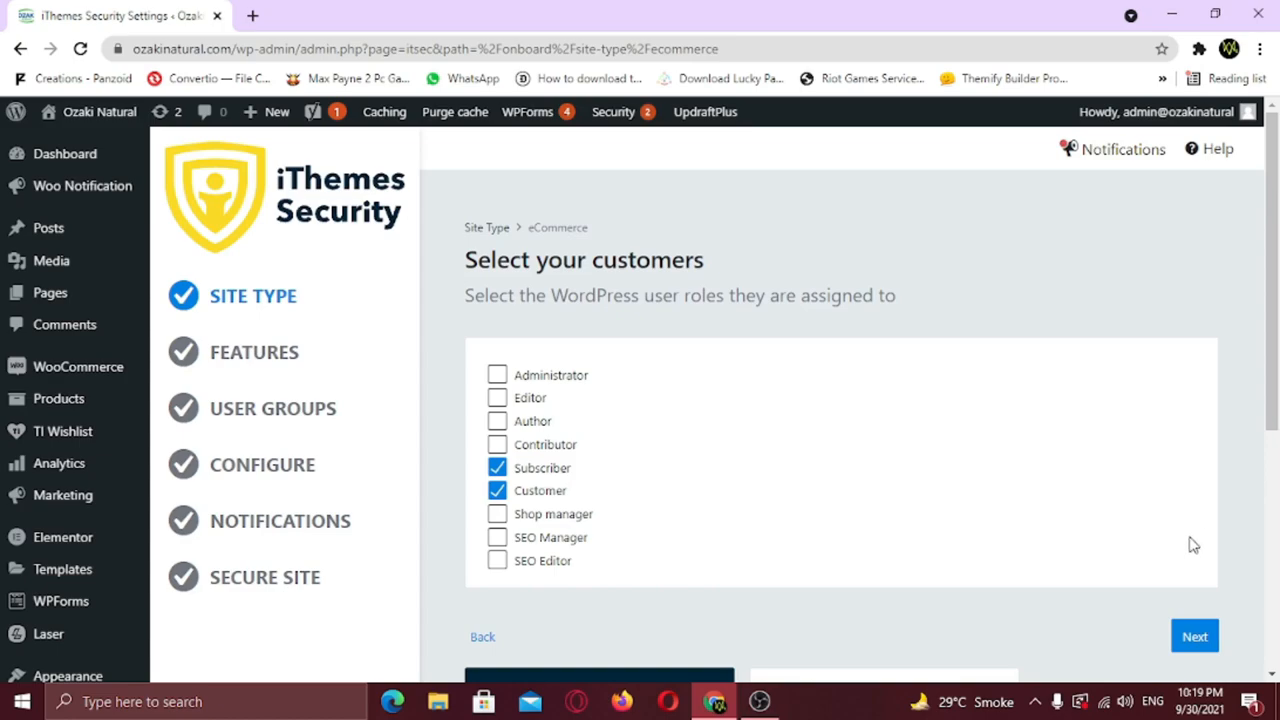
{"action": "left_click", "coordinate": [1196, 636]}
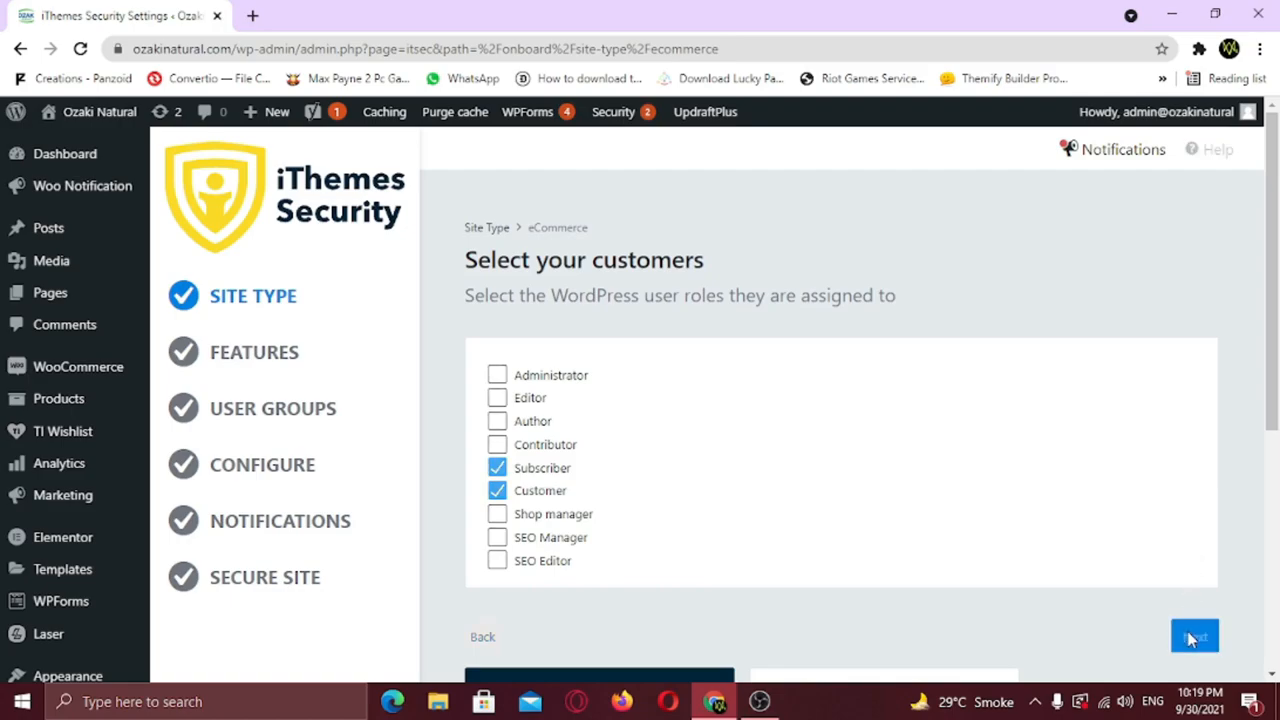
Step: Confirm the customer roles and continue with no customer password policy
{"action": "left_click", "coordinate": [1196, 636]}
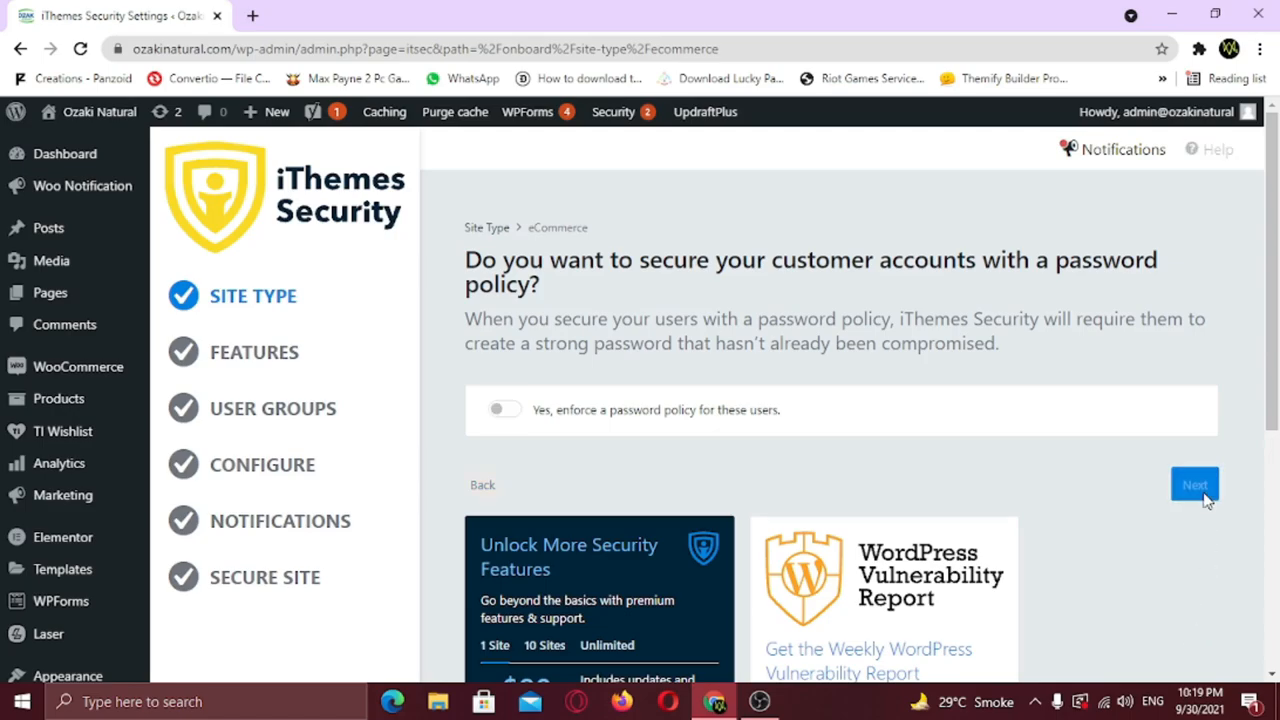
{"action": "left_click", "coordinate": [1194, 484]}
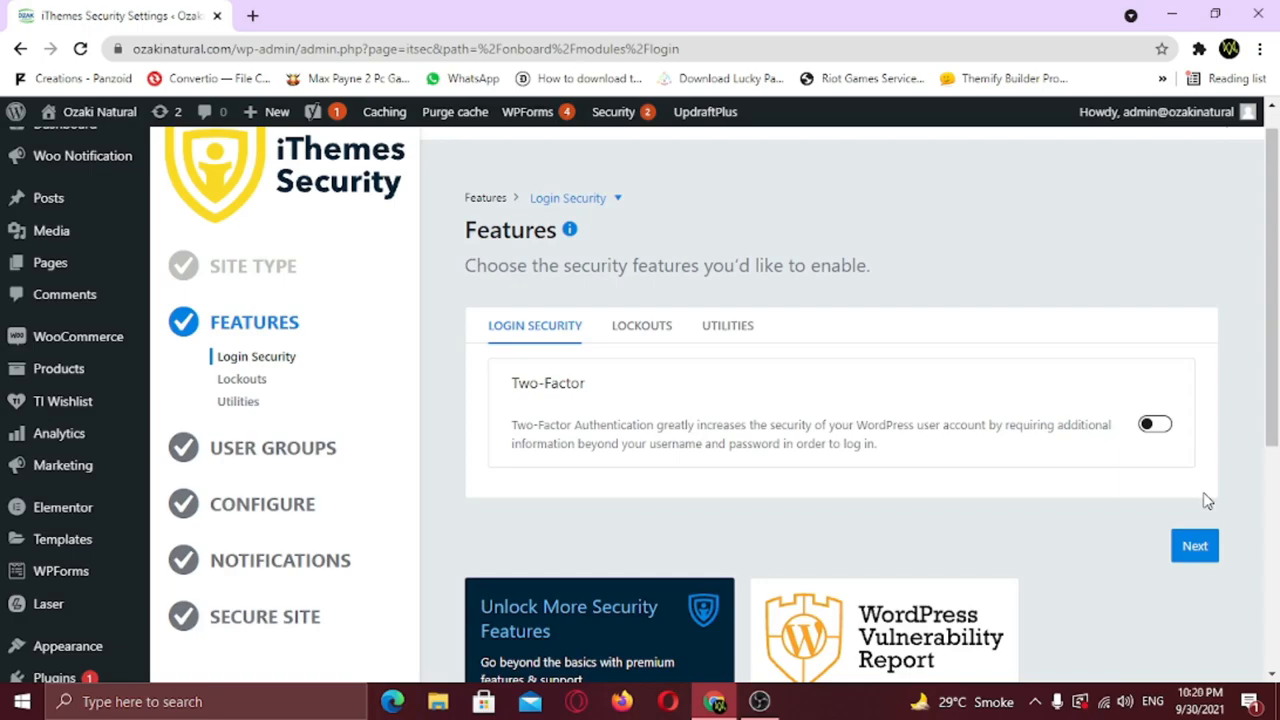
Step: Enable Two-Factor, review the Lockouts and Utilities features, and continue to User Groups
{"action": "left_click", "coordinate": [1156, 424]}
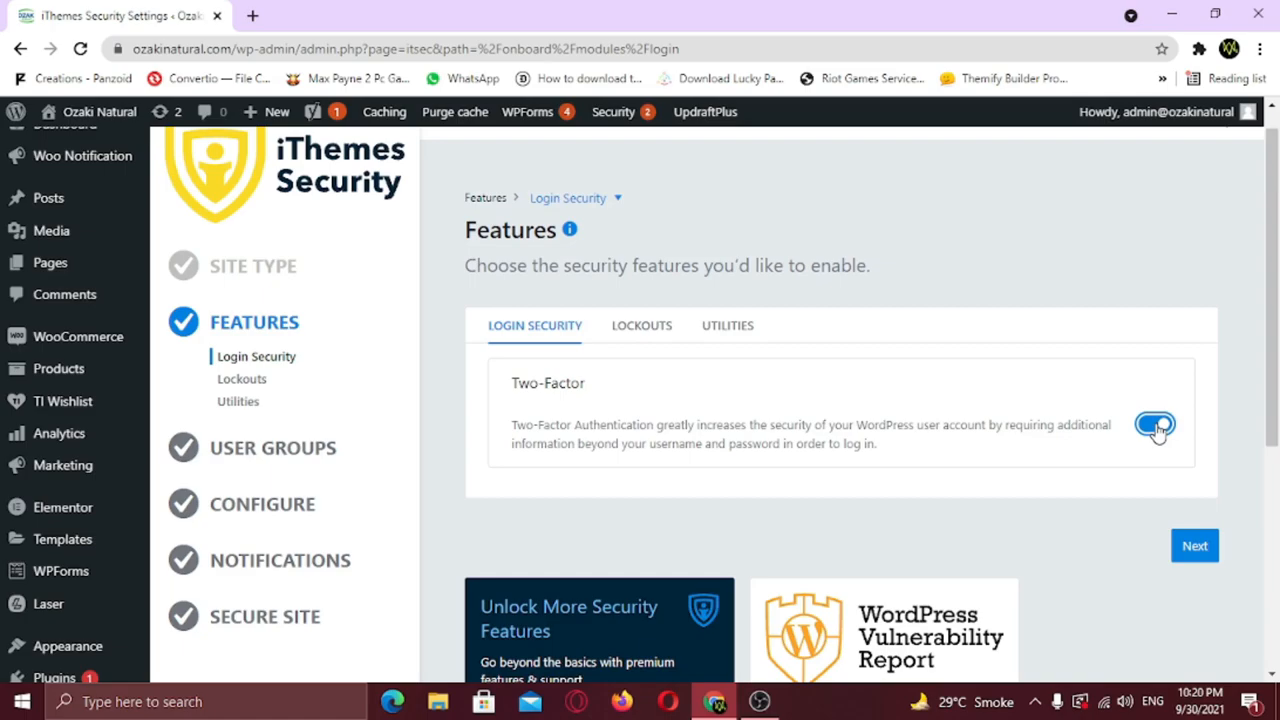
{"action": "mouse_move", "coordinate": [640, 324]}
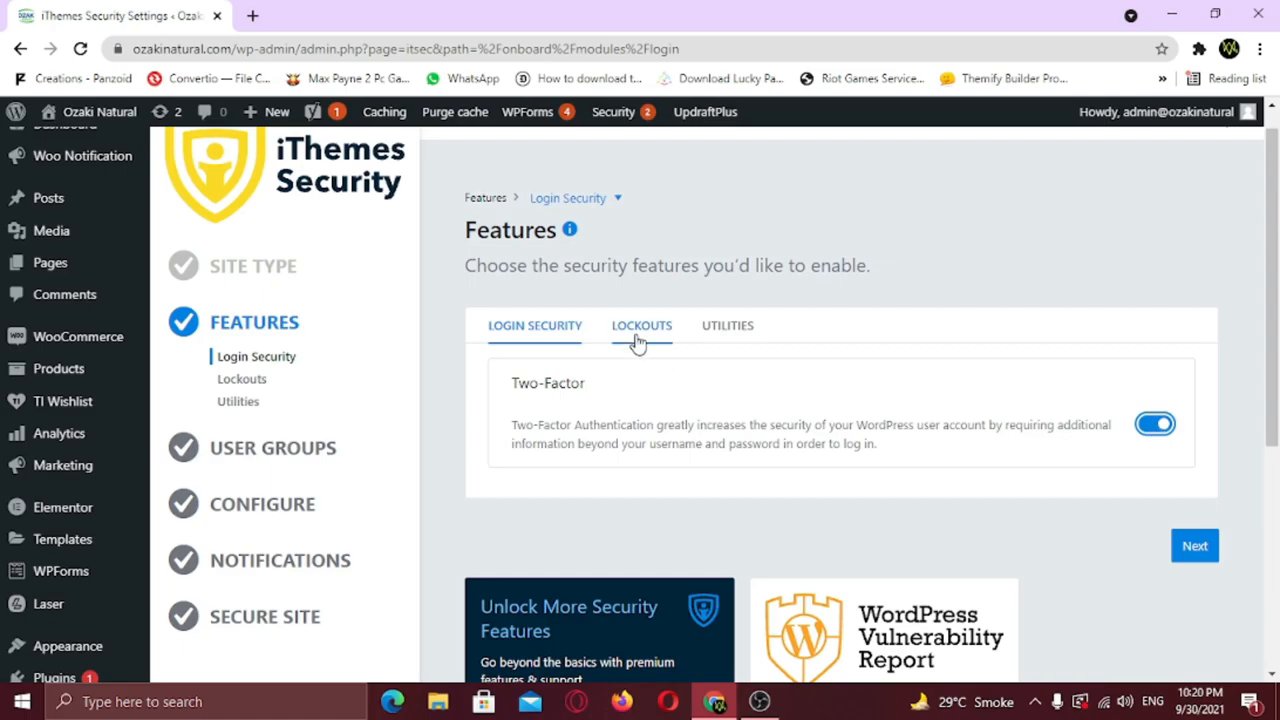
{"action": "left_click", "coordinate": [640, 324]}
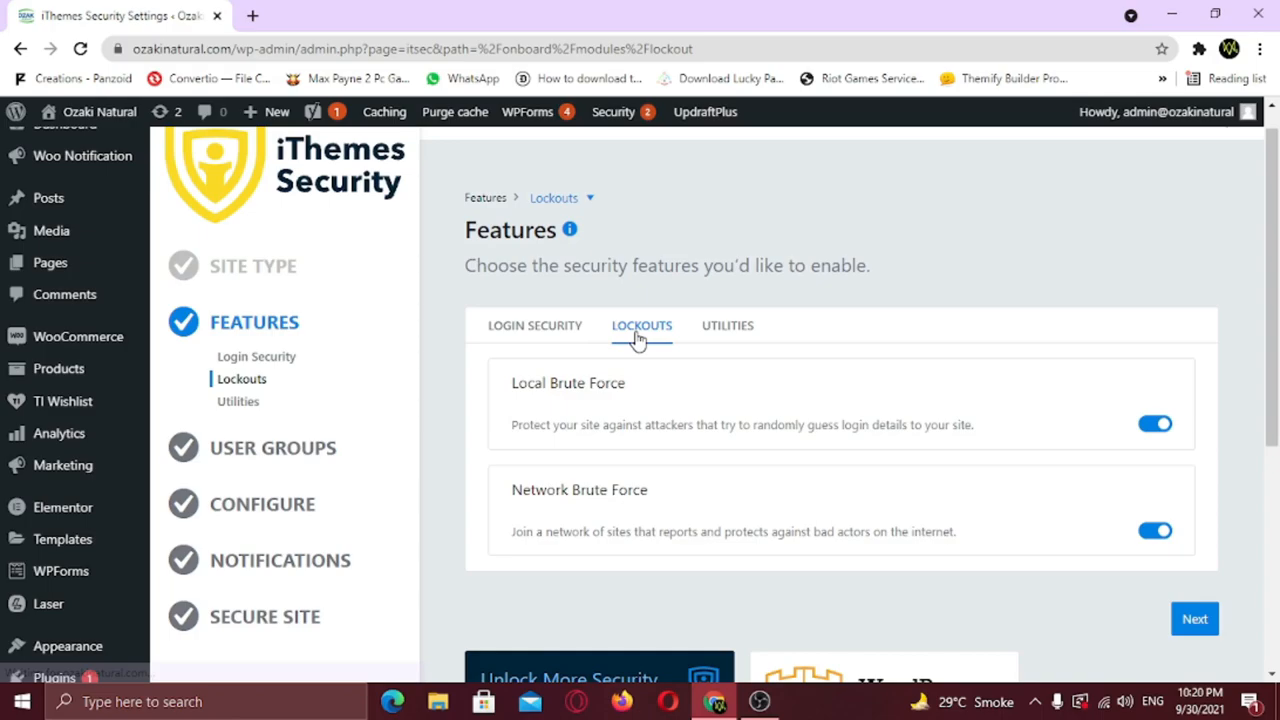
{"action": "left_click", "coordinate": [728, 324]}
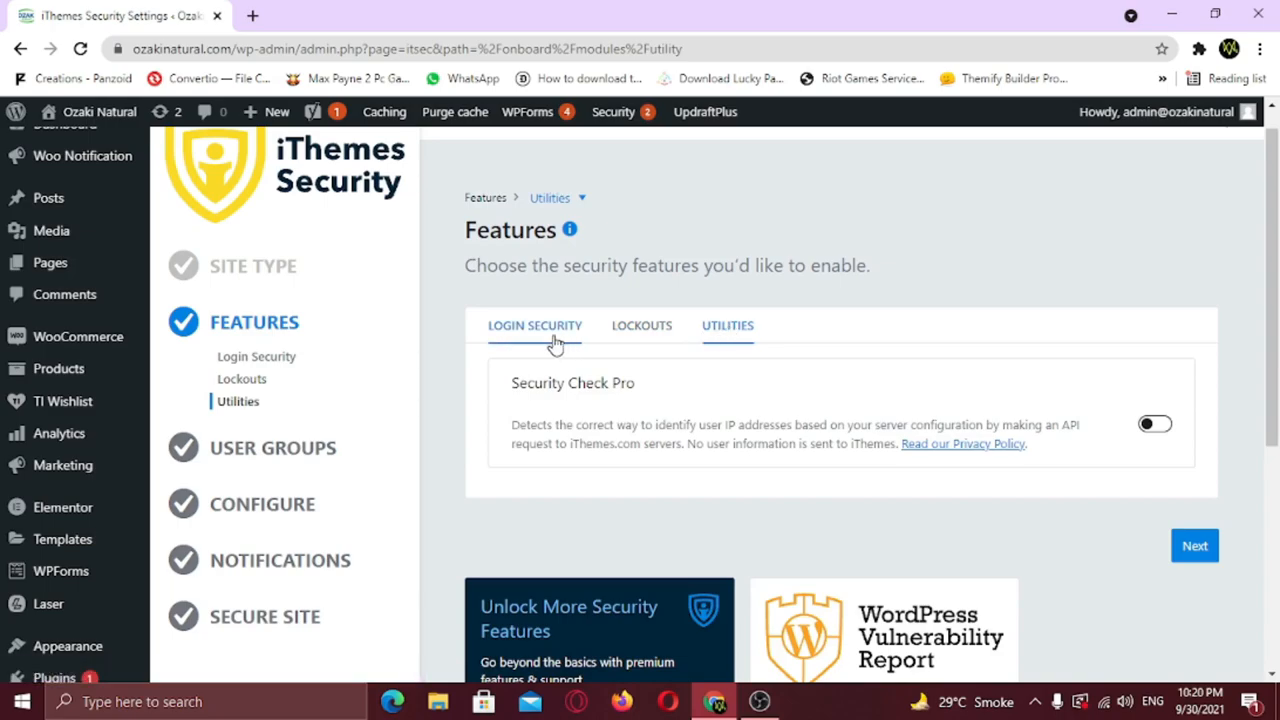
{"action": "left_click", "coordinate": [534, 324]}
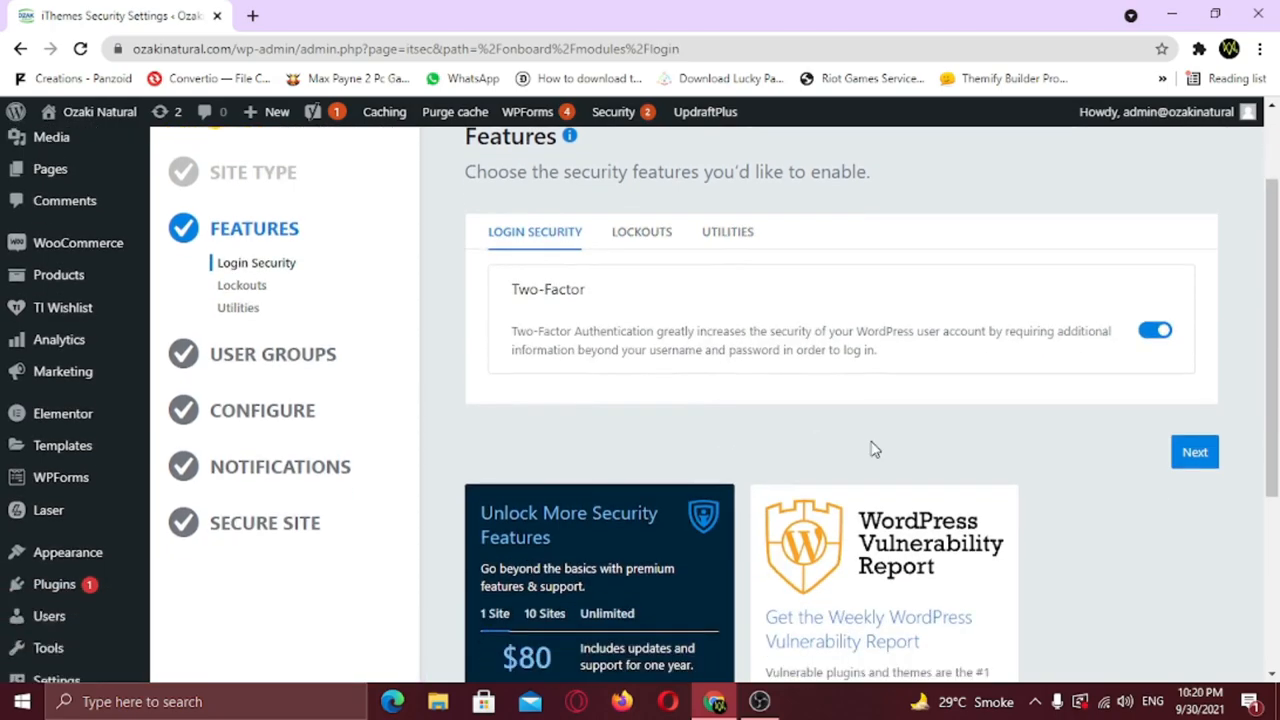
{"action": "left_click", "coordinate": [640, 232]}
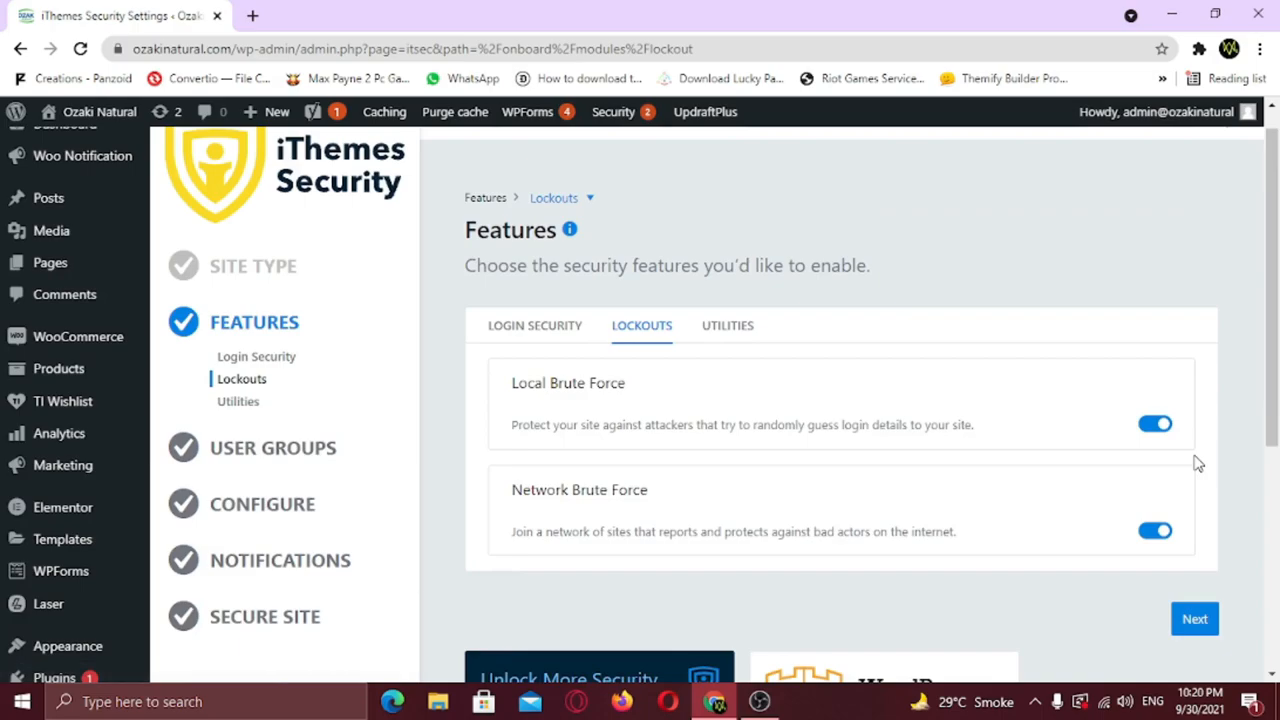
{"action": "left_click", "coordinate": [728, 324]}
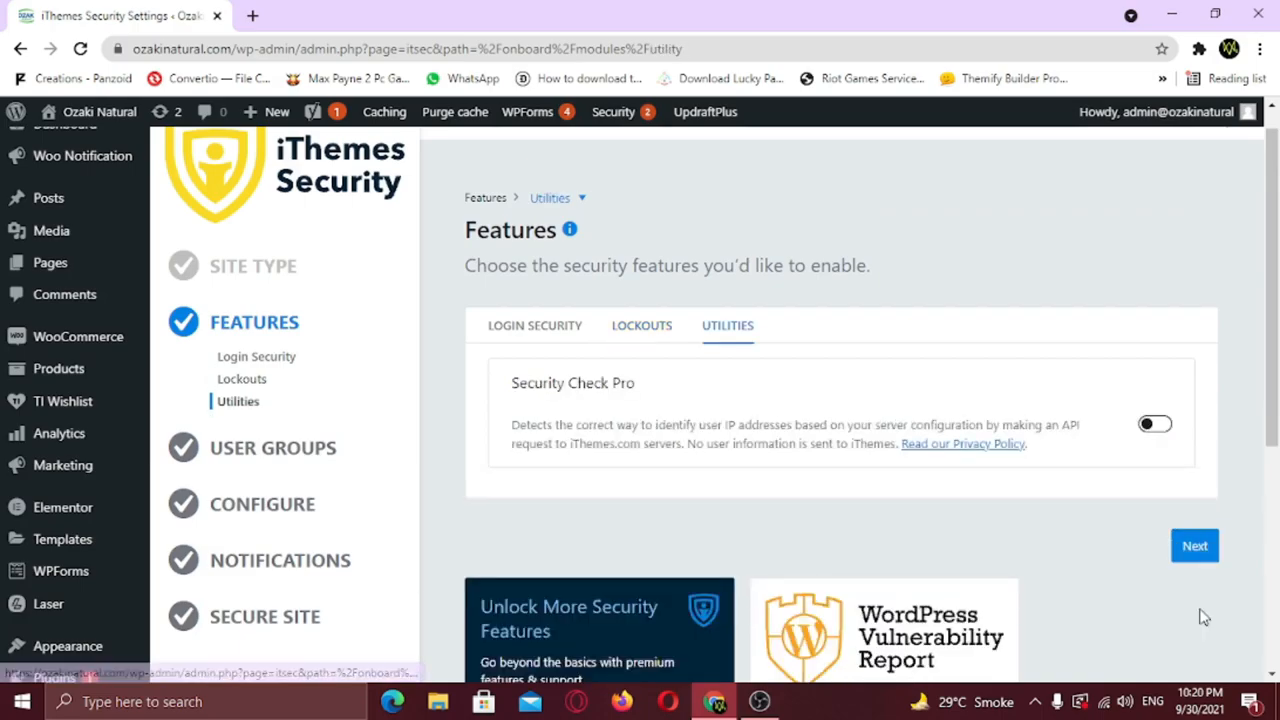
{"action": "left_click", "coordinate": [1194, 544]}
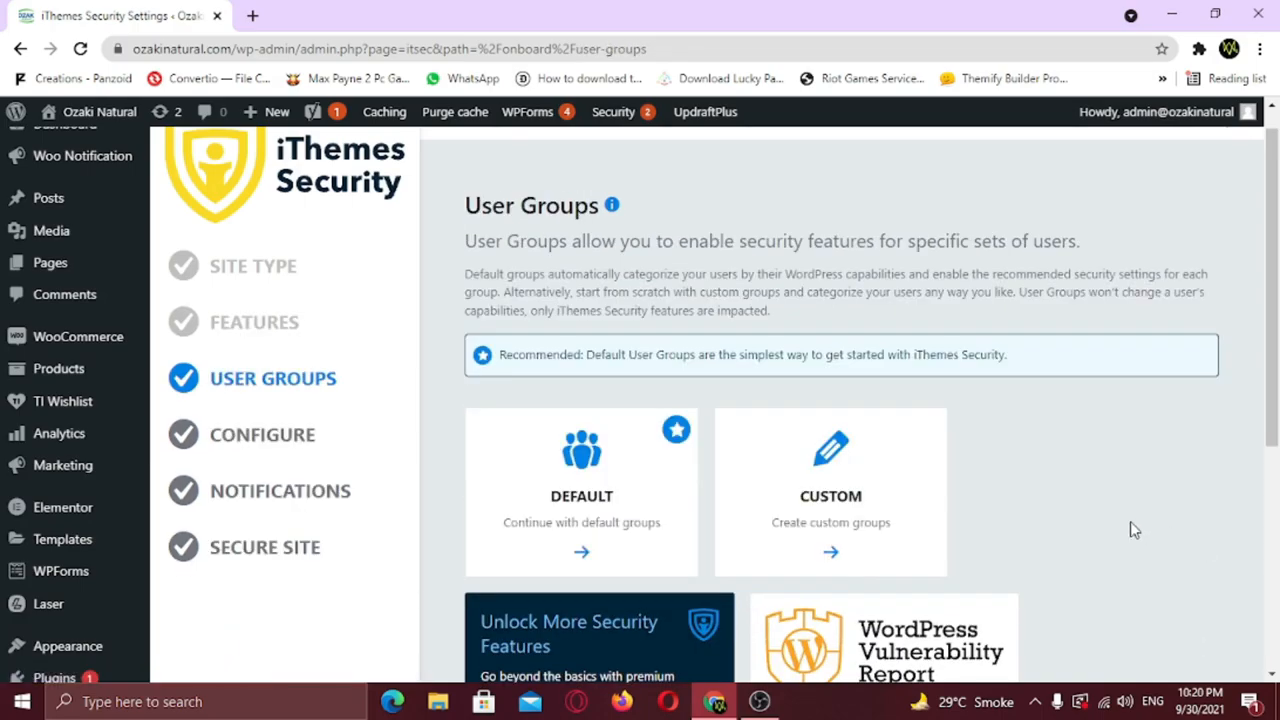
{"action": "mouse_move", "coordinate": [1128, 526]}
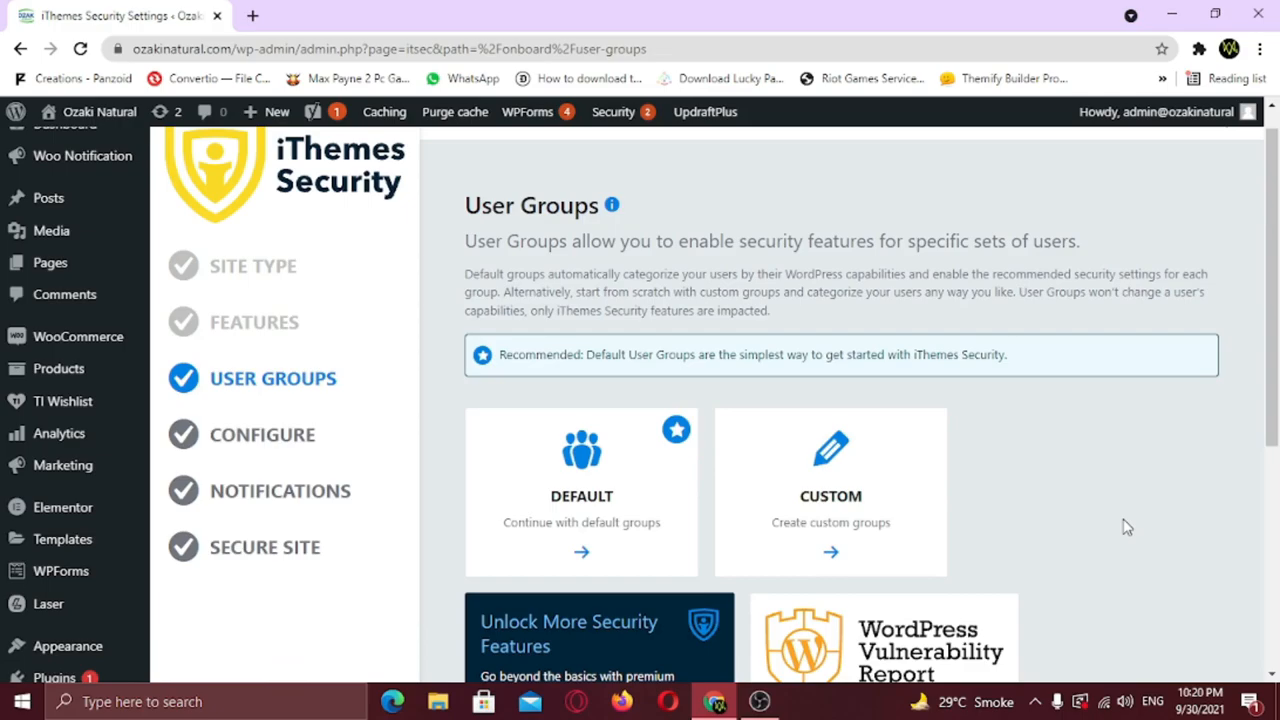
Step: Scroll down the User Groups step toward the default and custom group choices
{"action": "scroll", "scroll_direction": "down", "scroll_amount": 3}
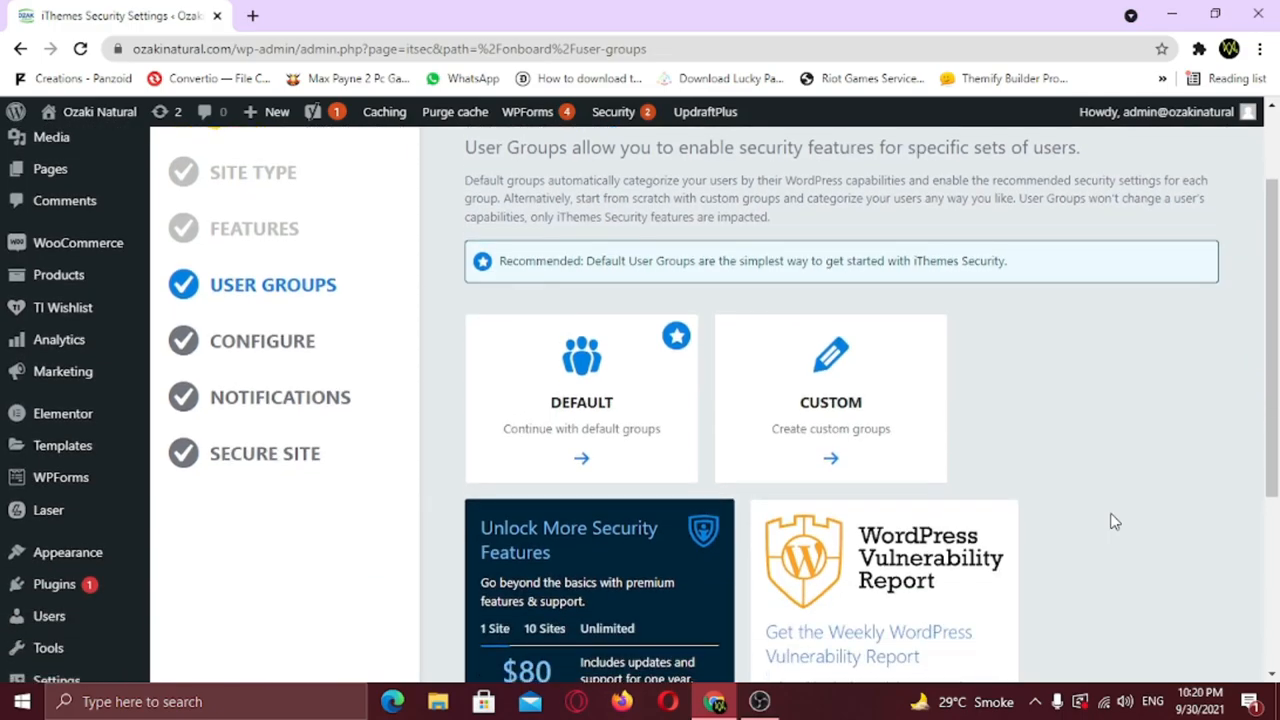
{"action": "mouse_move", "coordinate": [630, 376]}
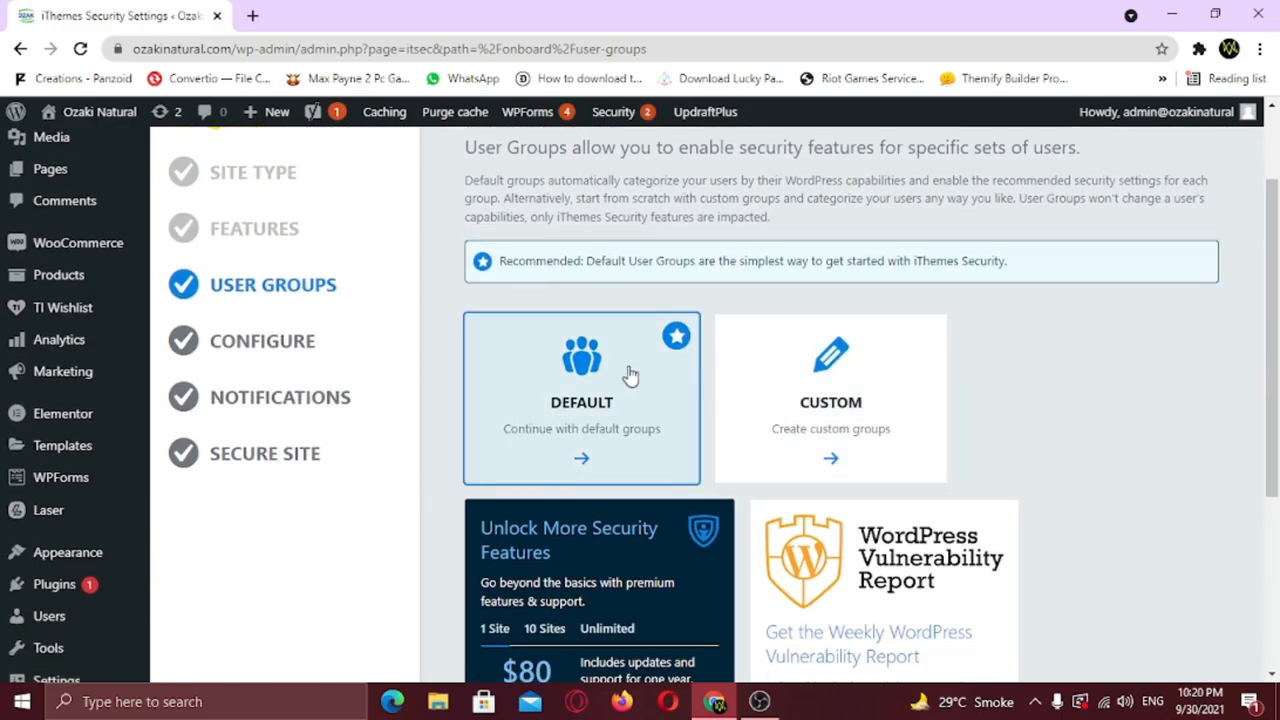
{"action": "mouse_move", "coordinate": [600, 370]}
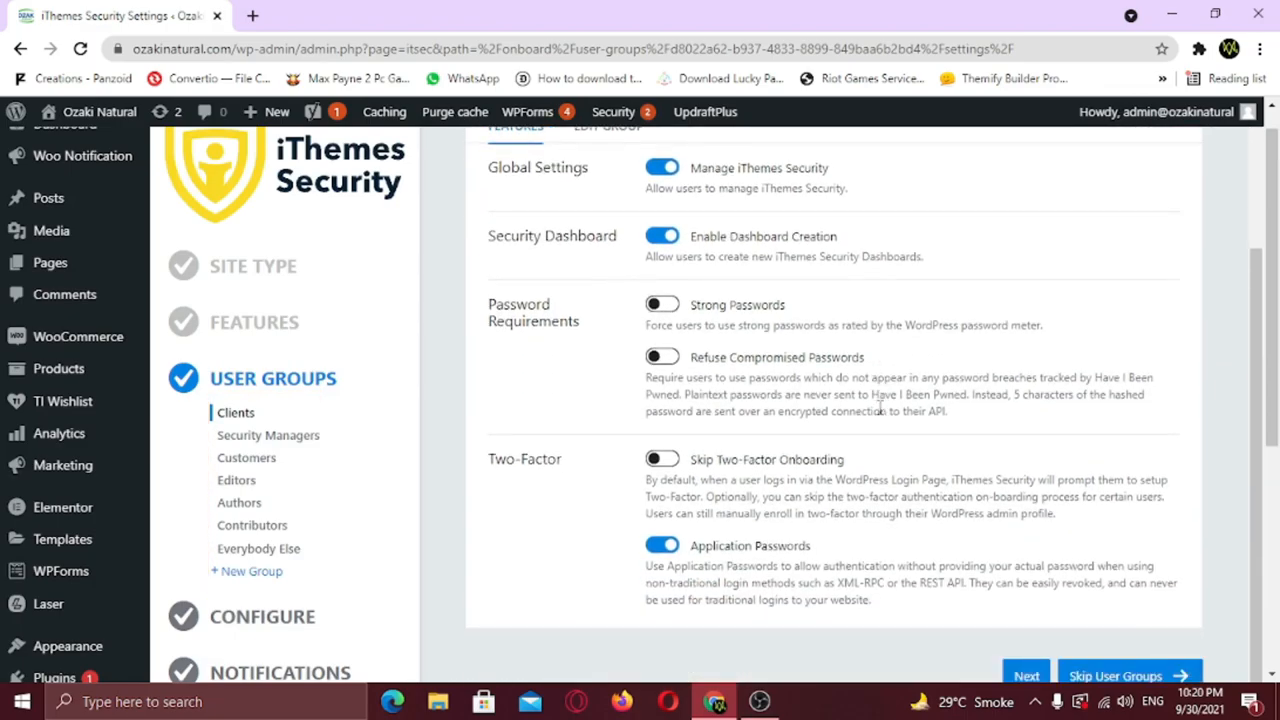
Step: Require Strong Passwords and refuse compromised passwords, then move to Security Managers
{"action": "left_click", "coordinate": [660, 304]}
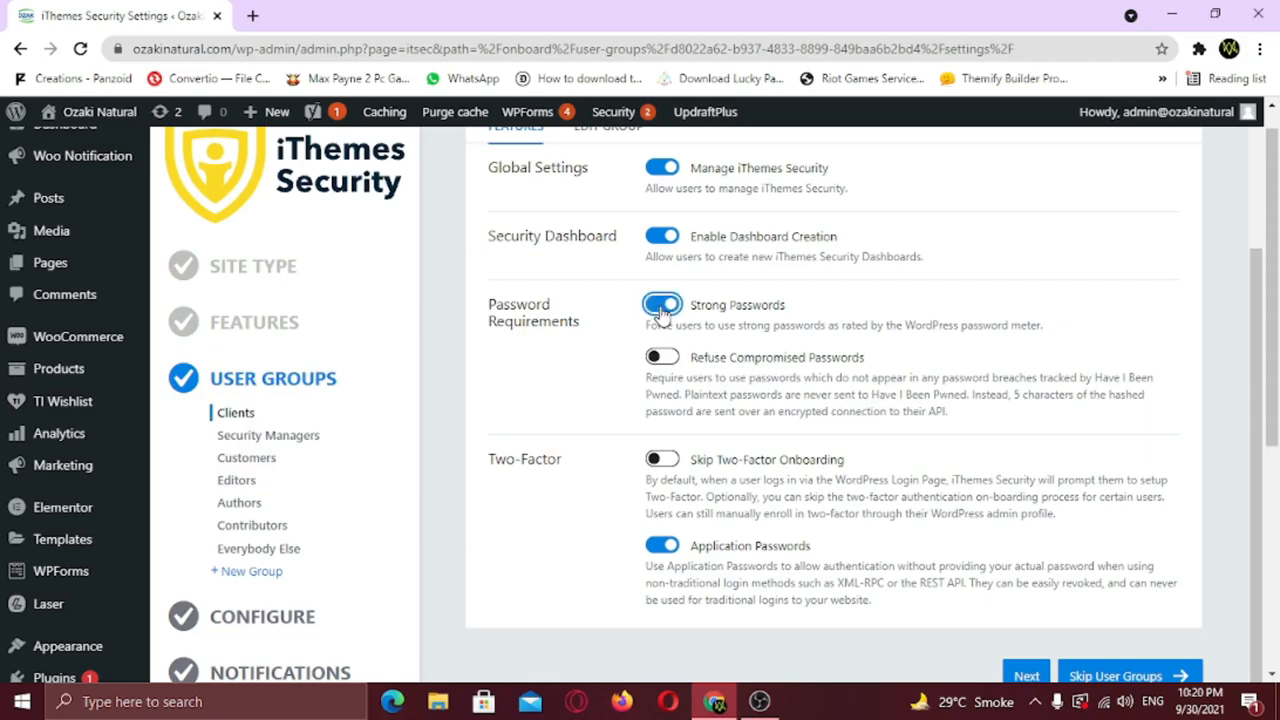
{"action": "scroll", "scroll_direction": "down", "scroll_amount": 3}
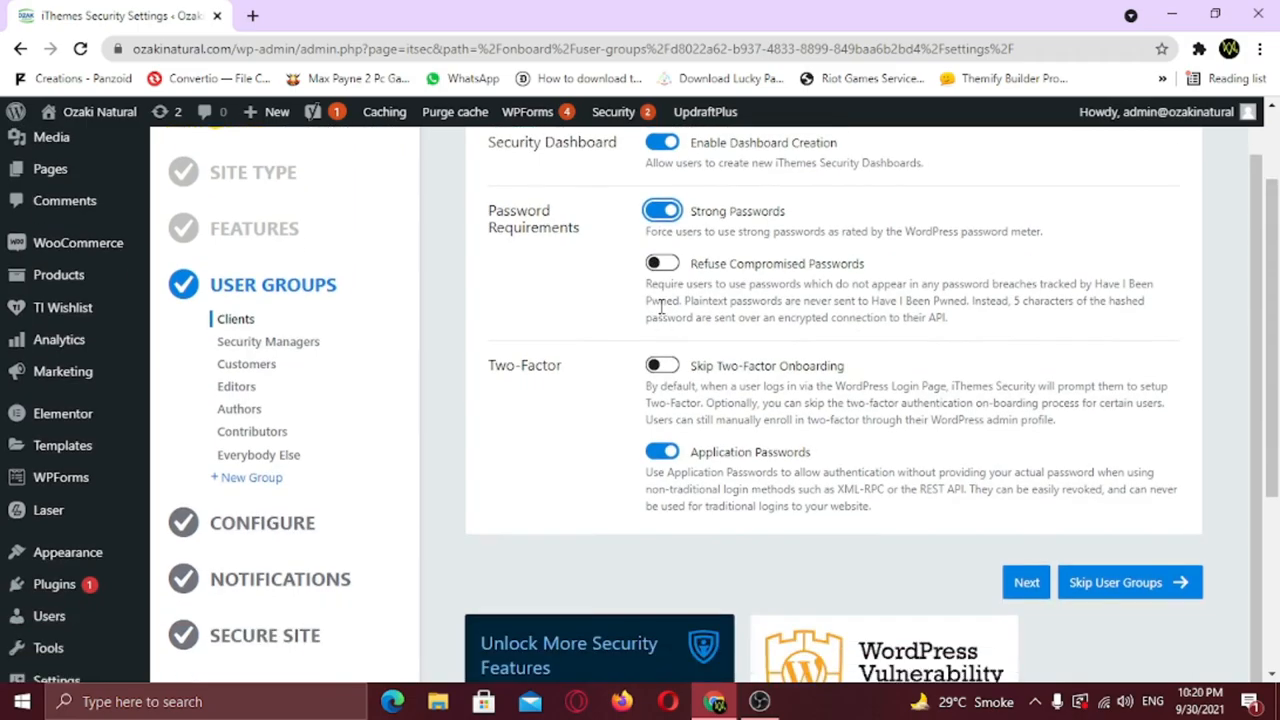
{"action": "left_click", "coordinate": [660, 264]}
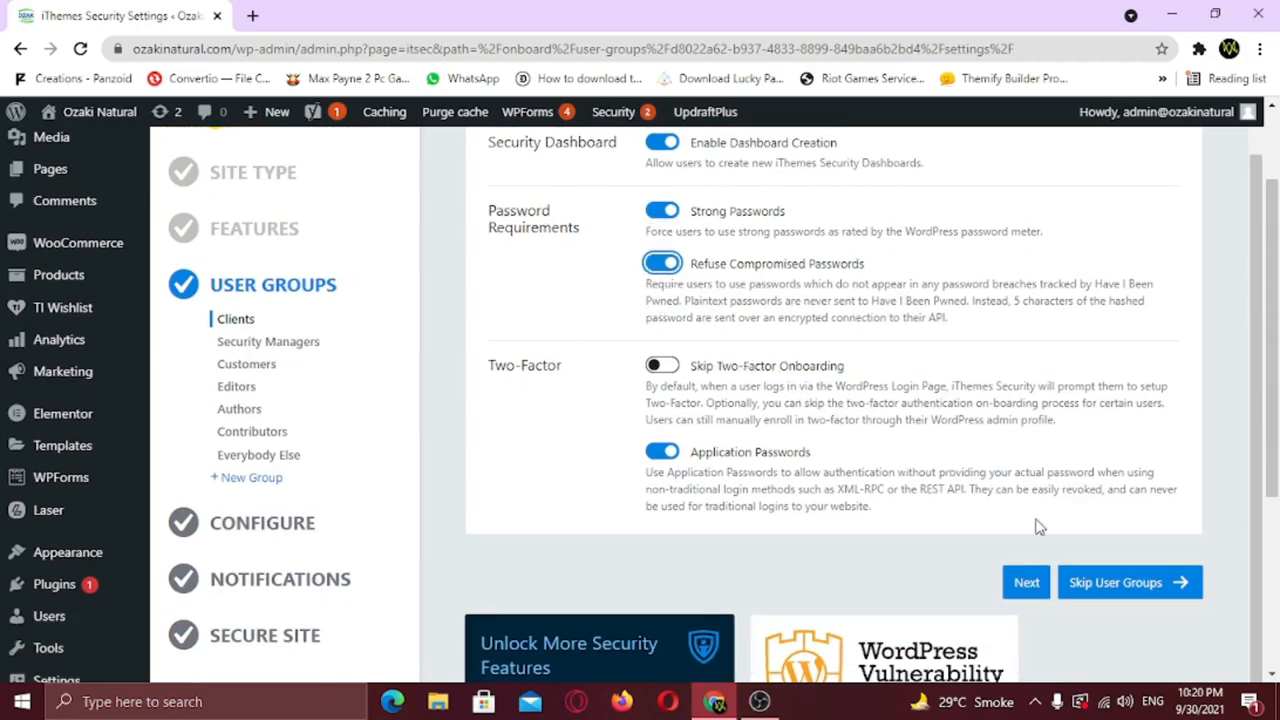
{"action": "left_click", "coordinate": [268, 340]}
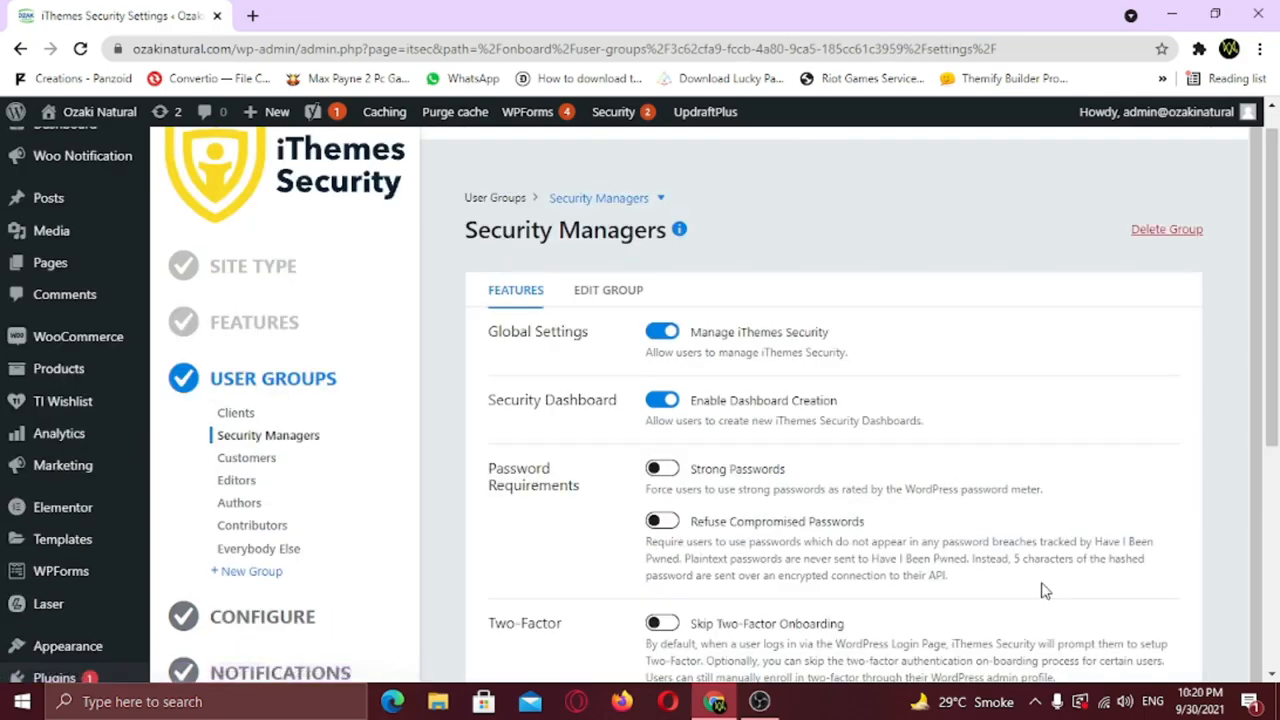
{"action": "scroll", "scroll_direction": "down", "scroll_amount": 3}
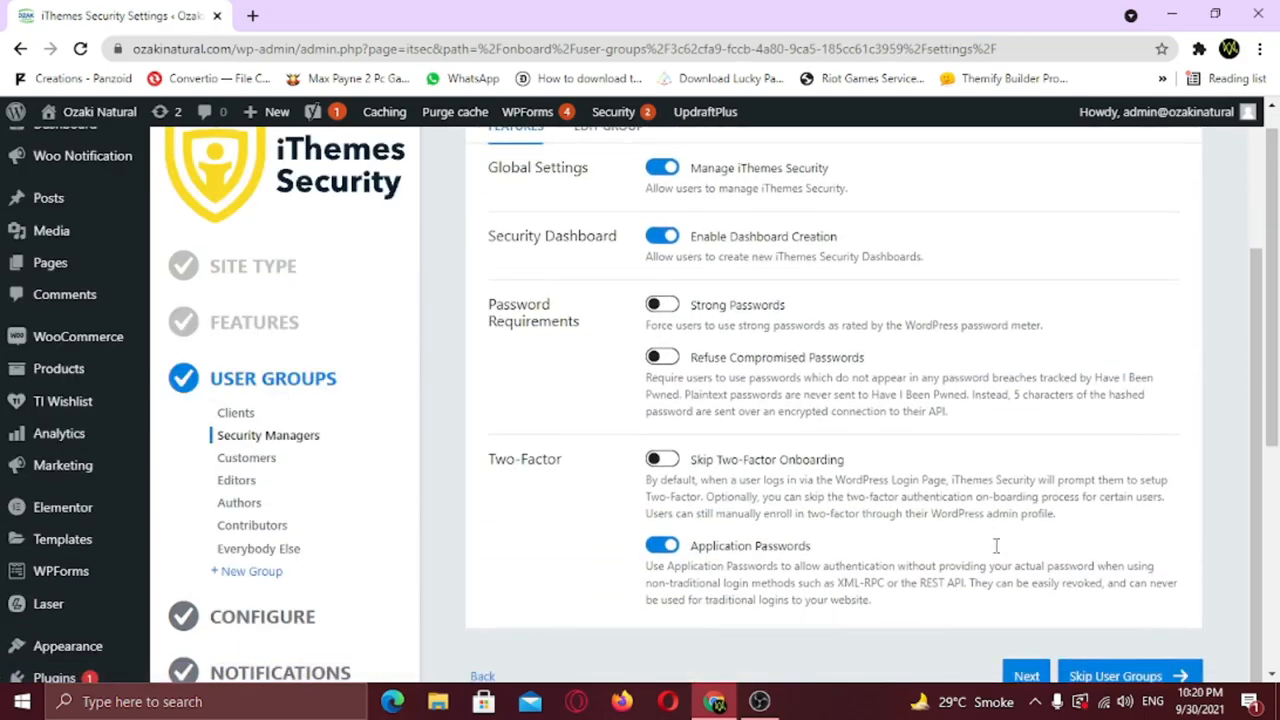
{"action": "mouse_move", "coordinate": [996, 552]}
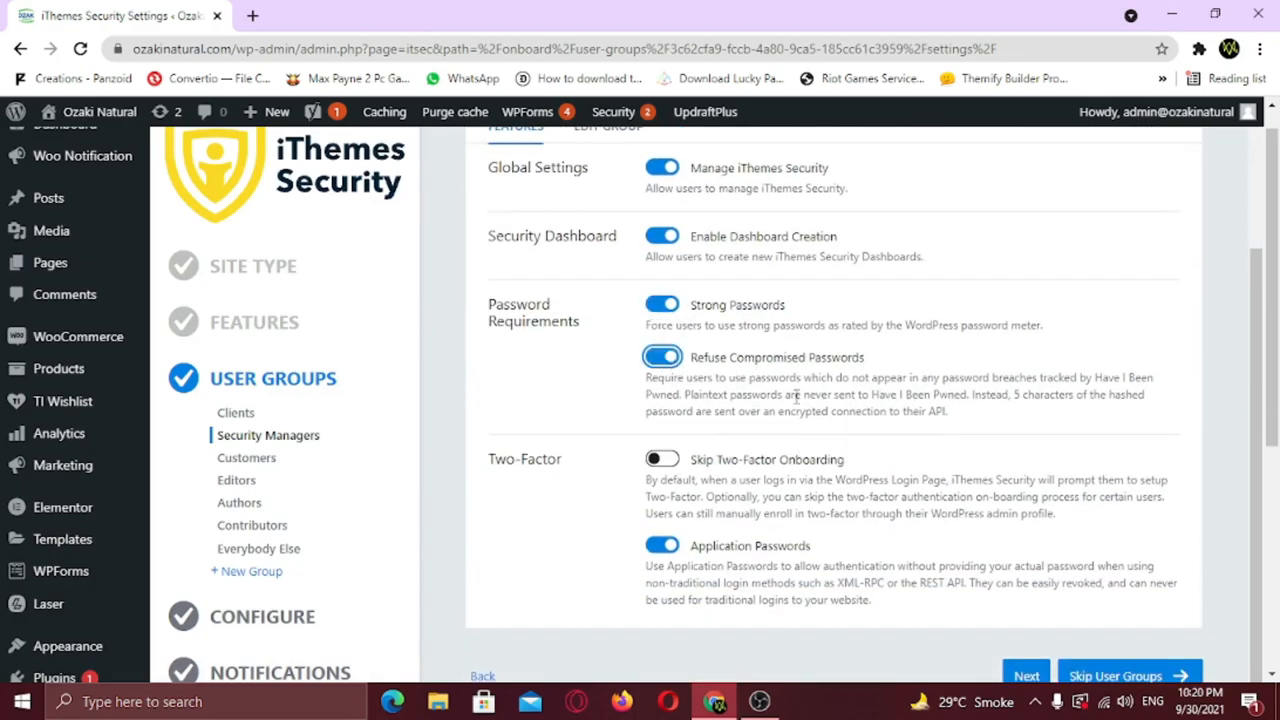
Step: Advance through the remaining user groups to Everybody Else and finish to reach Configure
{"action": "left_click", "coordinate": [244, 458]}
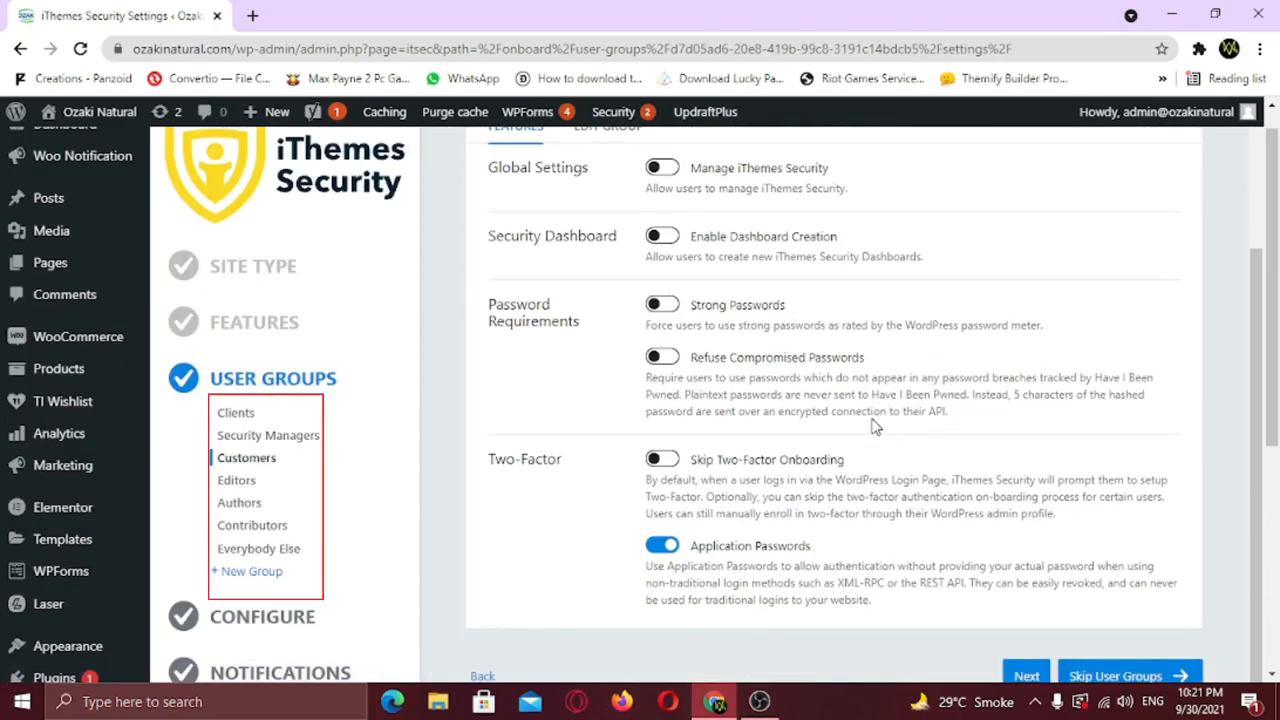
{"action": "scroll", "scroll_direction": "down", "scroll_amount": 3}
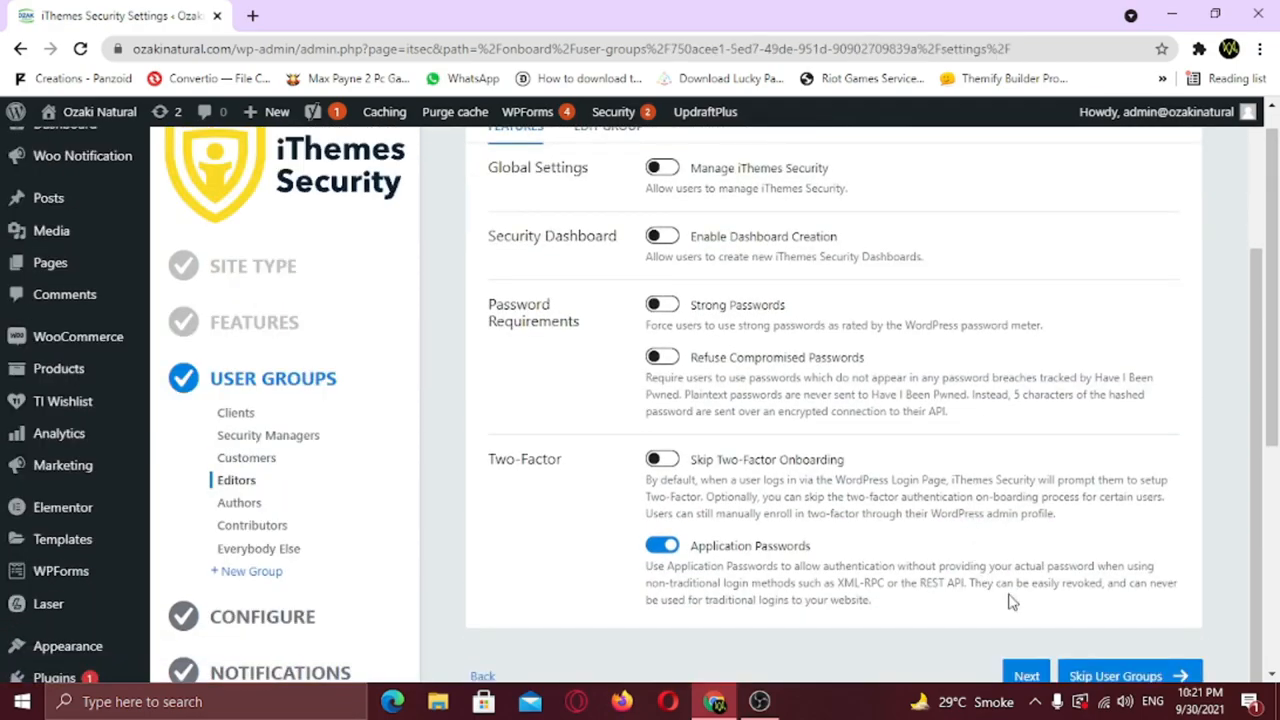
{"action": "left_click", "coordinate": [240, 504]}
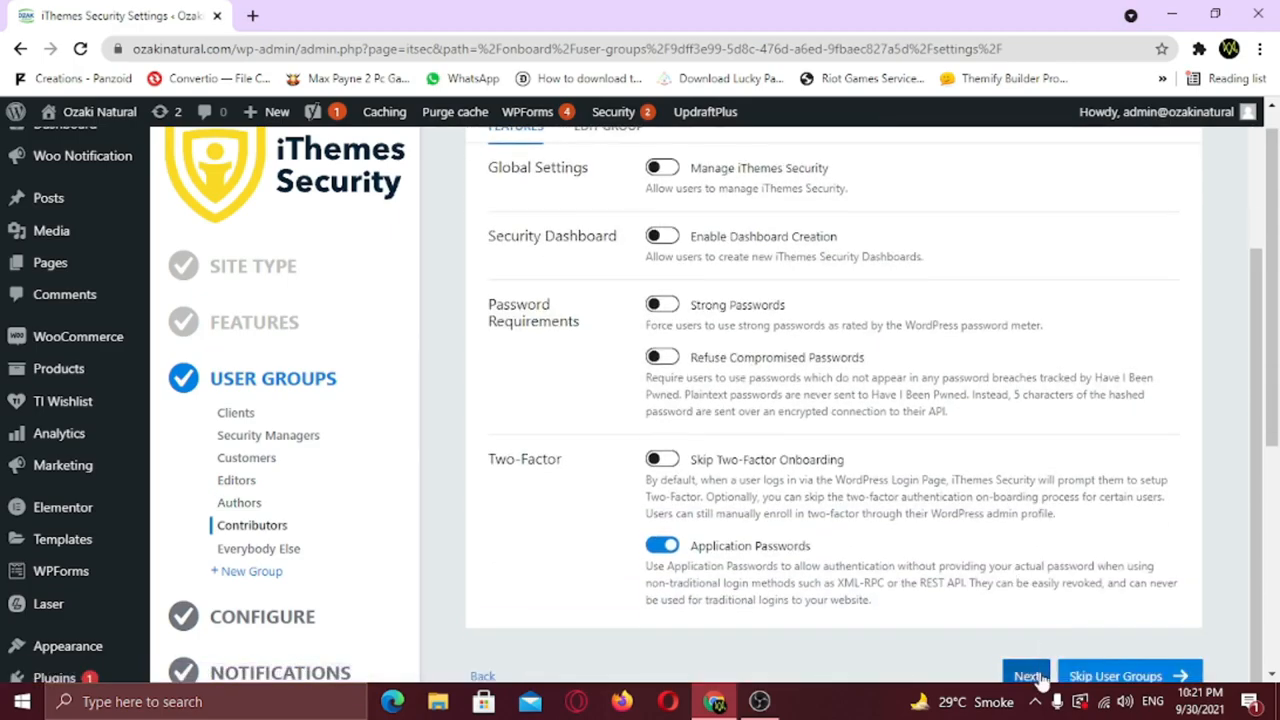
{"action": "left_click", "coordinate": [1028, 674]}
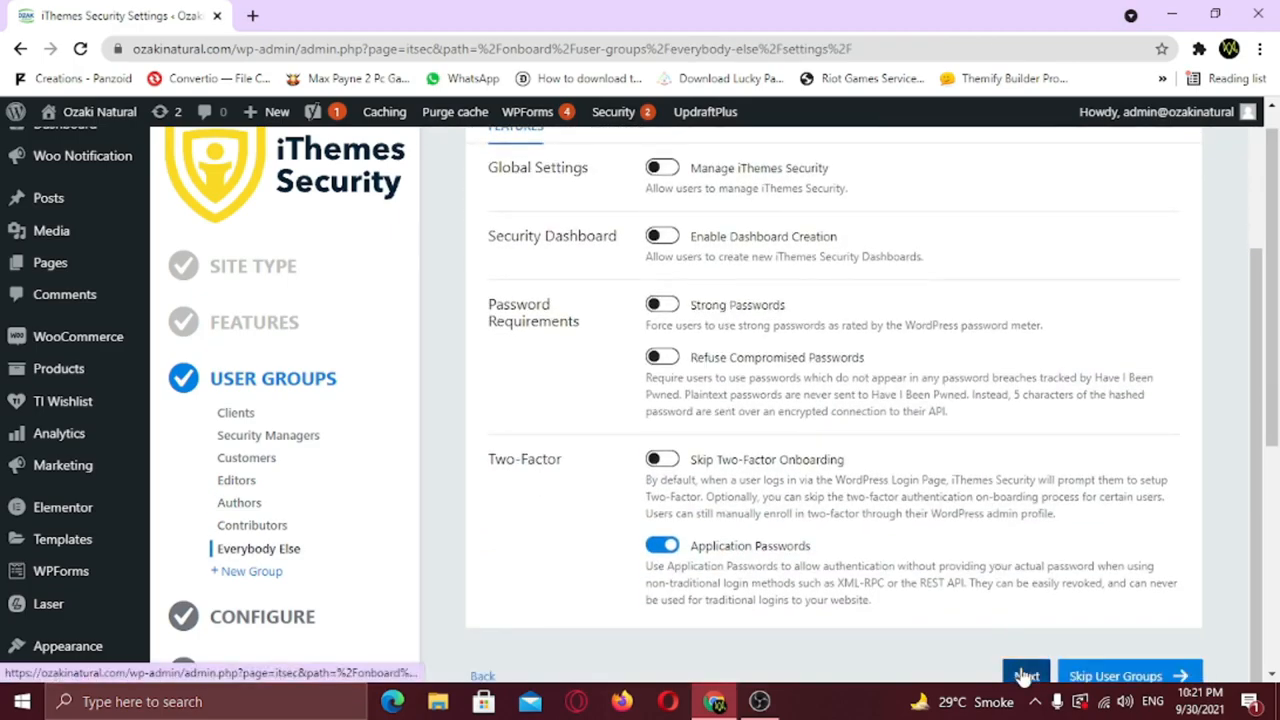
{"action": "left_click", "coordinate": [1028, 674]}
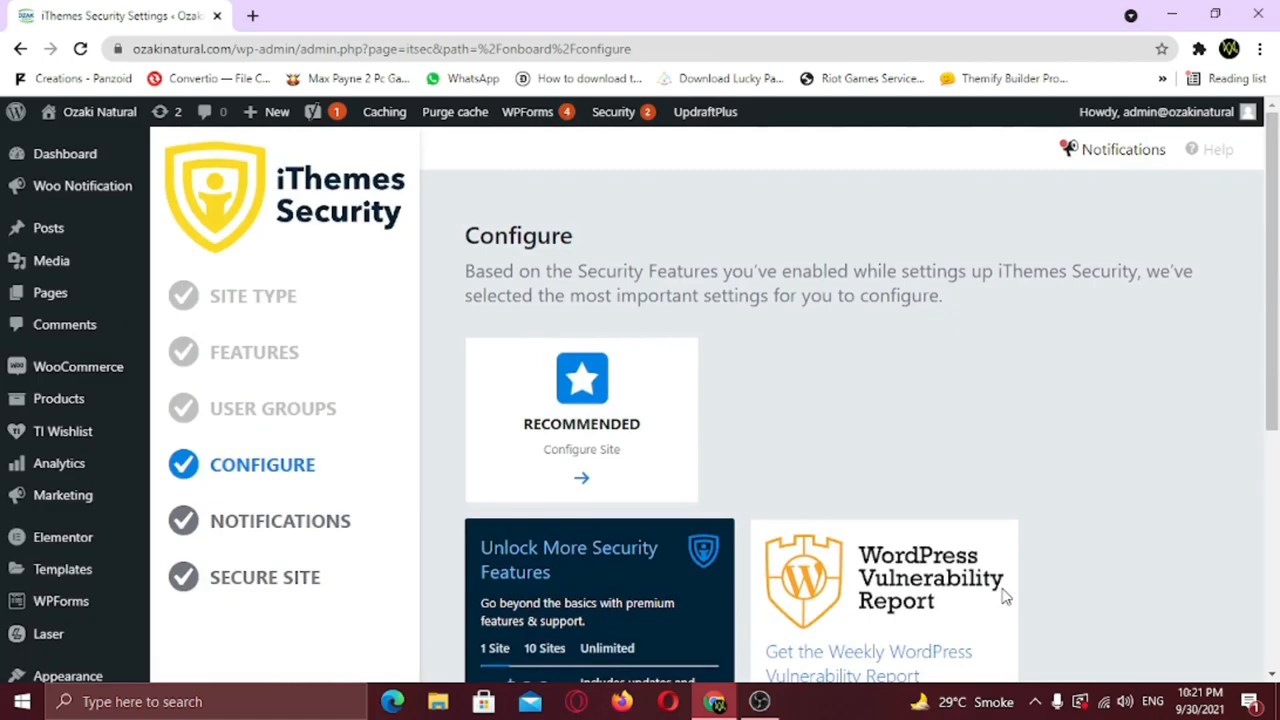
{"action": "mouse_move", "coordinate": [622, 438]}
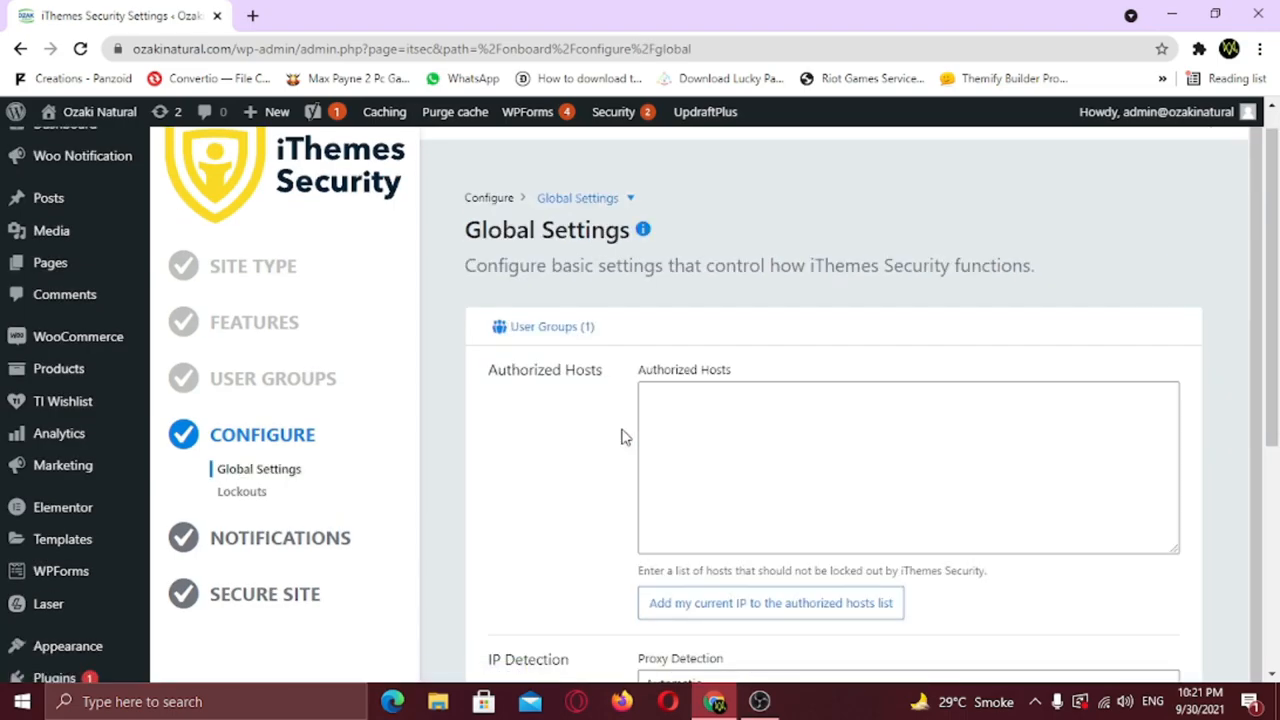
Step: Pass Global Settings and Network Brute Force with the email left blank, reaching Notifications
{"action": "scroll", "scroll_direction": "down", "scroll_amount": 3}
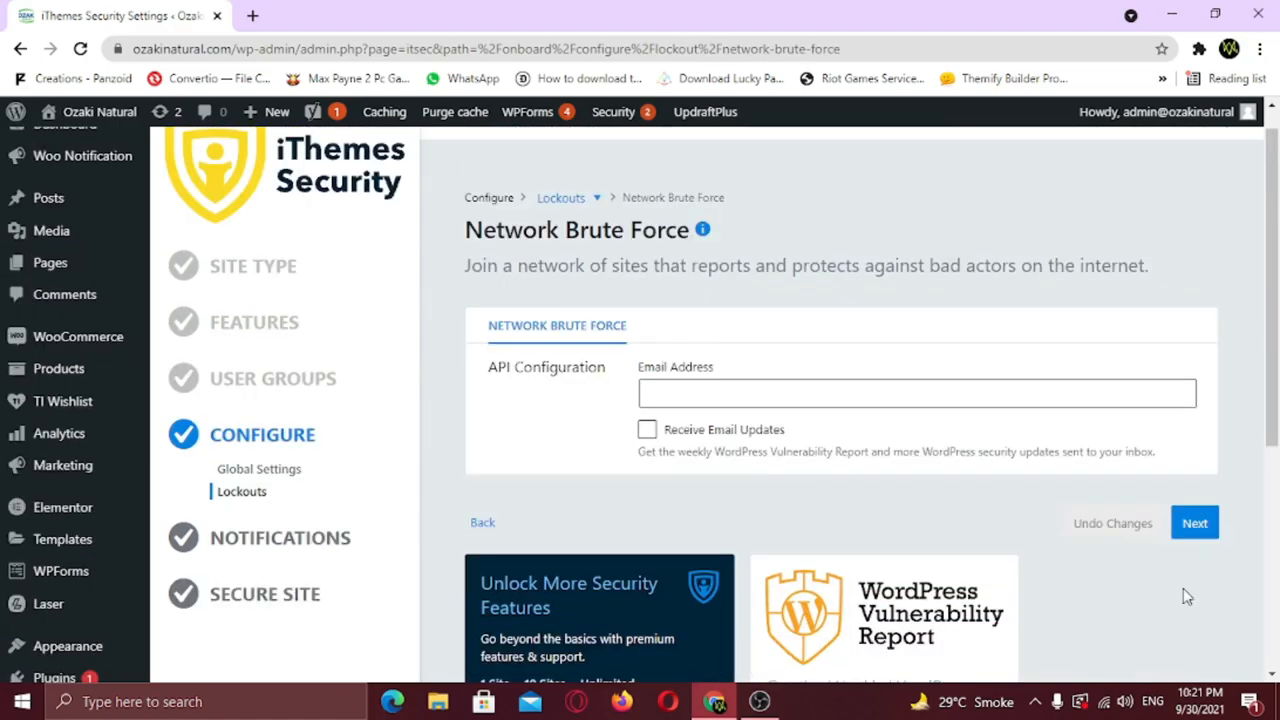
{"action": "mouse_move", "coordinate": [876, 520]}
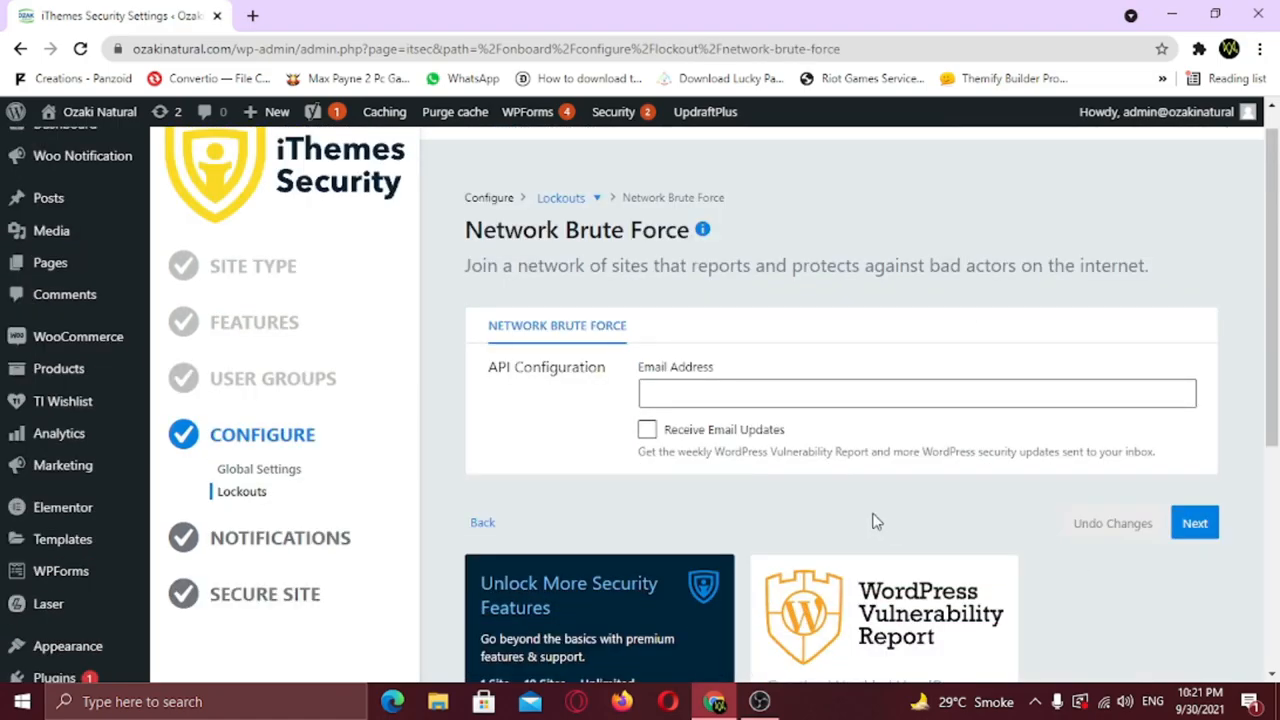
{"action": "left_click", "coordinate": [916, 392]}
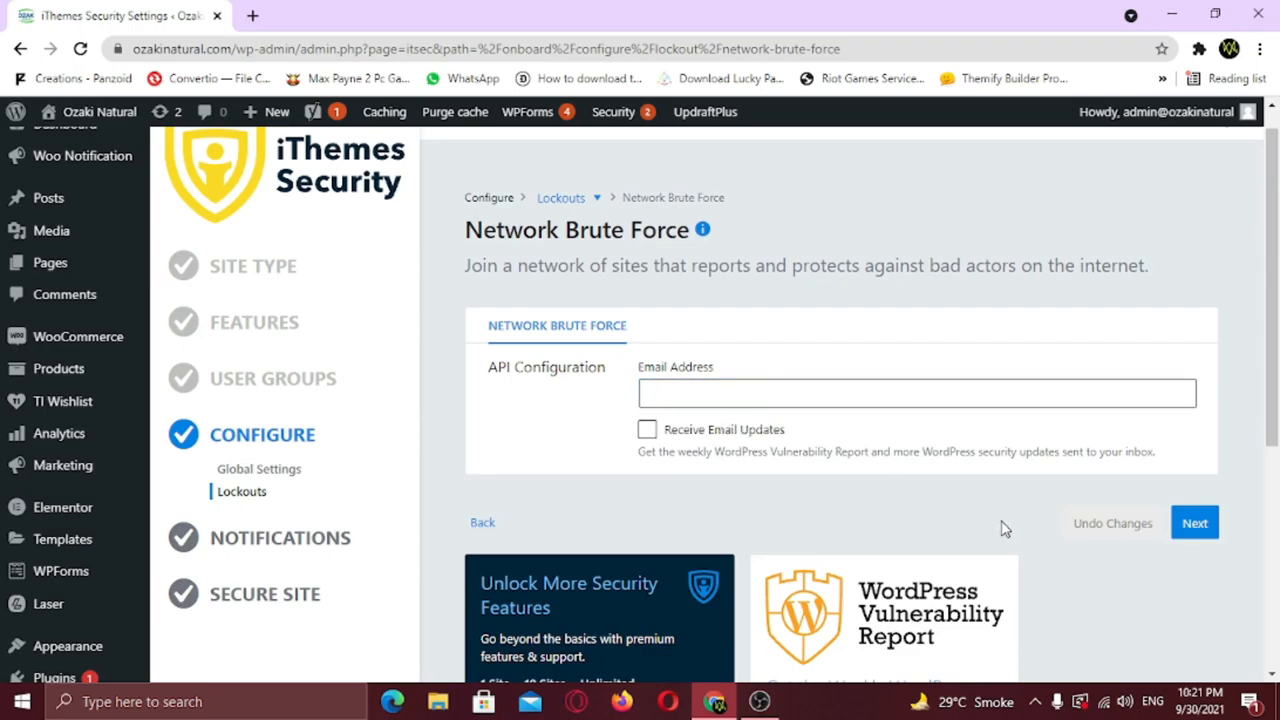
{"action": "left_click", "coordinate": [1196, 524]}
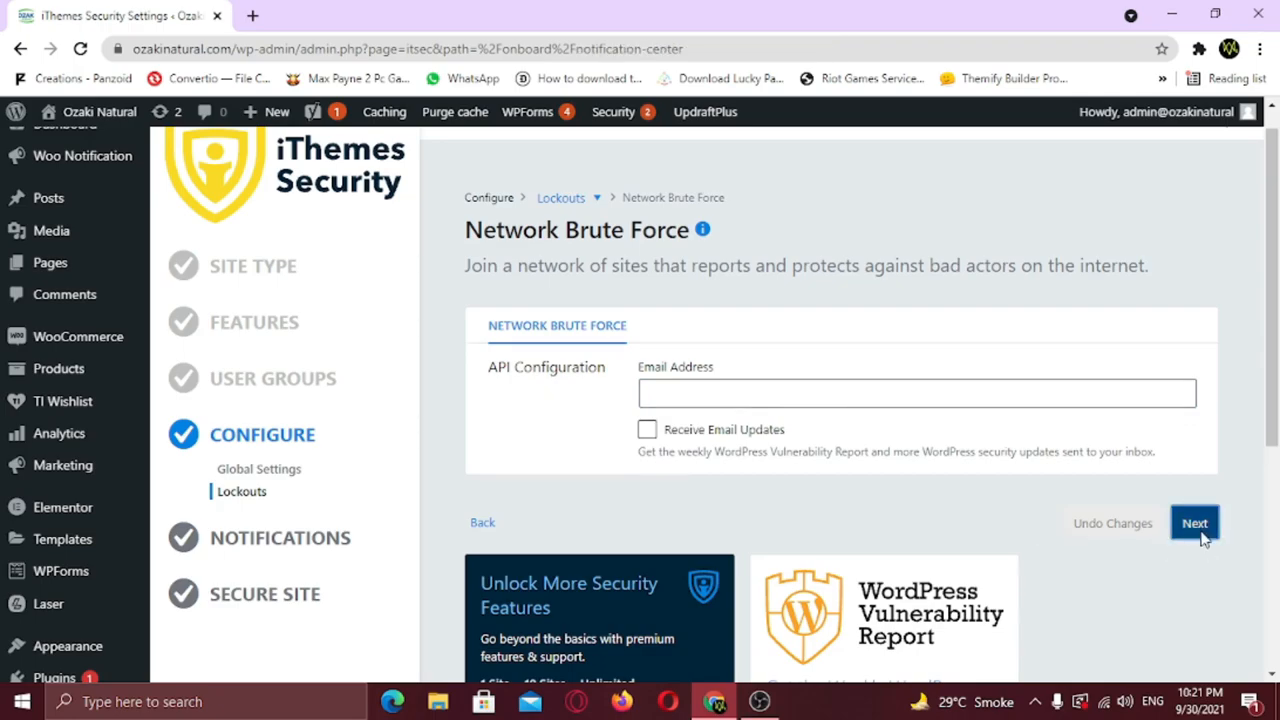
{"action": "left_click", "coordinate": [1196, 524]}
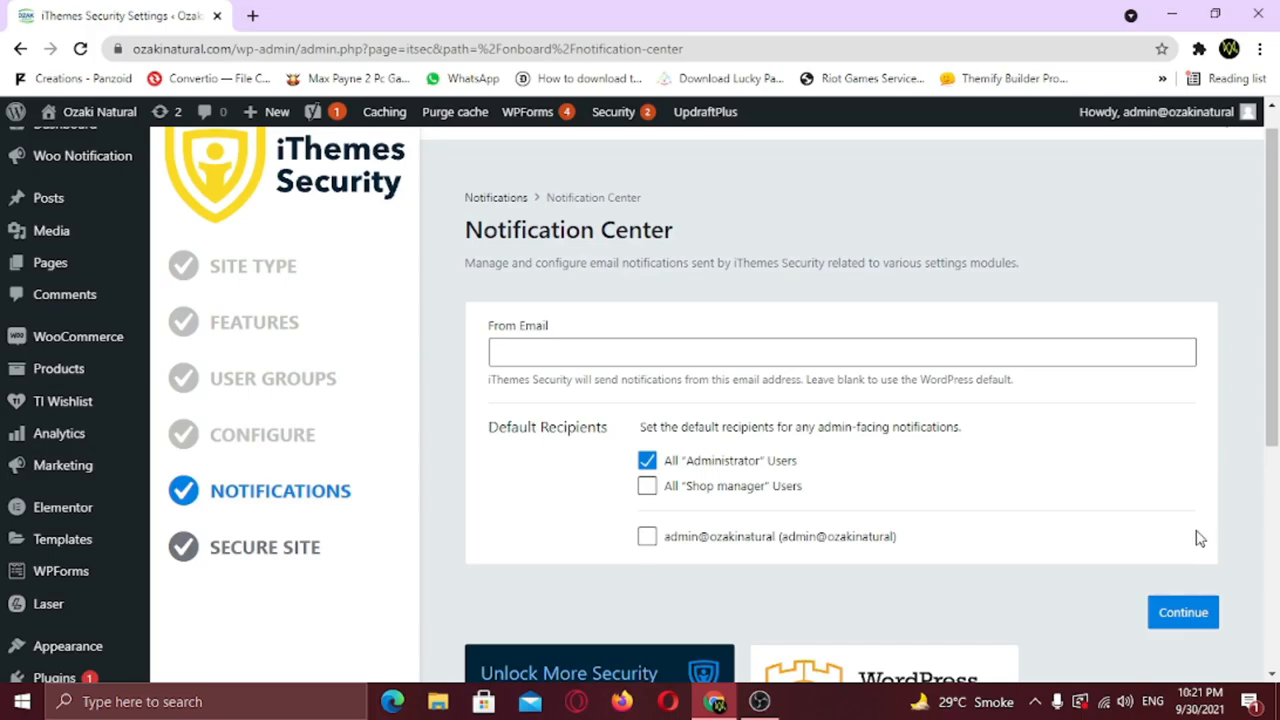
Step: Keep All Administrator Users as notification recipients and continue to the Secure Site step
{"action": "left_click", "coordinate": [1186, 612]}
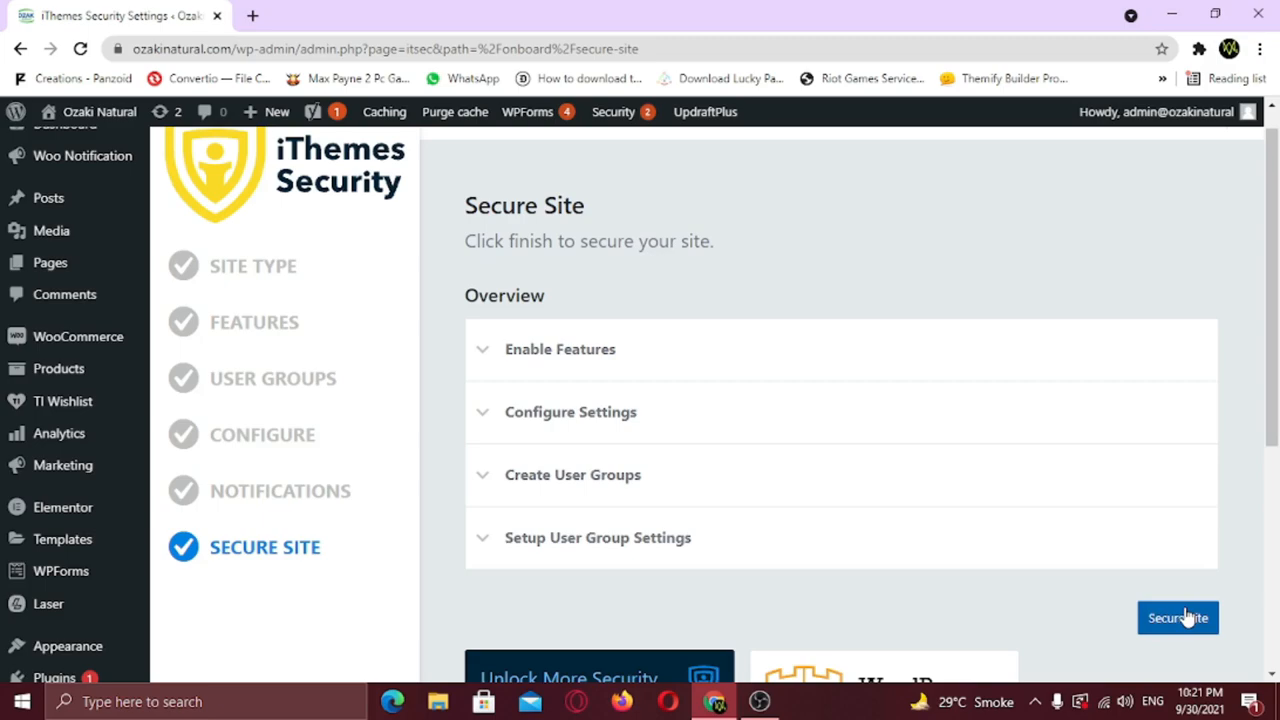
Step: Run Secure Site until every overview step is checked, then finish the wizard
{"action": "left_click", "coordinate": [1180, 616]}
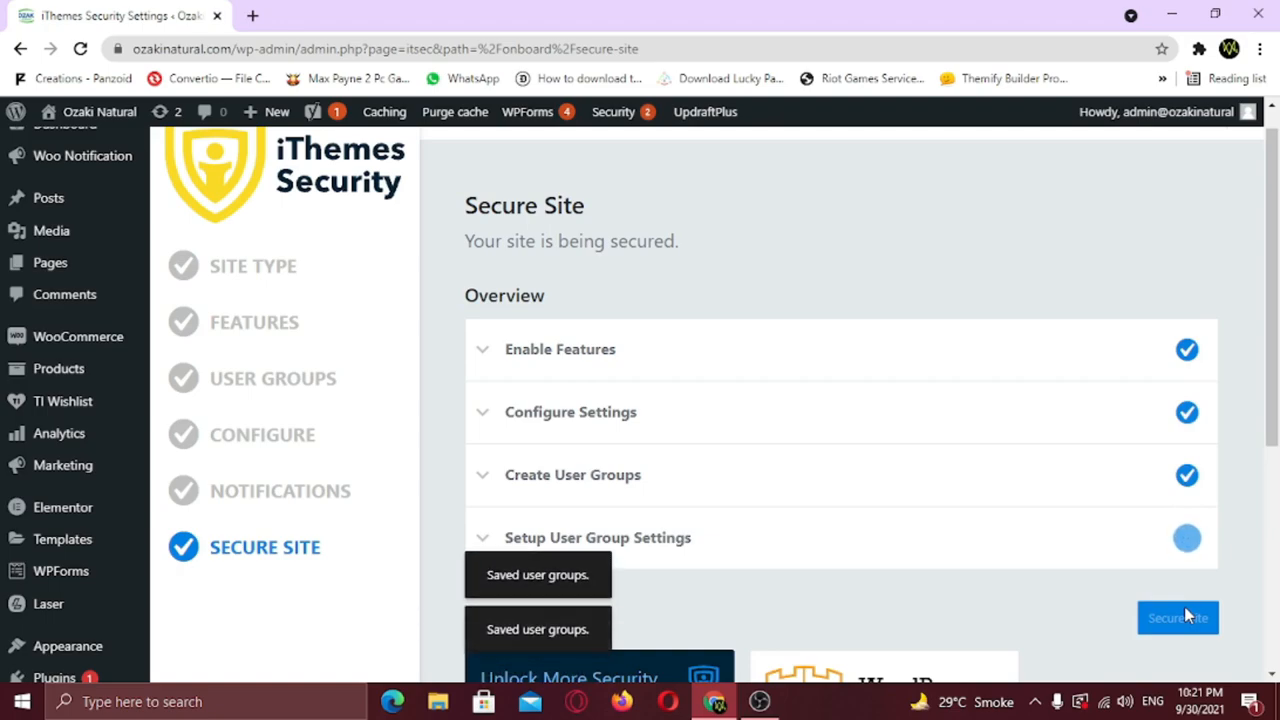
{"action": "left_click", "coordinate": [1178, 616]}
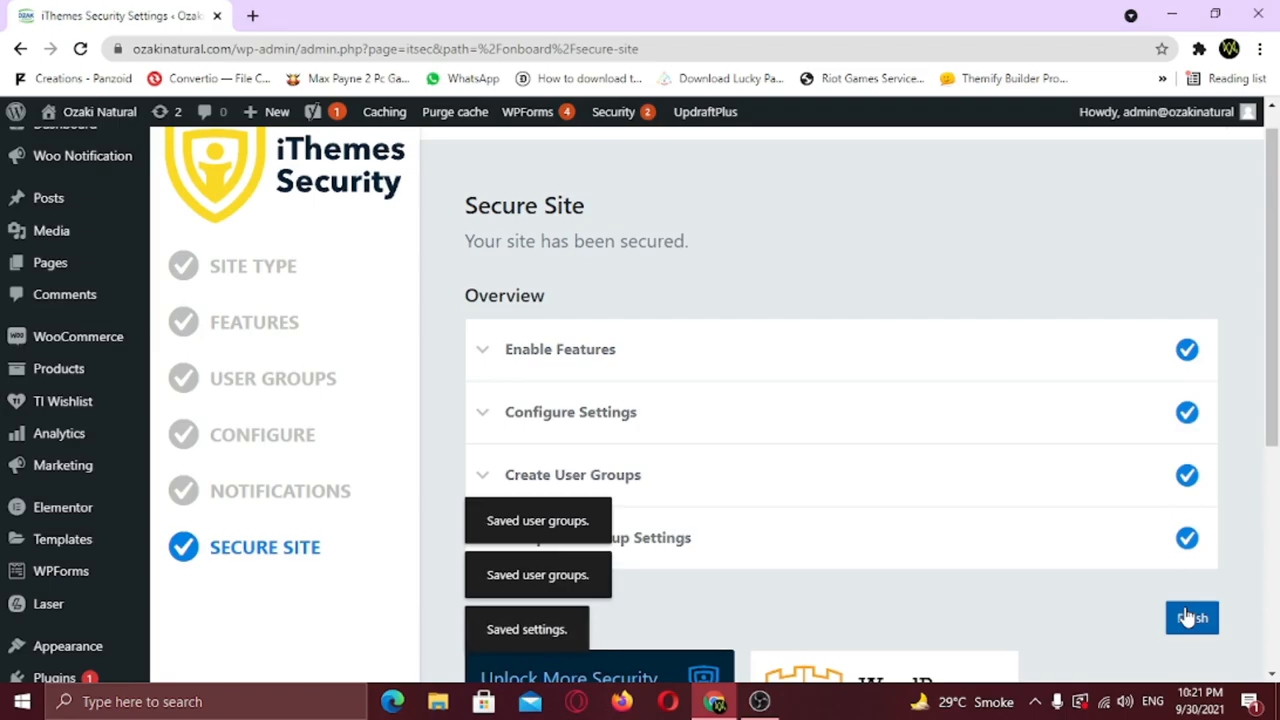
{"action": "left_click", "coordinate": [1188, 616]}
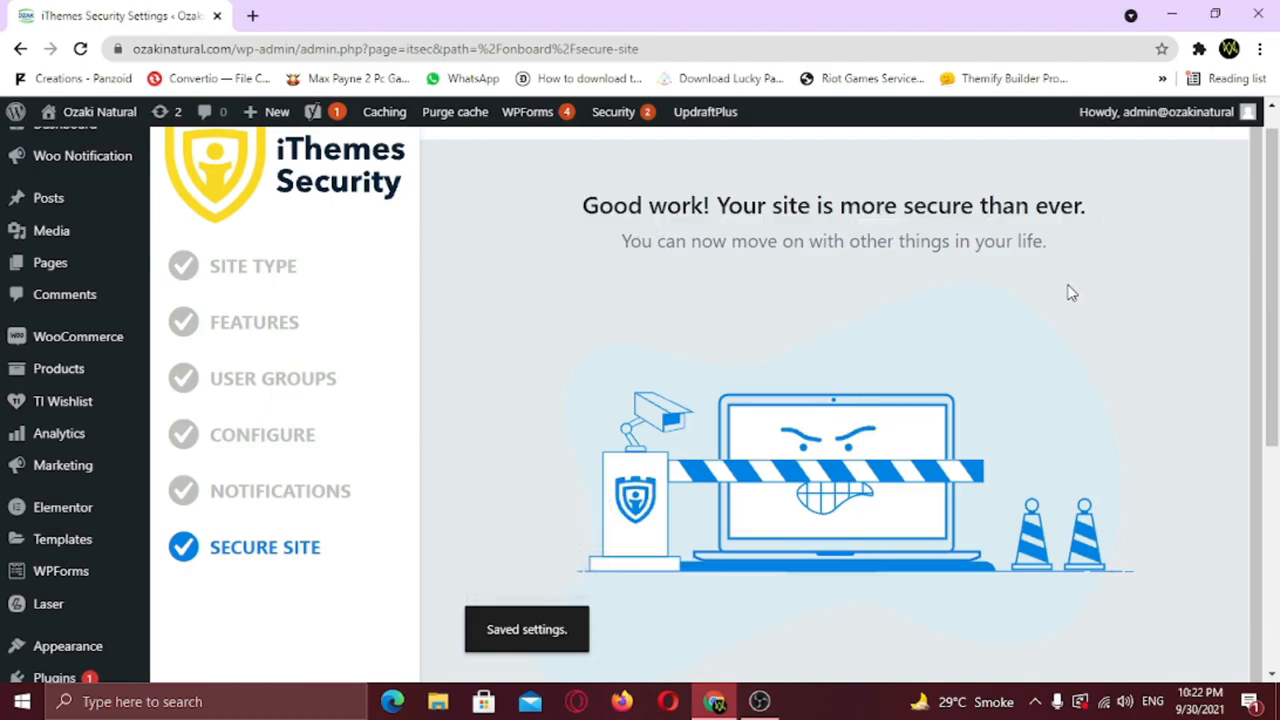
Step: Leave the completion screen for the iThemes Security dashboard with its Lockouts and Database Backups cards
{"action": "scroll", "scroll_direction": "down", "scroll_amount": 3}
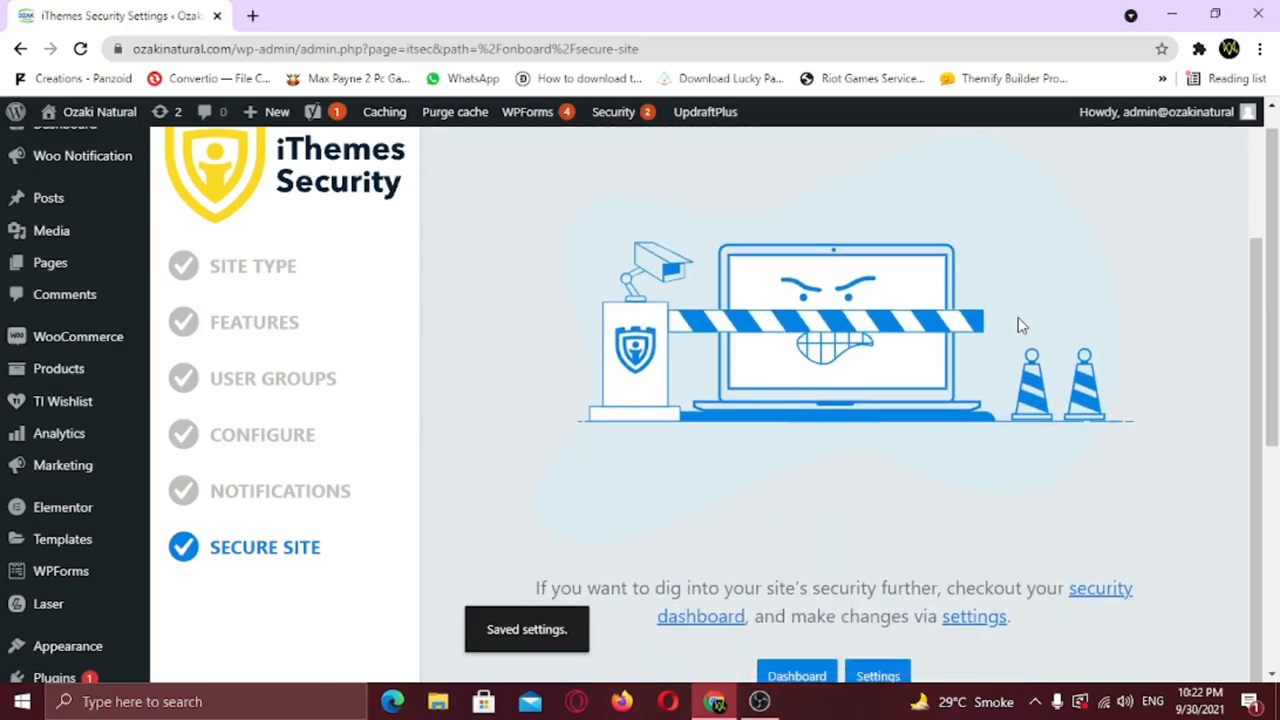
{"action": "scroll", "scroll_direction": "down", "scroll_amount": 3}
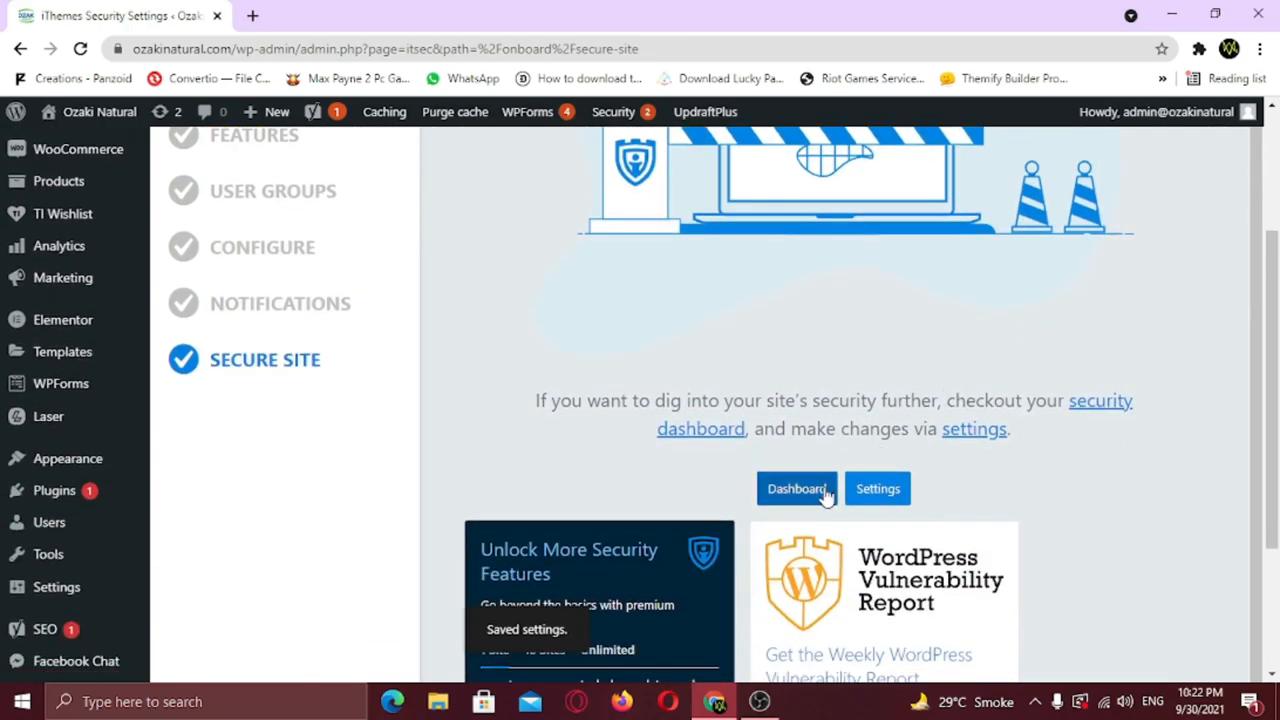
{"action": "left_click", "coordinate": [796, 488]}
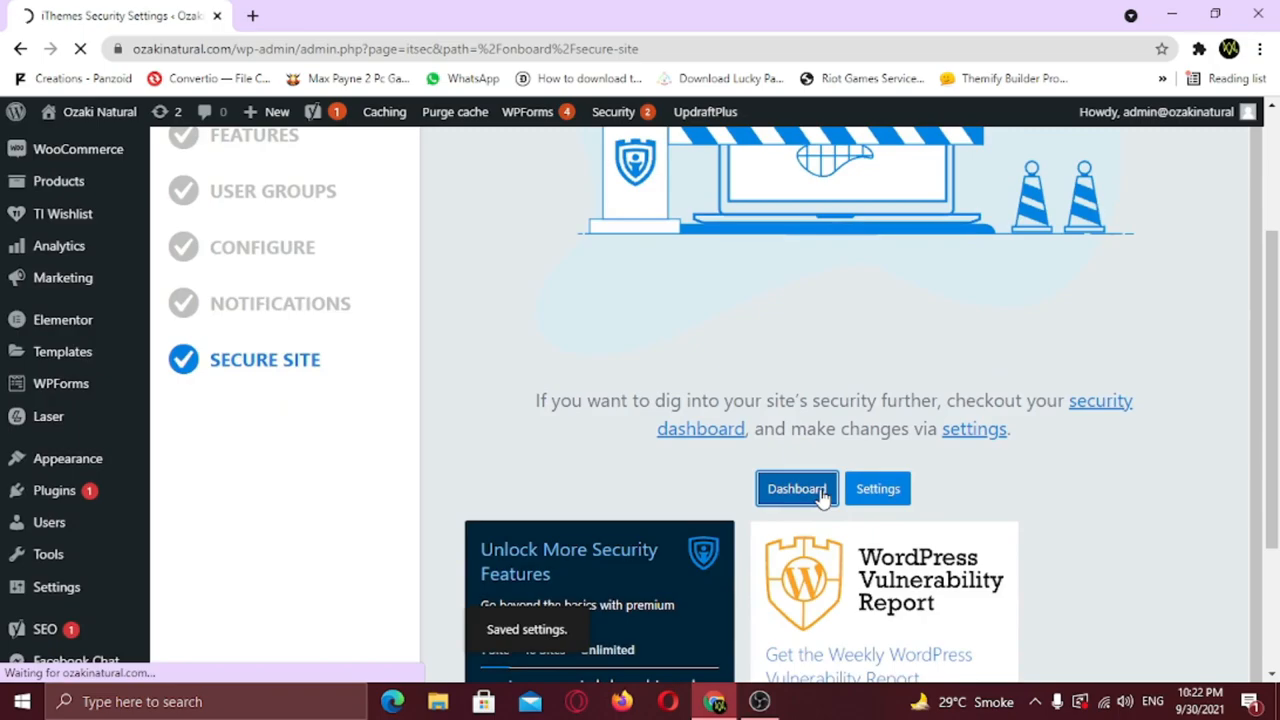
{"action": "left_click", "coordinate": [796, 488]}
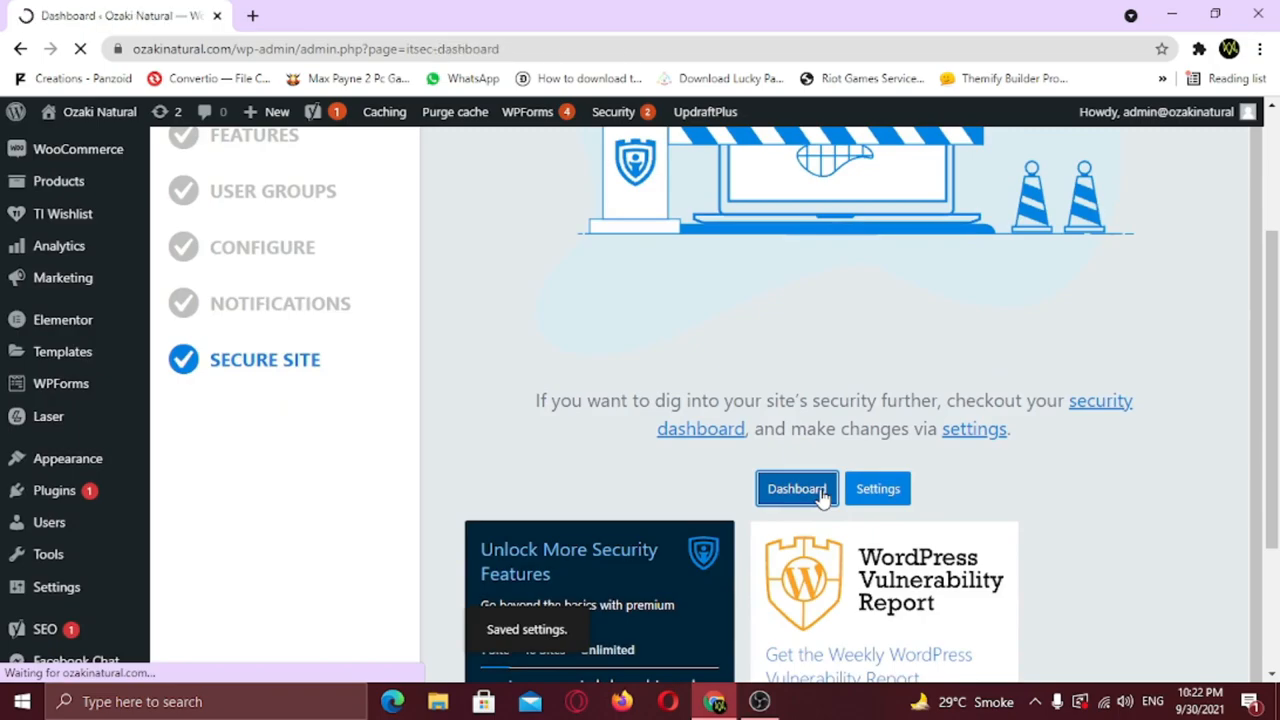
{"action": "left_click", "coordinate": [796, 488]}
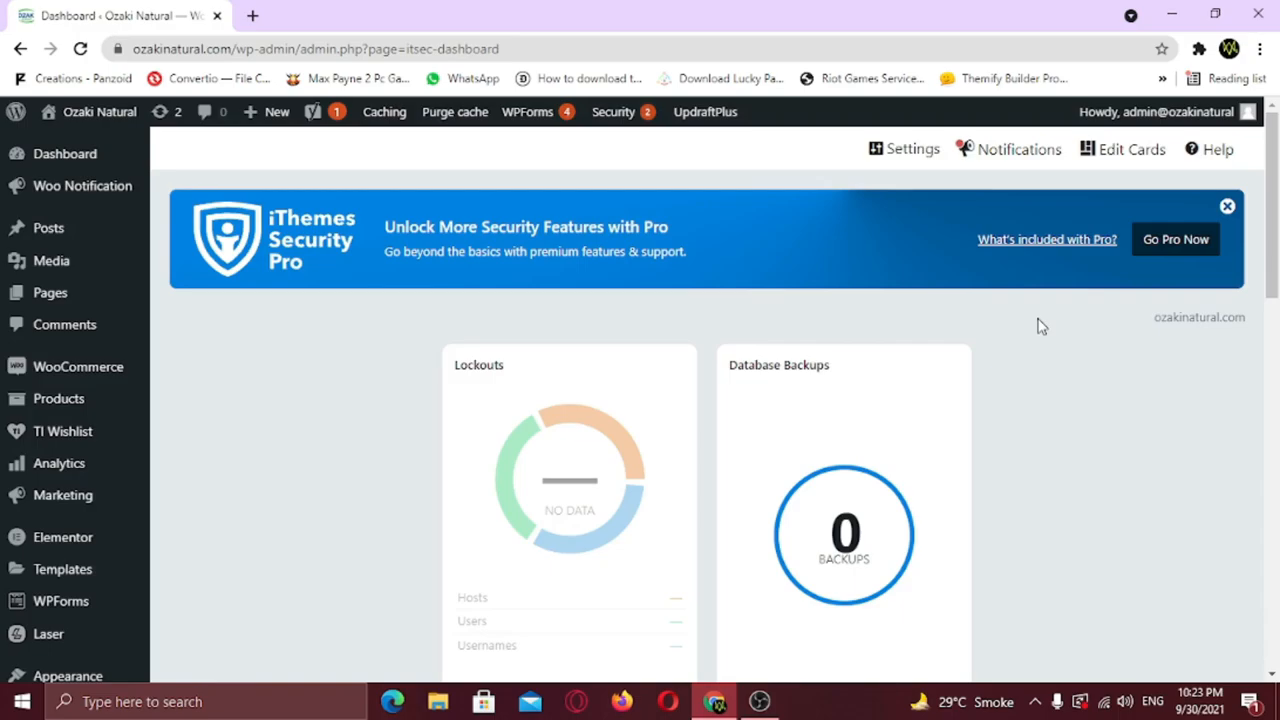
Step: Run Scan Now from the Site Scans card, reporting the blocklist check as Clean
{"action": "scroll", "scroll_direction": "down", "scroll_amount": 3}
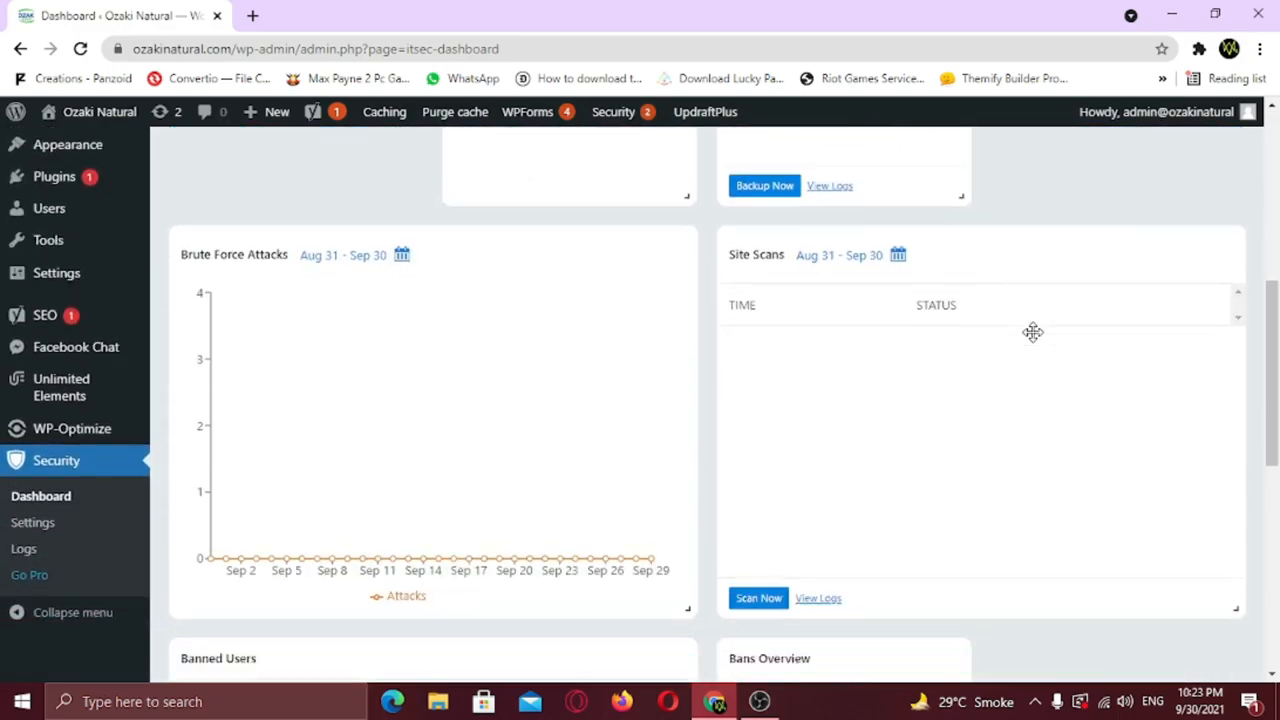
{"action": "scroll", "scroll_direction": "down", "scroll_amount": 3}
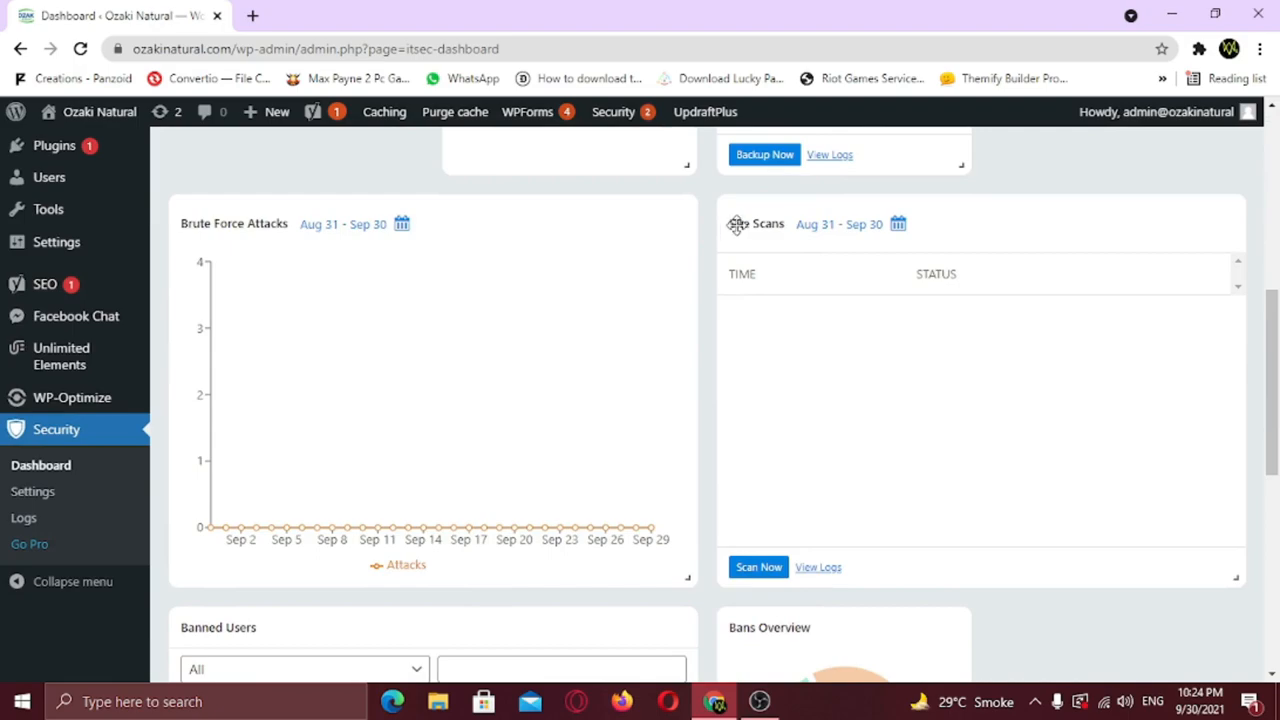
{"action": "left_click", "coordinate": [758, 568]}
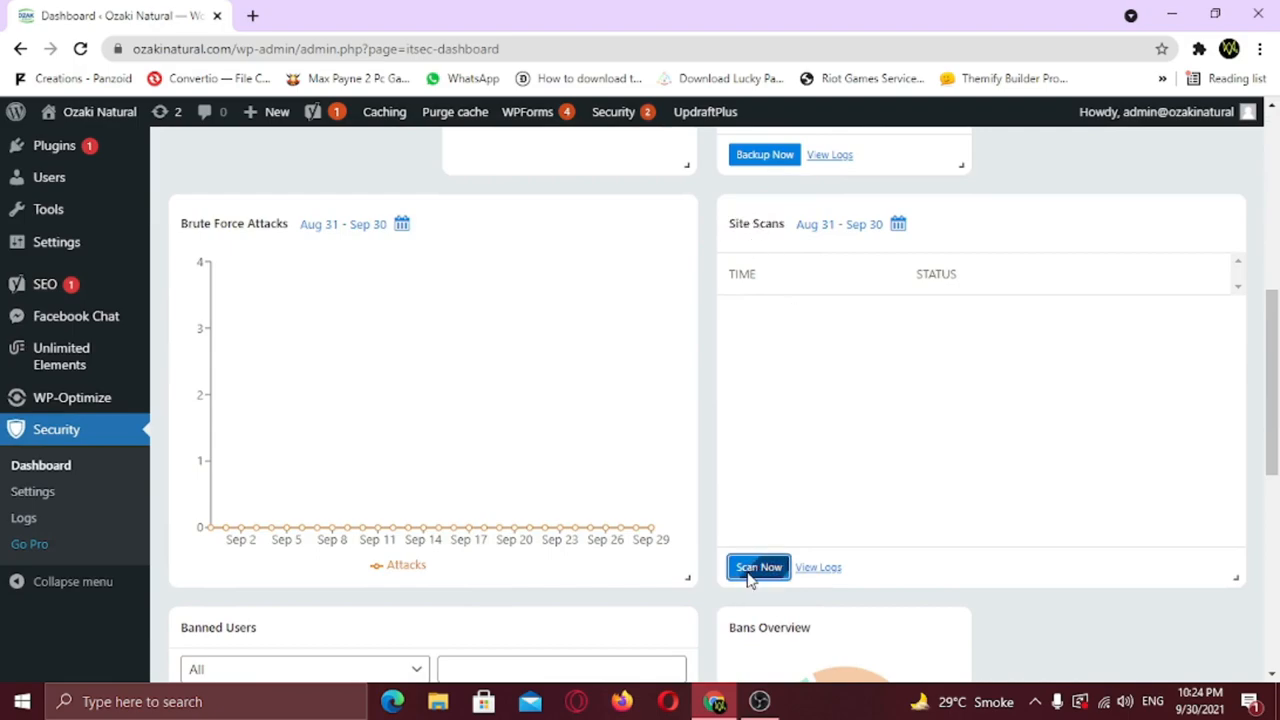
{"action": "left_click", "coordinate": [758, 568]}
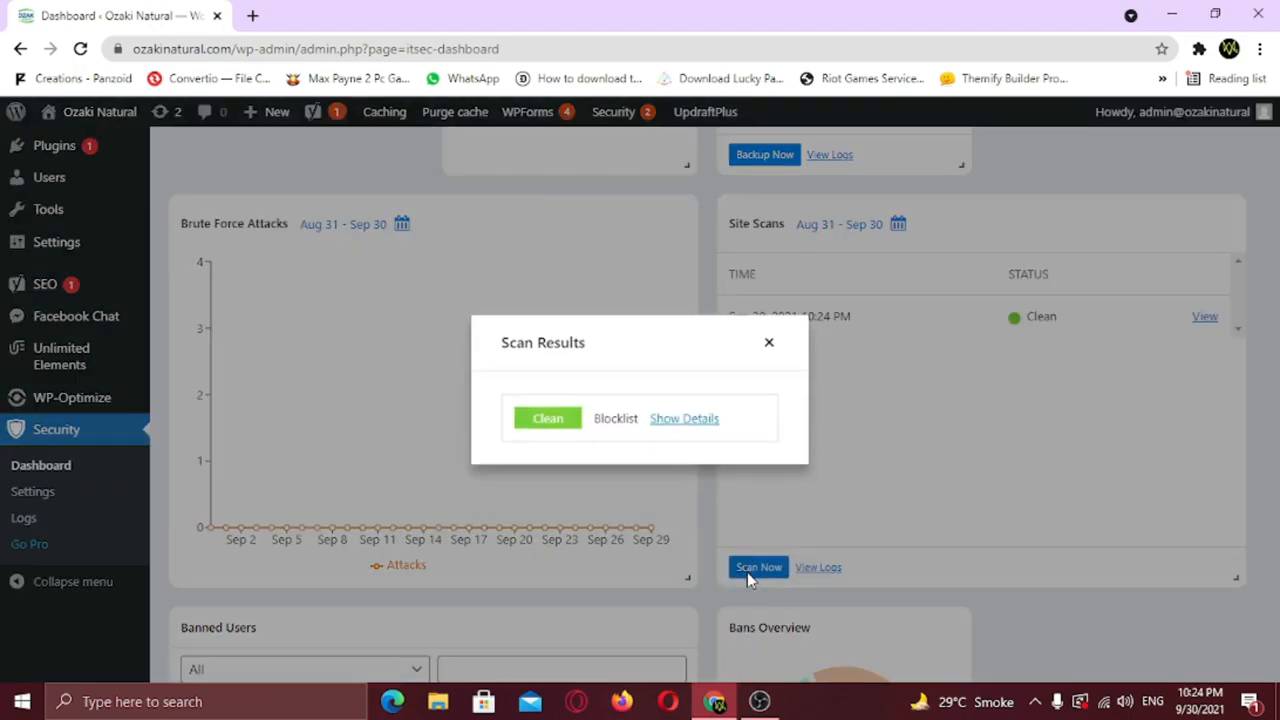